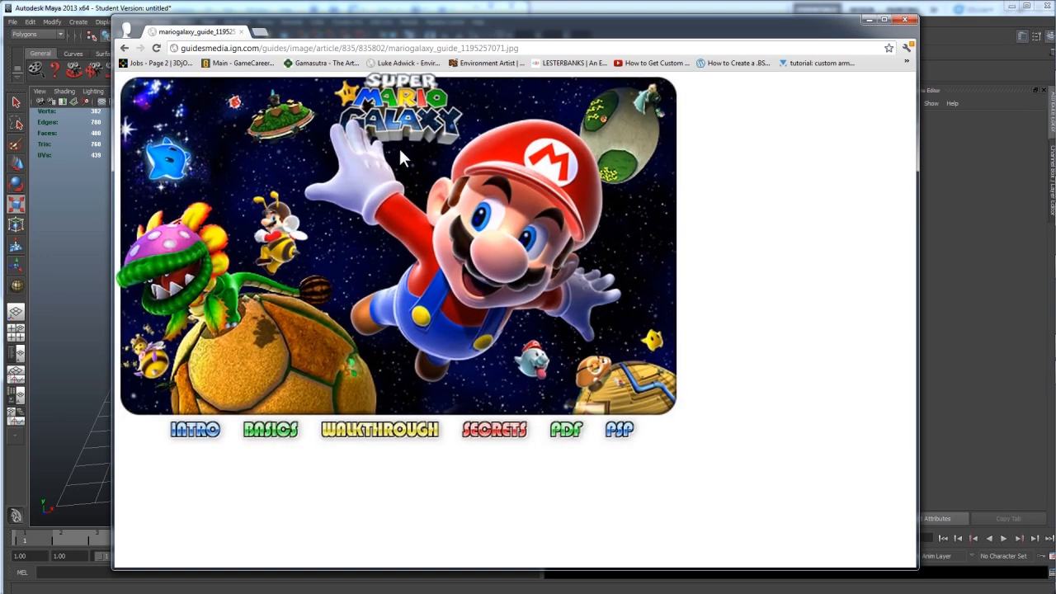
mouse_move(606, 239)
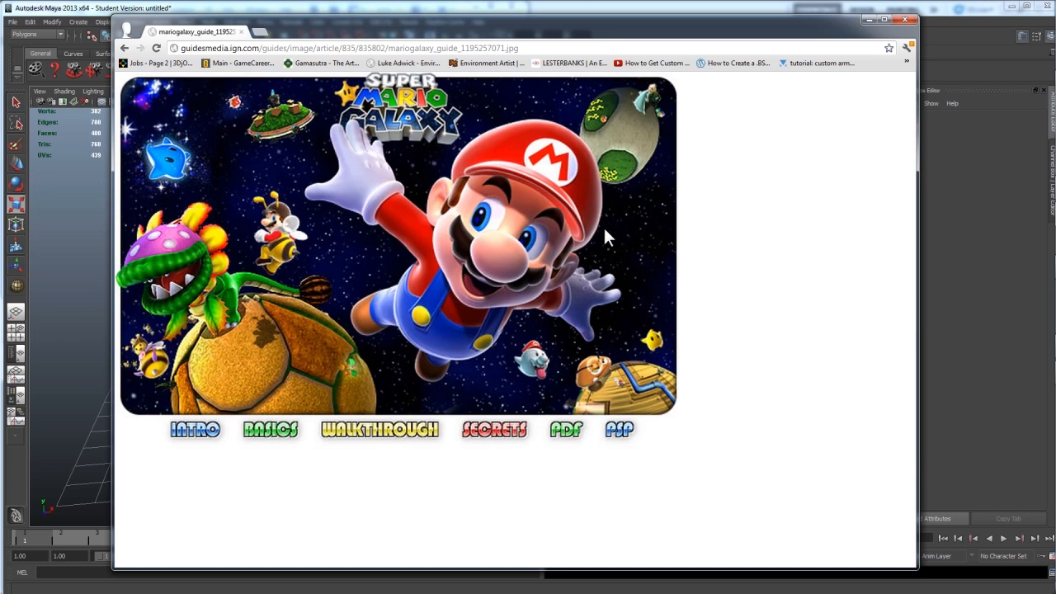
mouse_move(462, 190)
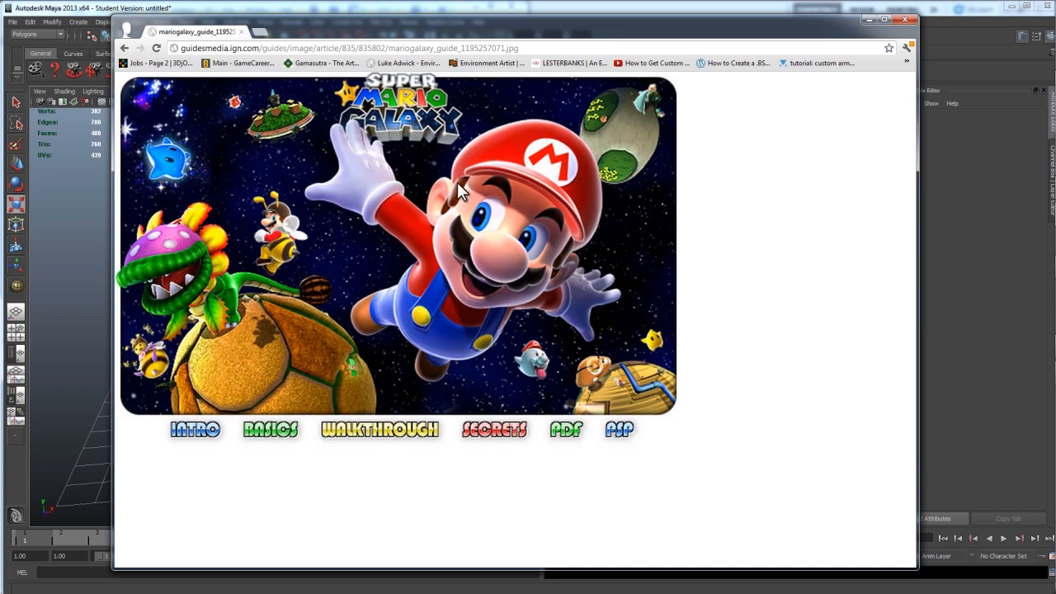
mouse_move(841, 324)
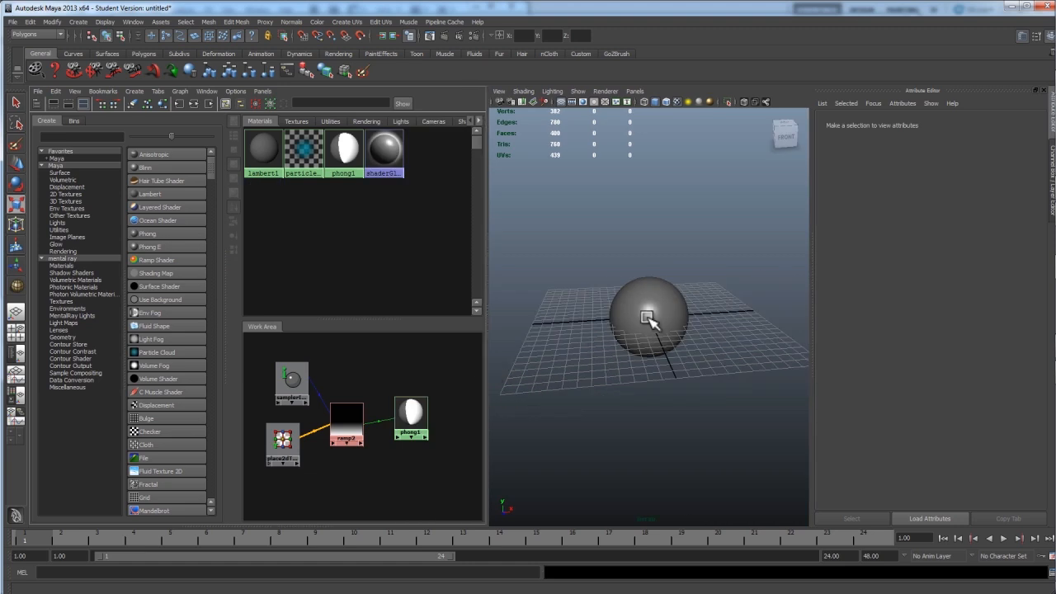
Step: Add a polygon cube beside the sphere and bevel its edges into a rounded box
click(650, 318)
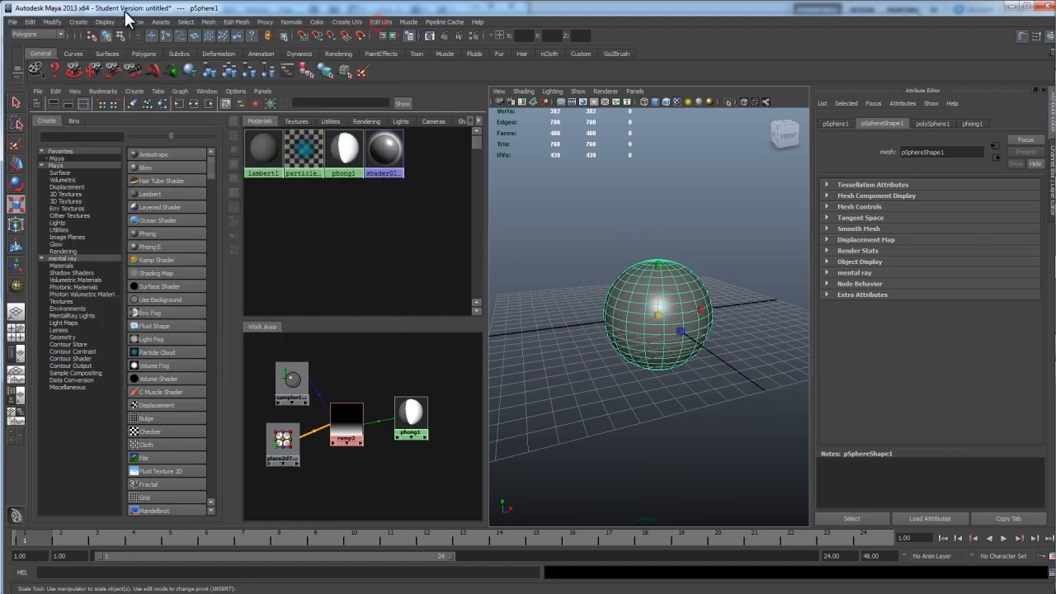
click(78, 22)
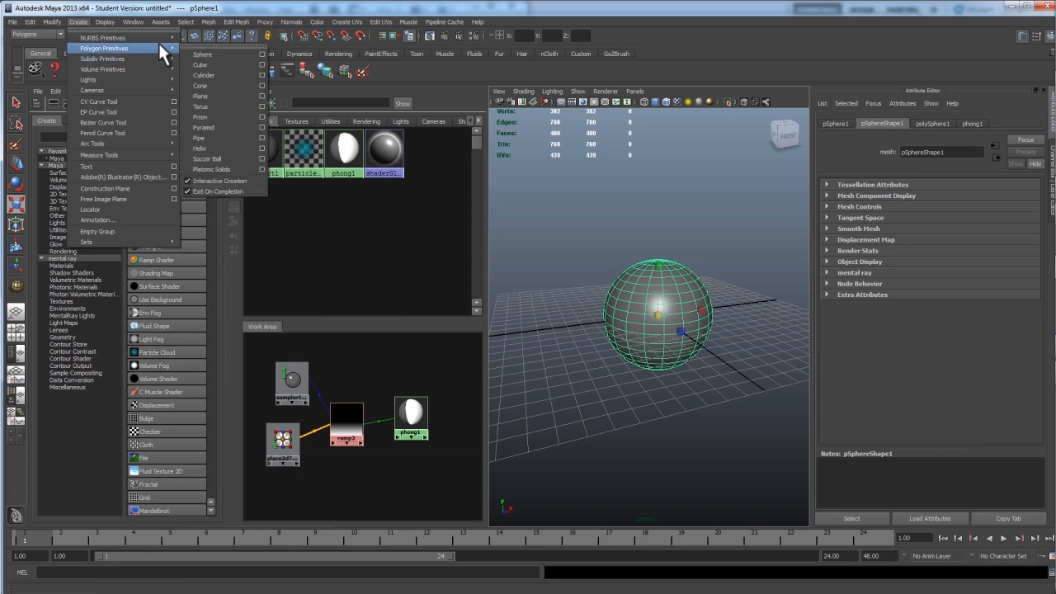
click(200, 64)
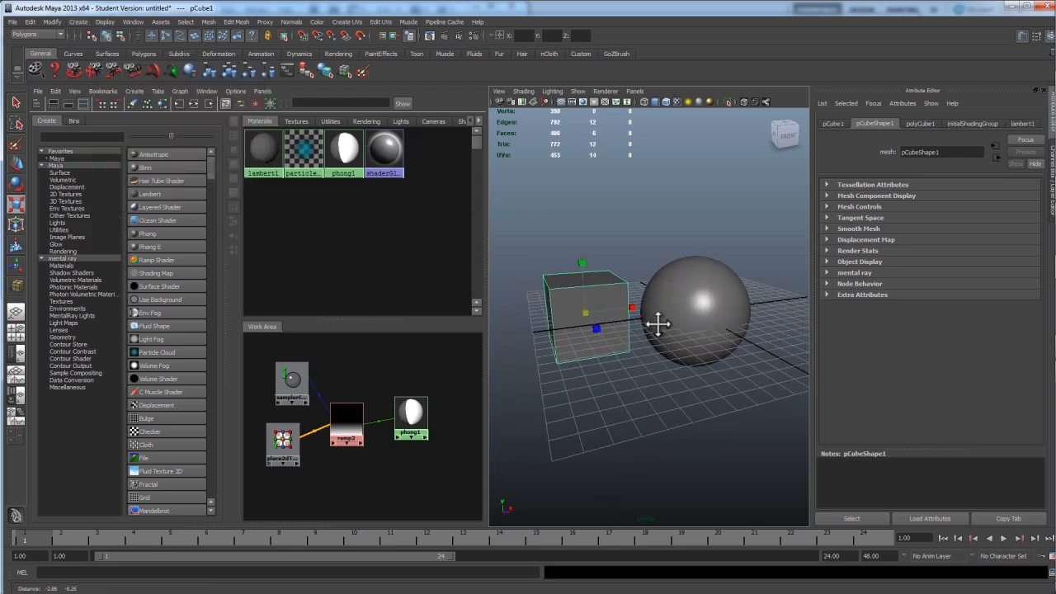
click(236, 22)
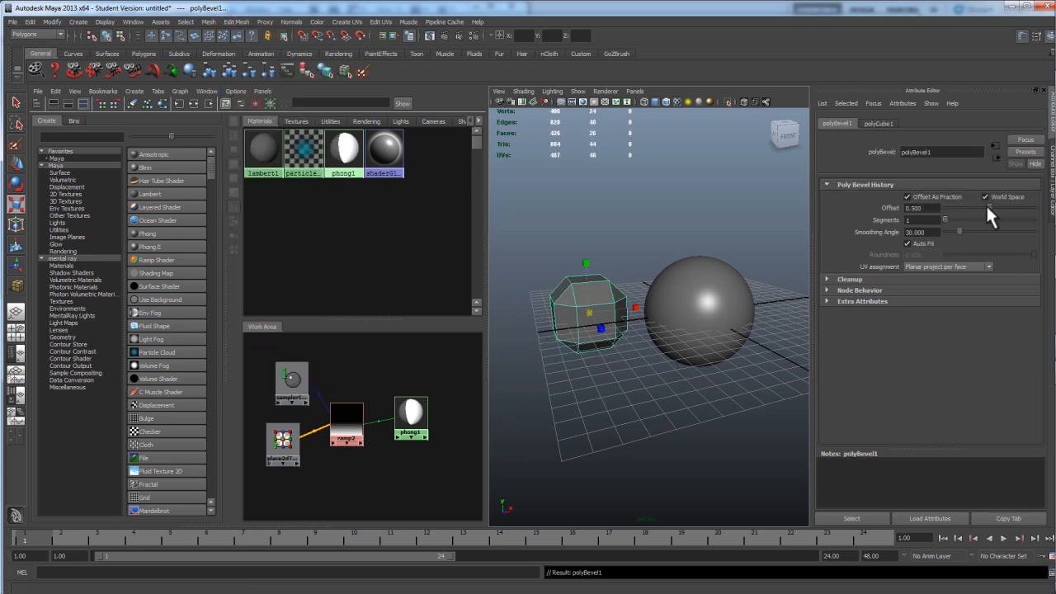
drag(990, 208, 966, 208)
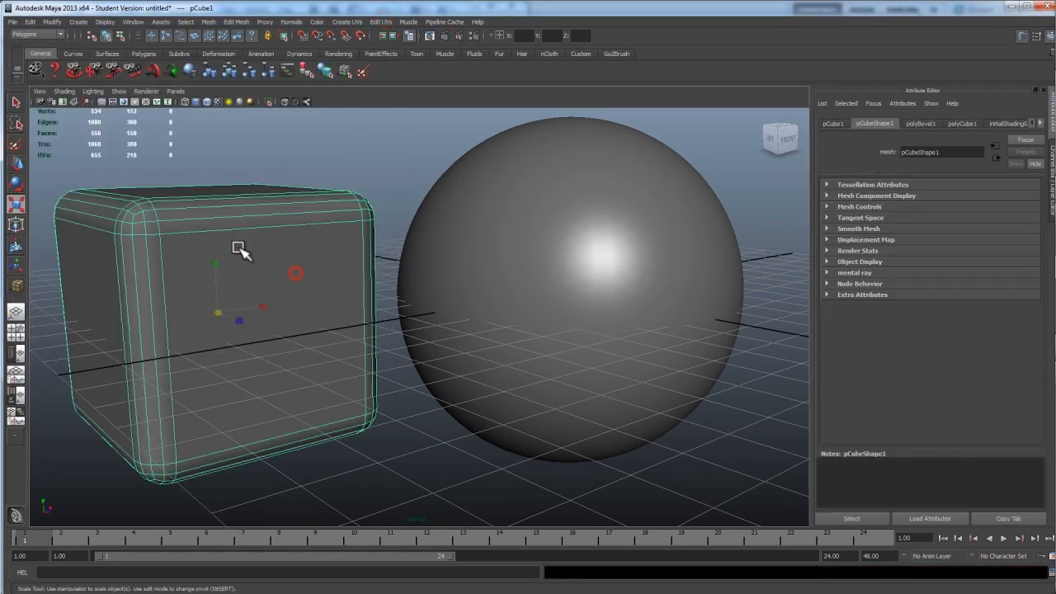
Step: Assign the existing phong1 material to the cube, then view and close a test render
right_click(239, 249)
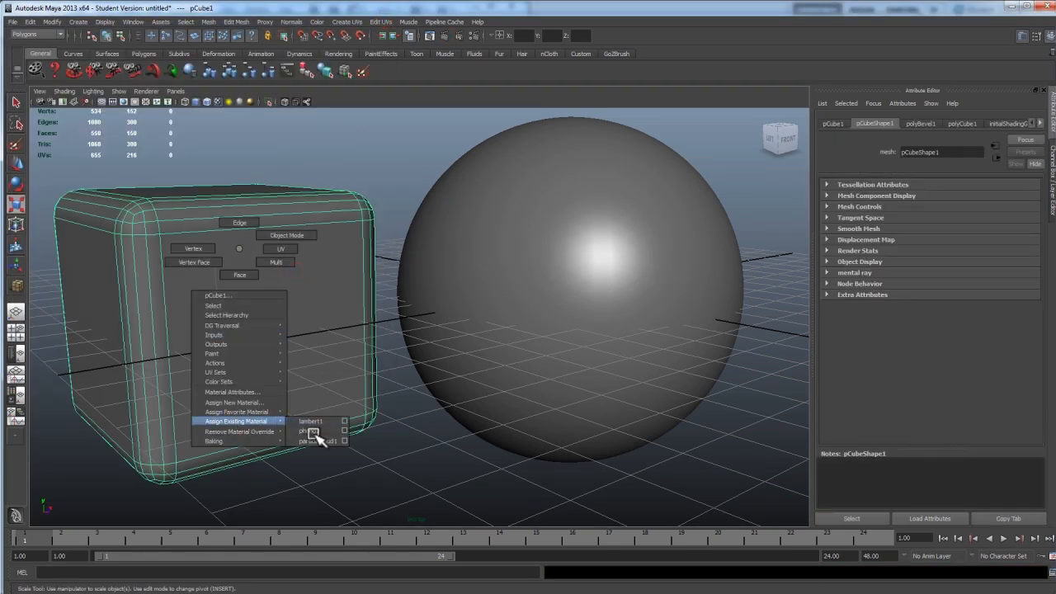
click(316, 431)
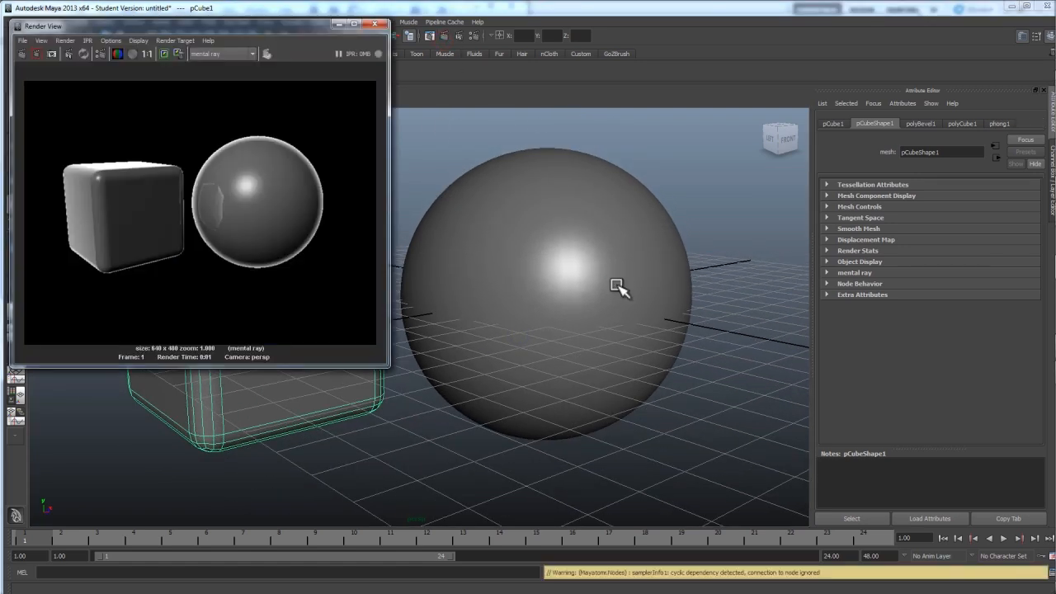
drag(43, 26, 270, 74)
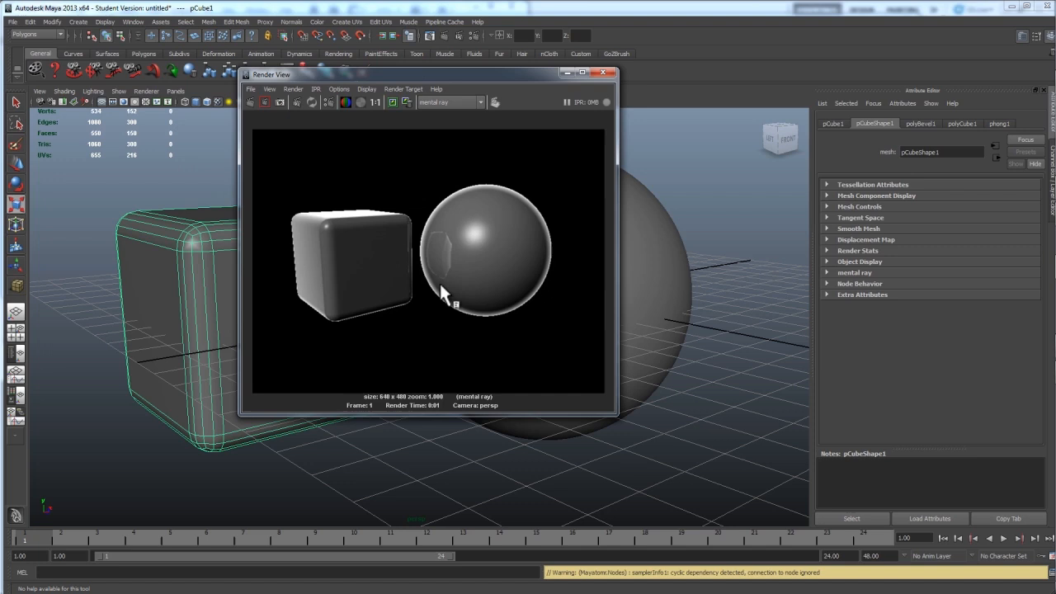
mouse_move(461, 246)
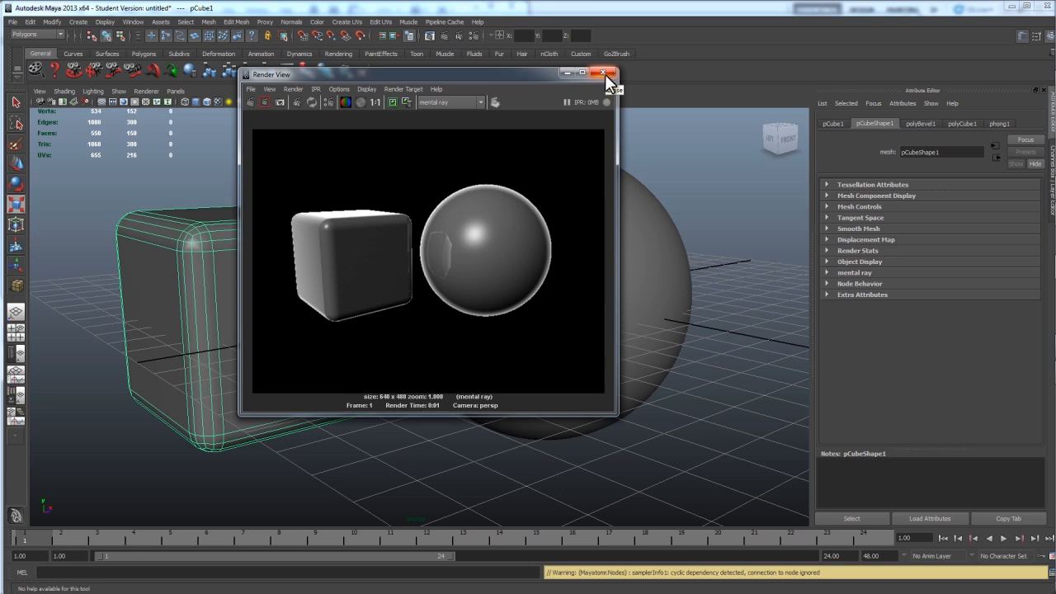
click(603, 73)
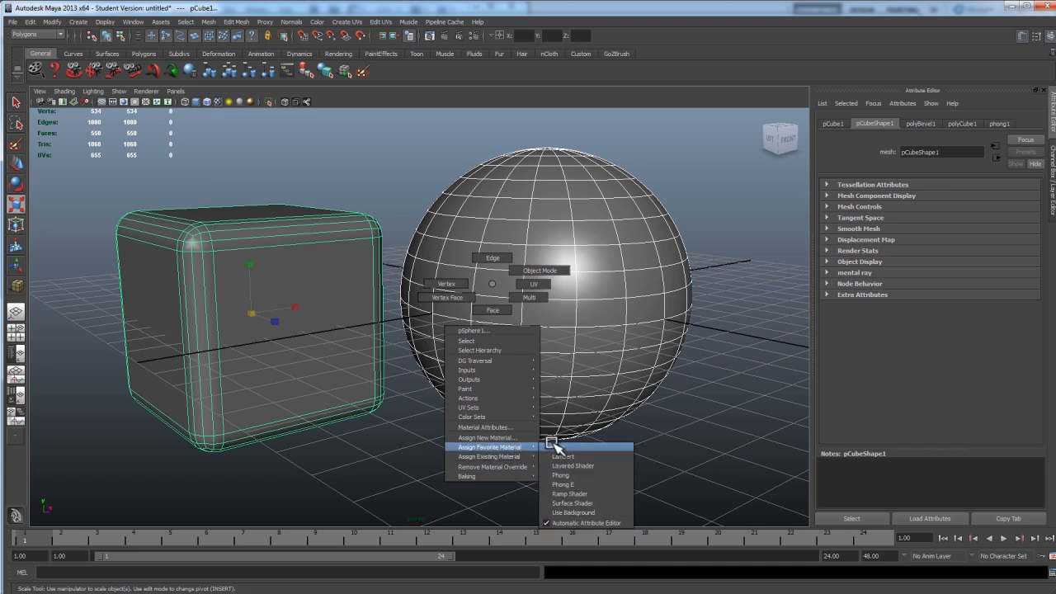
mouse_move(561, 457)
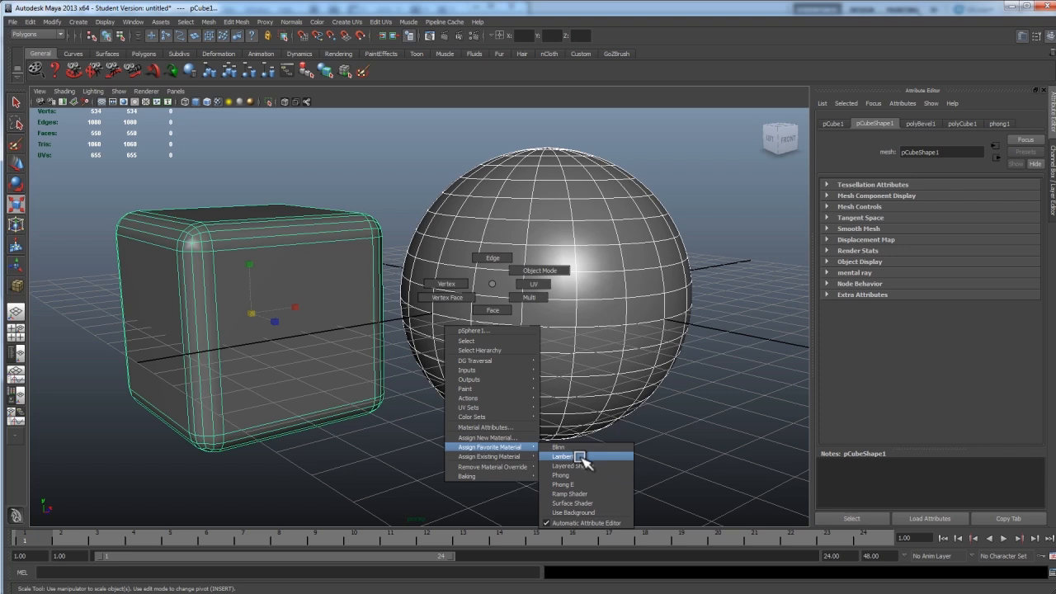
Step: Assign a favourite Lambert material to the sphere
click(560, 474)
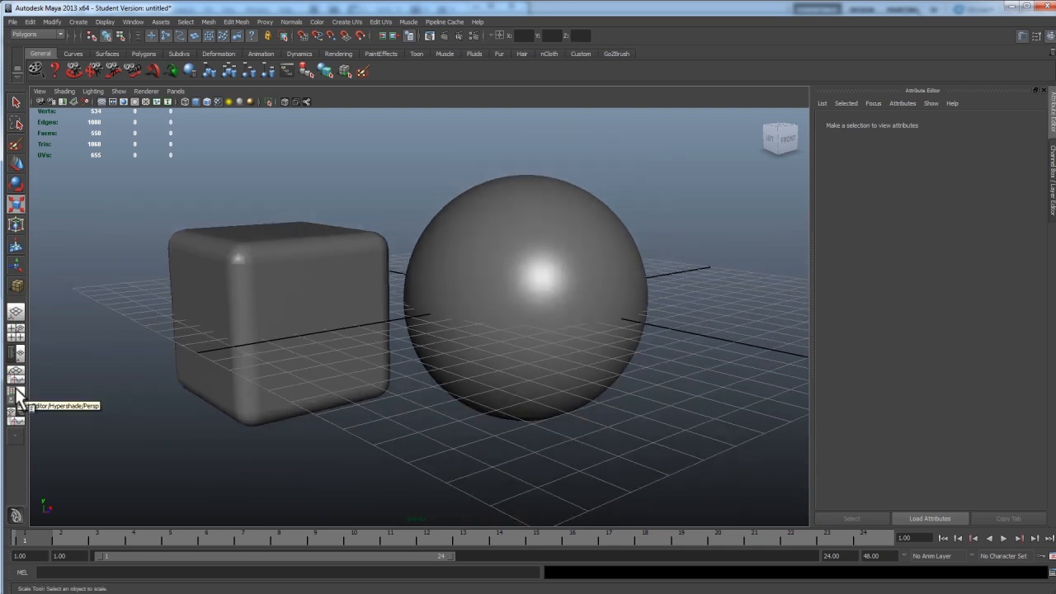
Step: Show the Hypershade beside the perspective view and create the phong2 material
click(536, 288)
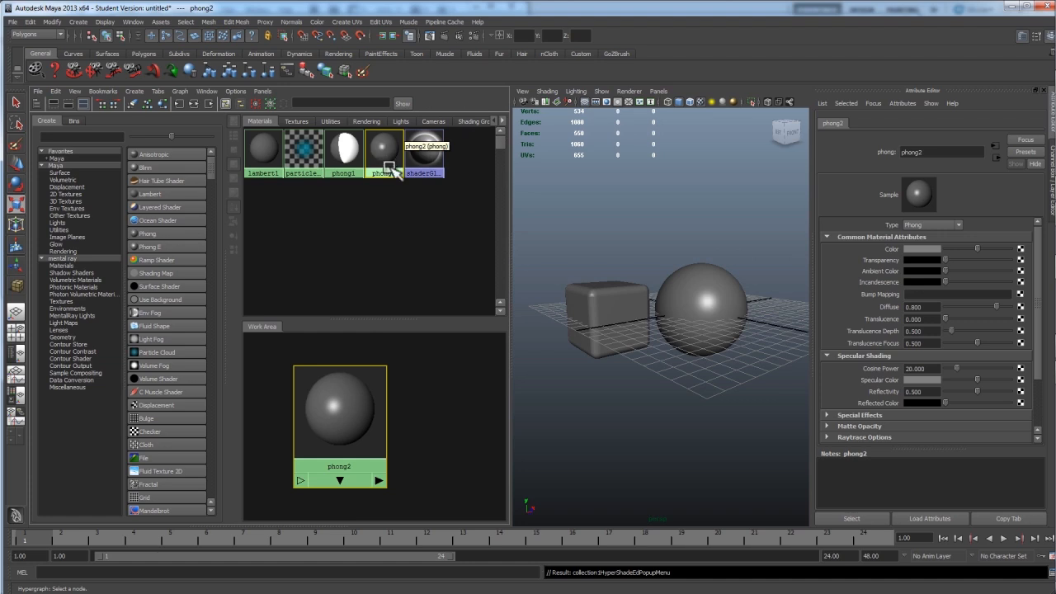
right_click(388, 153)
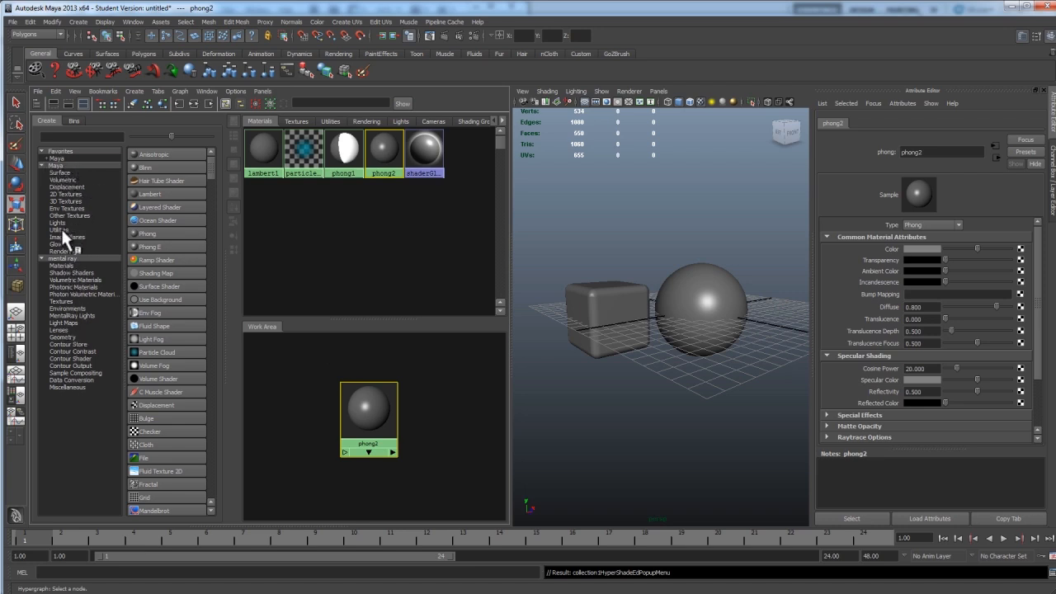
Step: Create a Sampler Info utility node from Maya Utilities, then select phong2
click(57, 229)
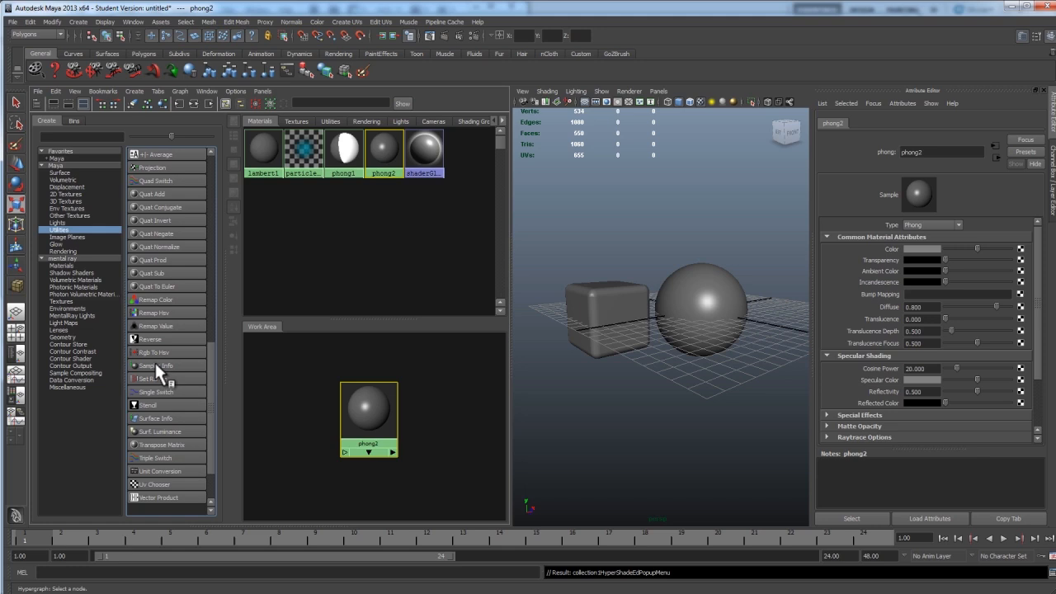
click(156, 366)
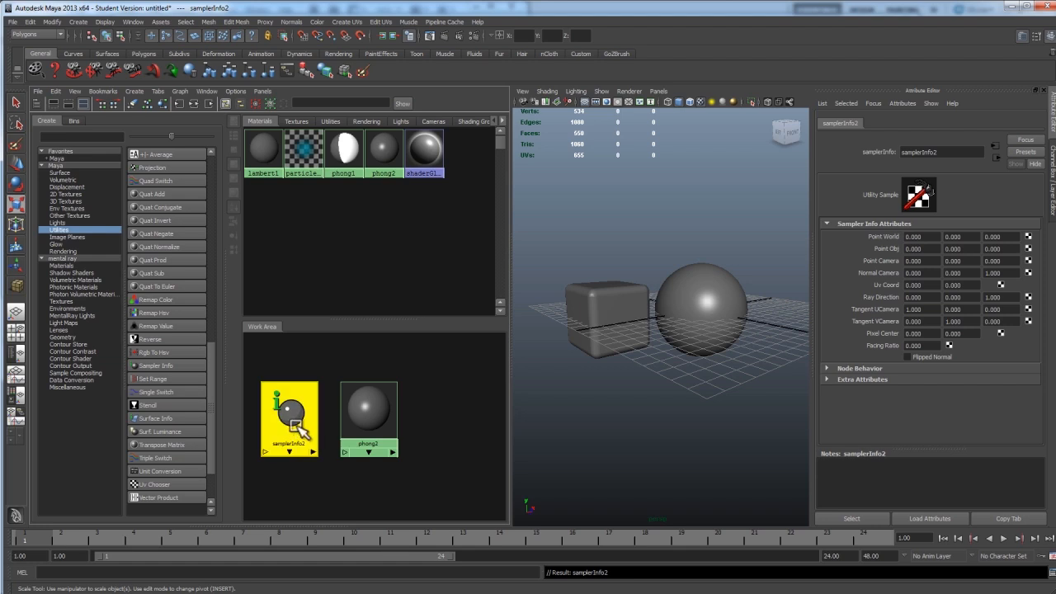
mouse_move(305, 433)
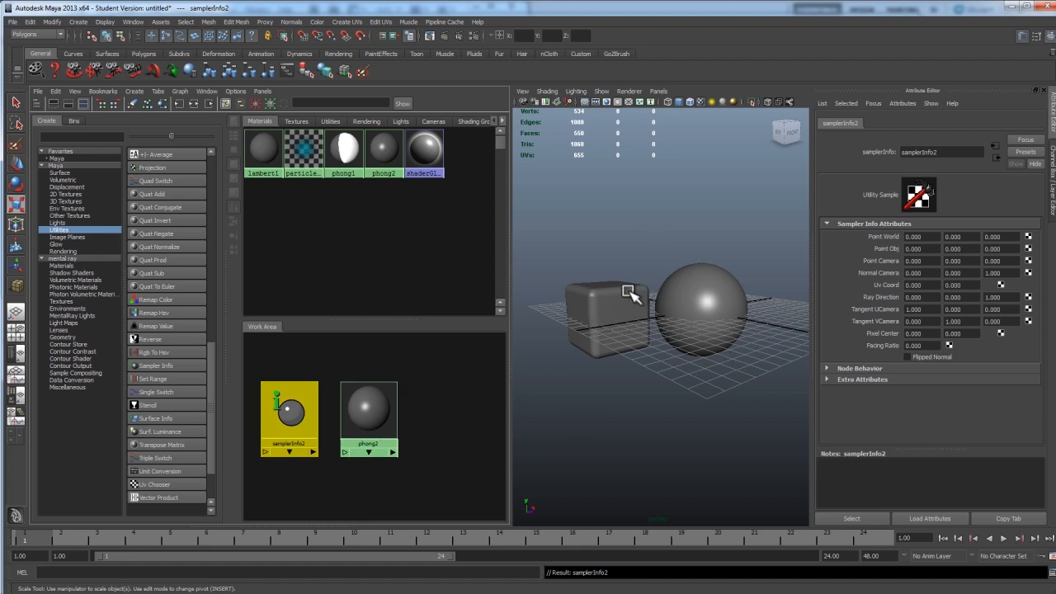
mouse_move(617, 314)
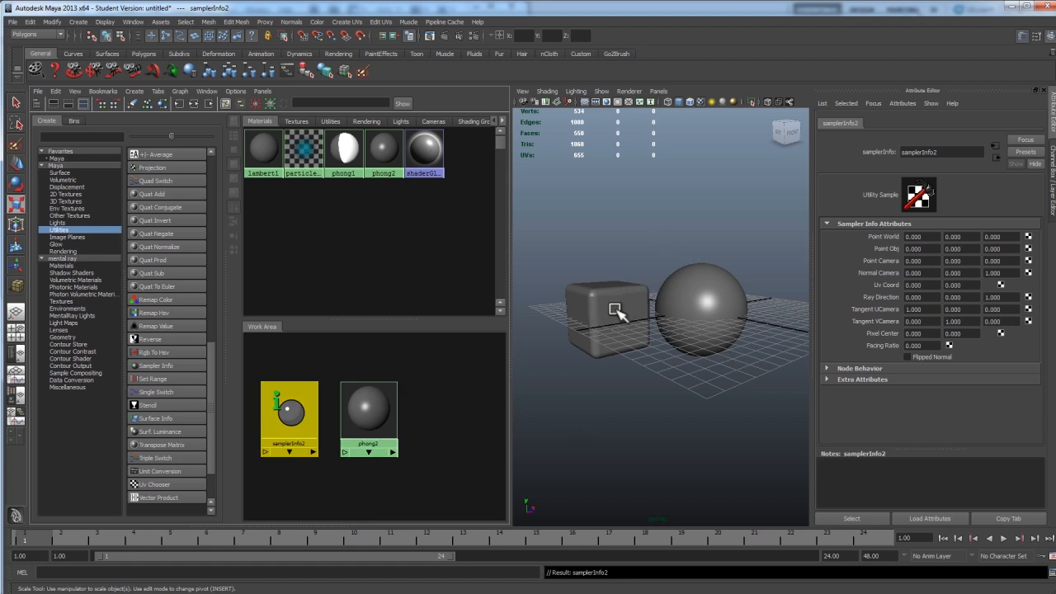
mouse_move(711, 282)
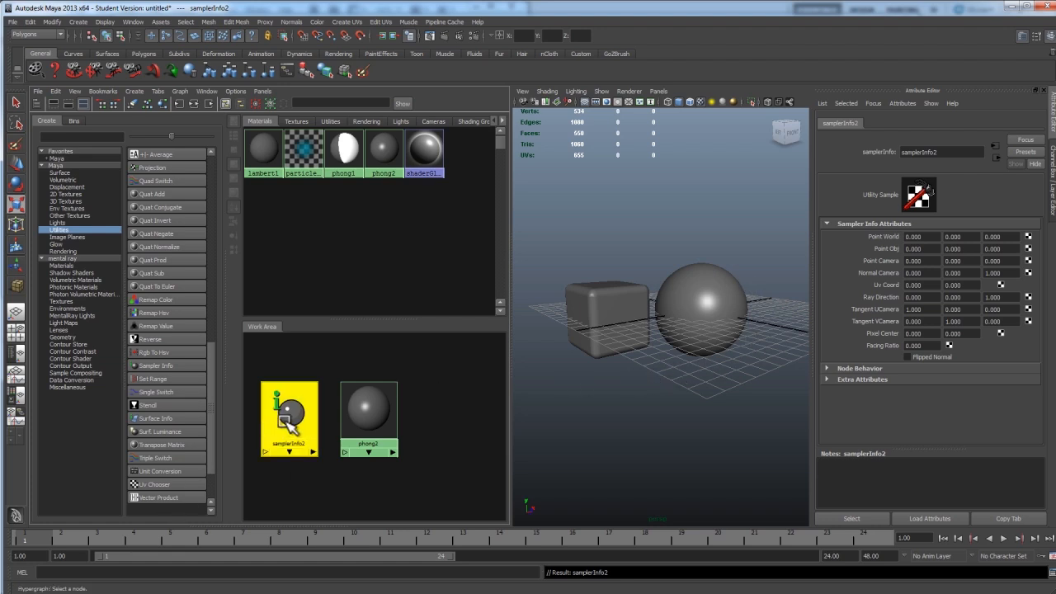
mouse_move(310, 404)
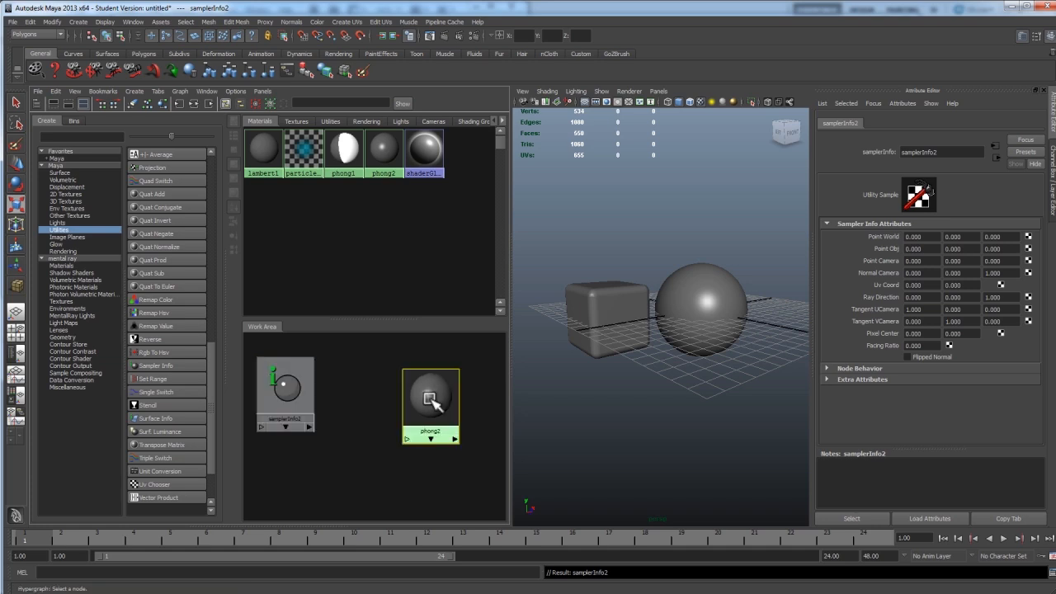
click(347, 479)
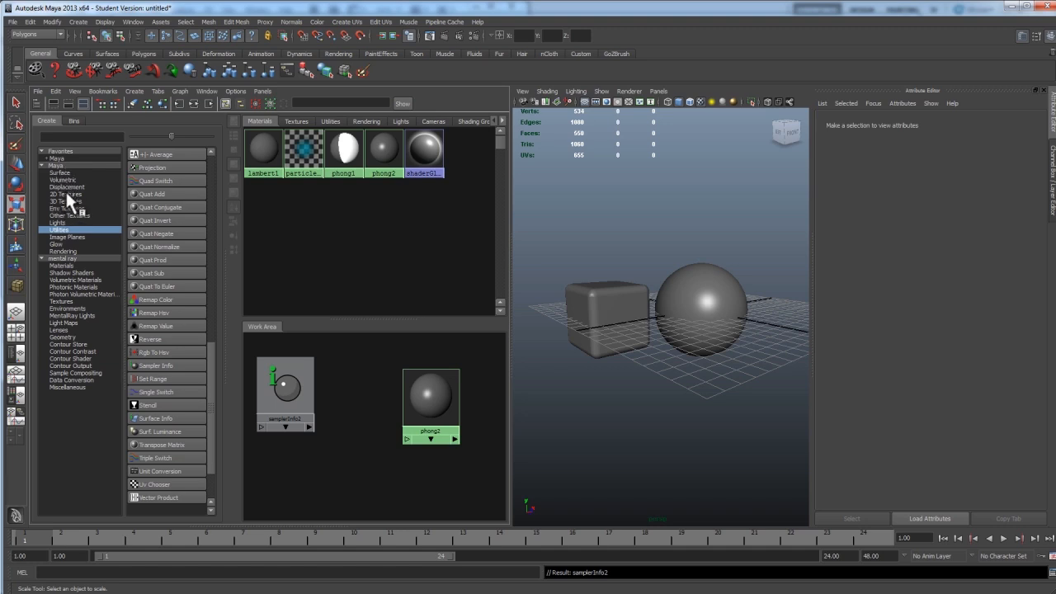
Step: Add a Ramp texture and change its red colour to black for a white-to-black gradient
click(66, 201)
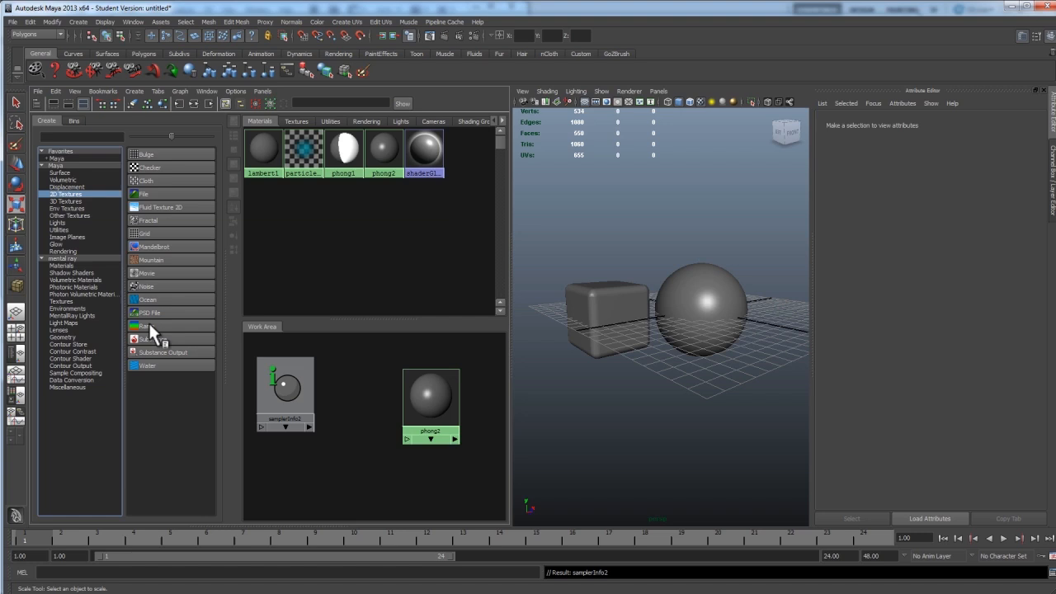
click(147, 326)
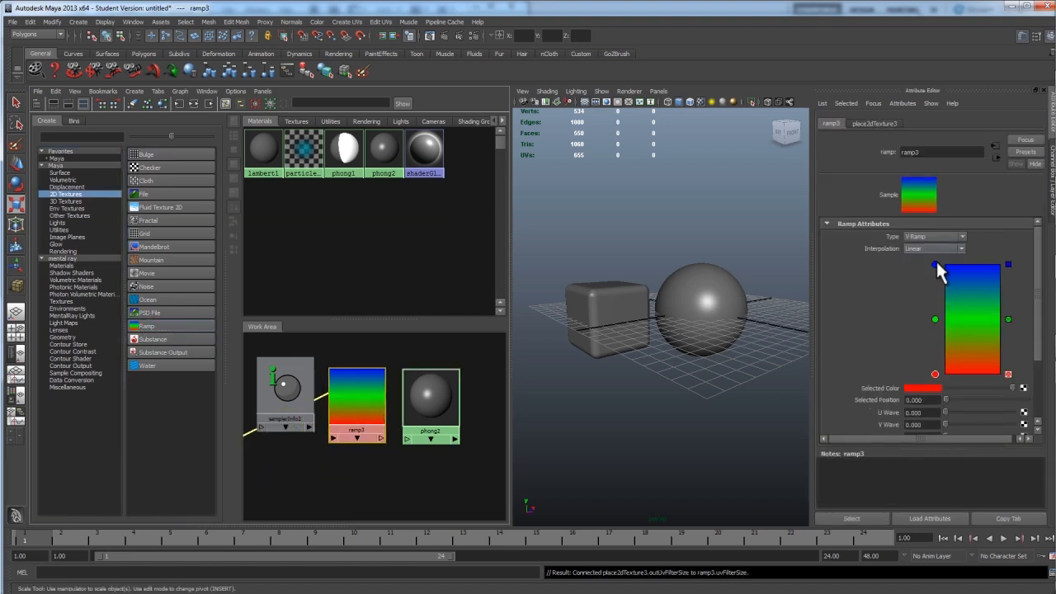
mouse_move(943, 247)
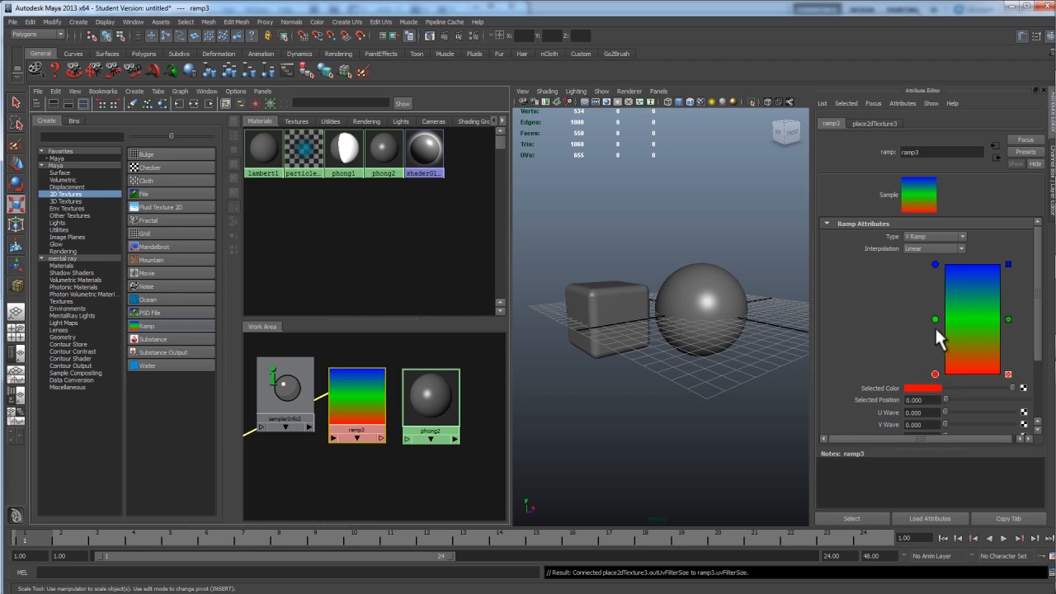
mouse_move(1011, 324)
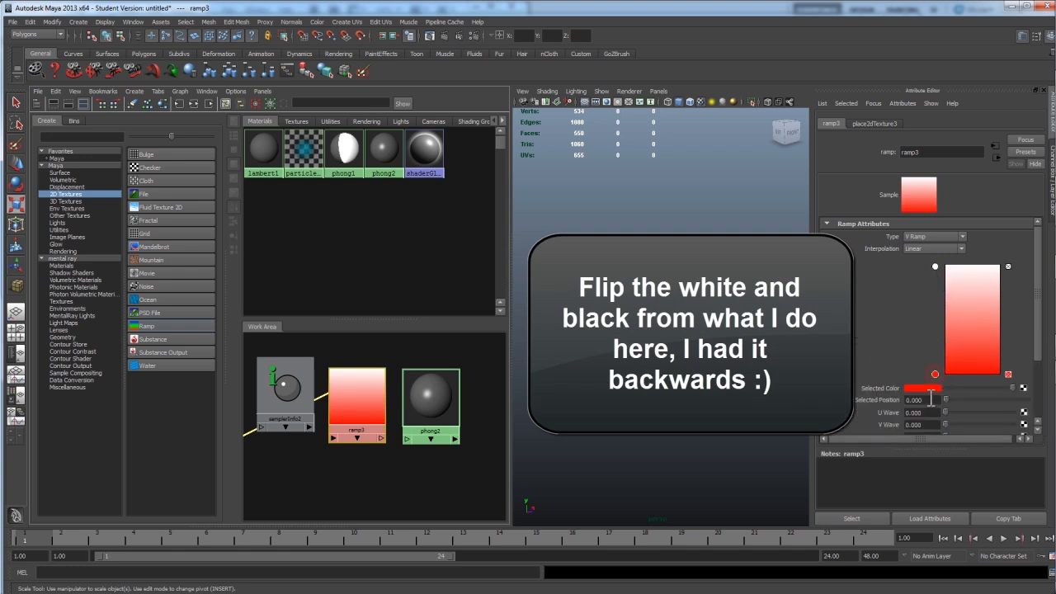
click(924, 388)
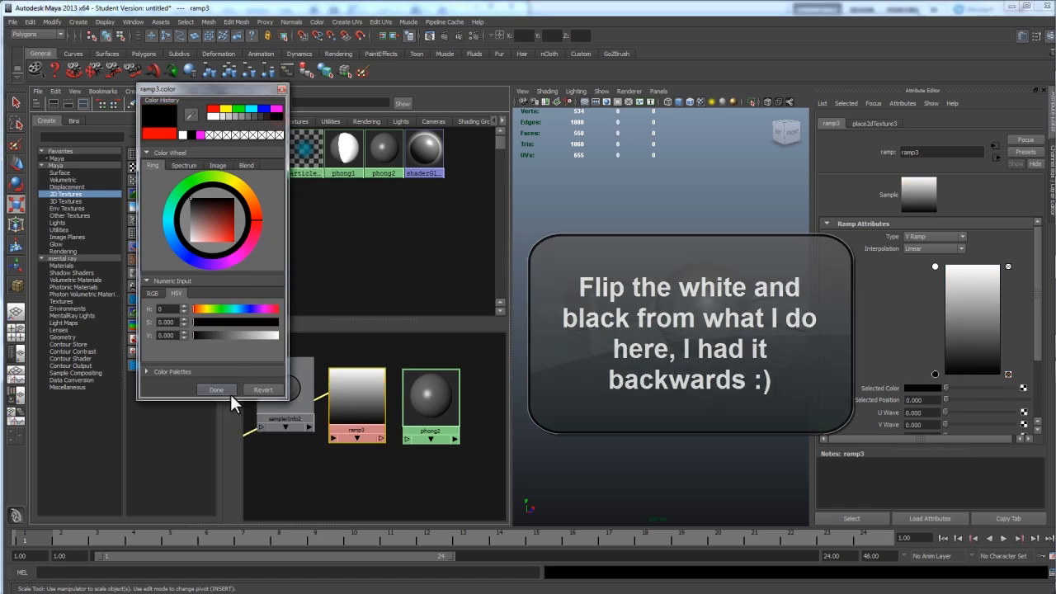
click(216, 389)
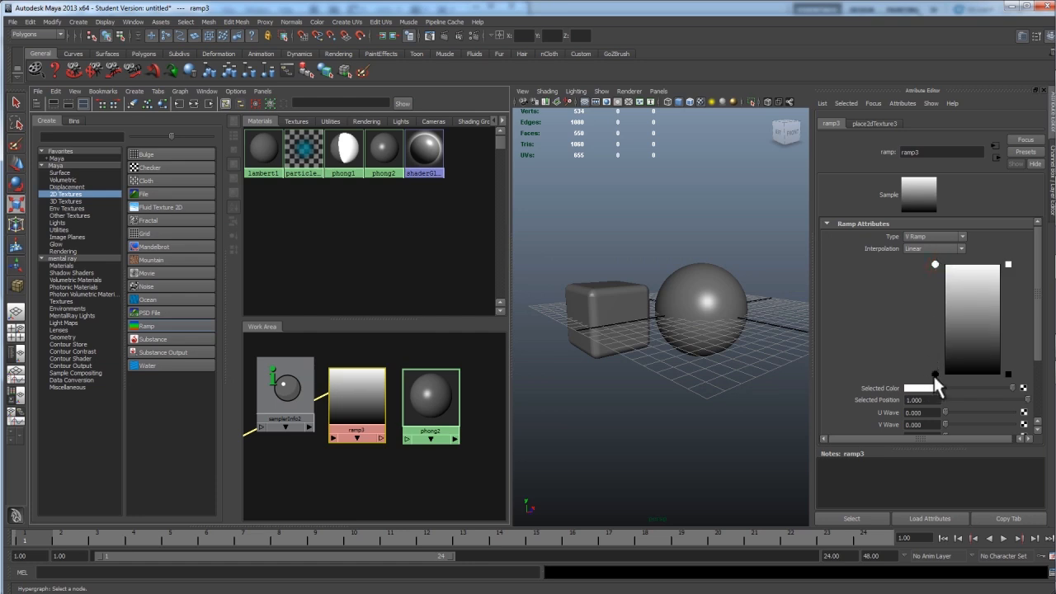
mouse_move(1014, 382)
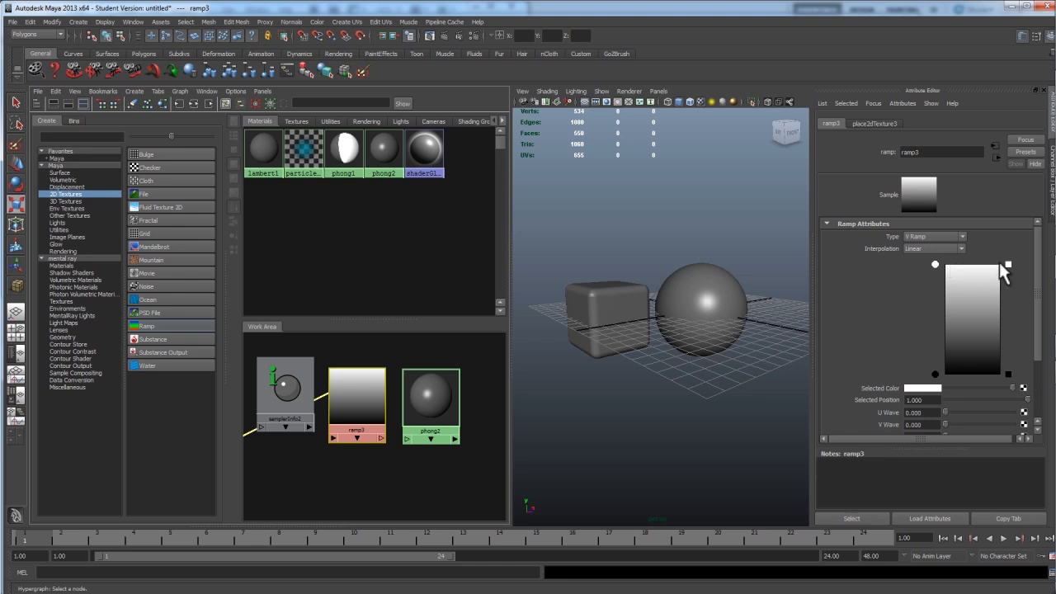
mouse_move(946, 333)
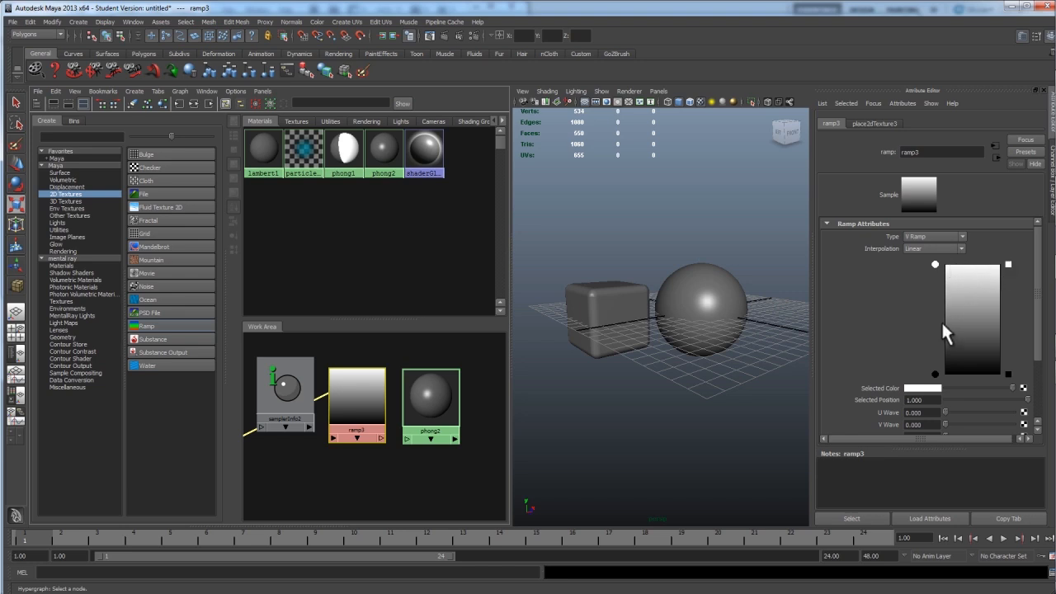
mouse_move(1014, 272)
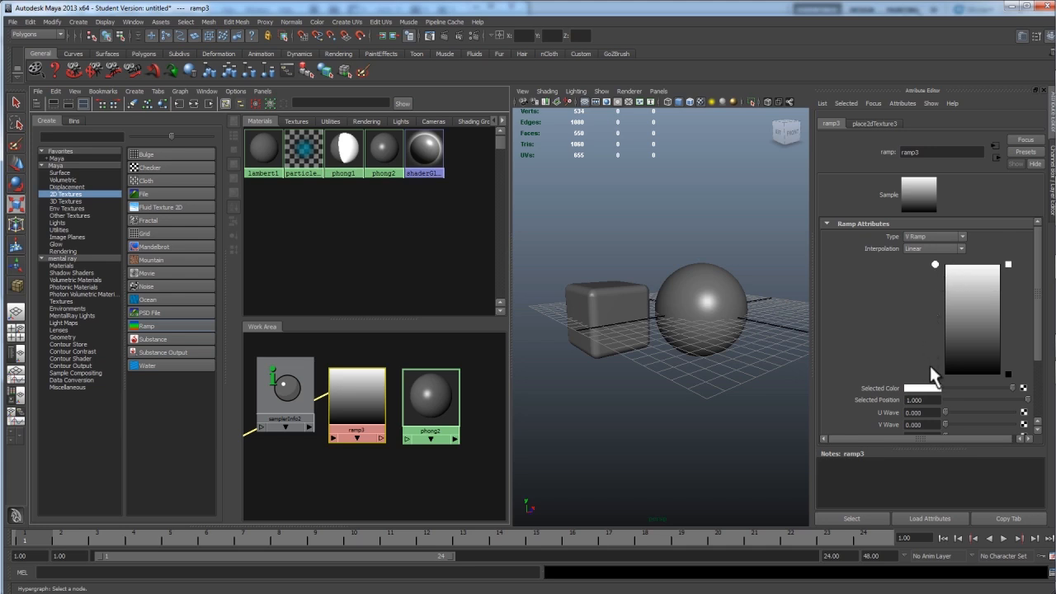
mouse_move(948, 314)
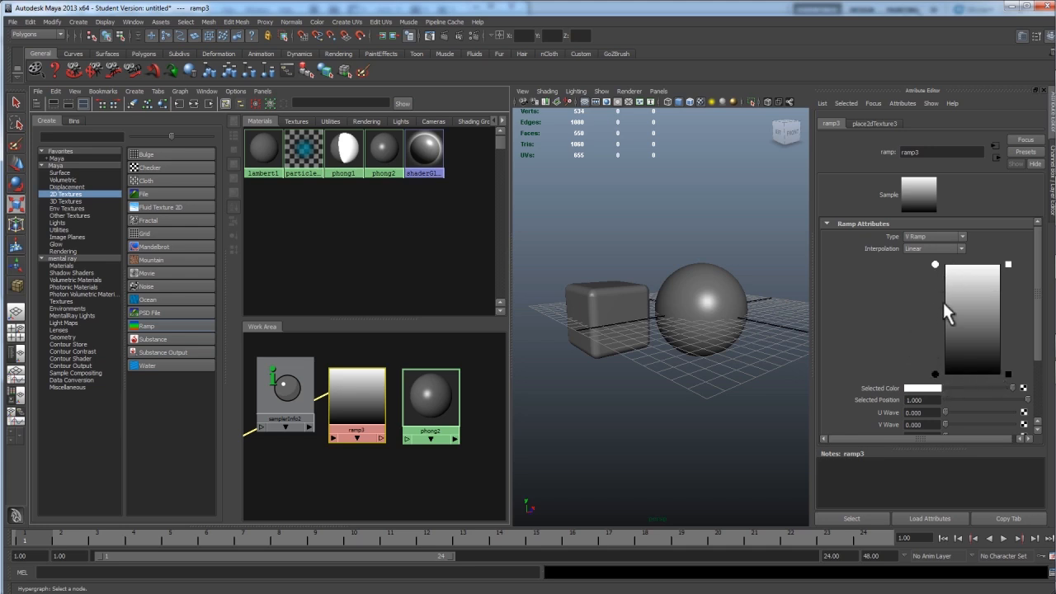
mouse_move(572, 392)
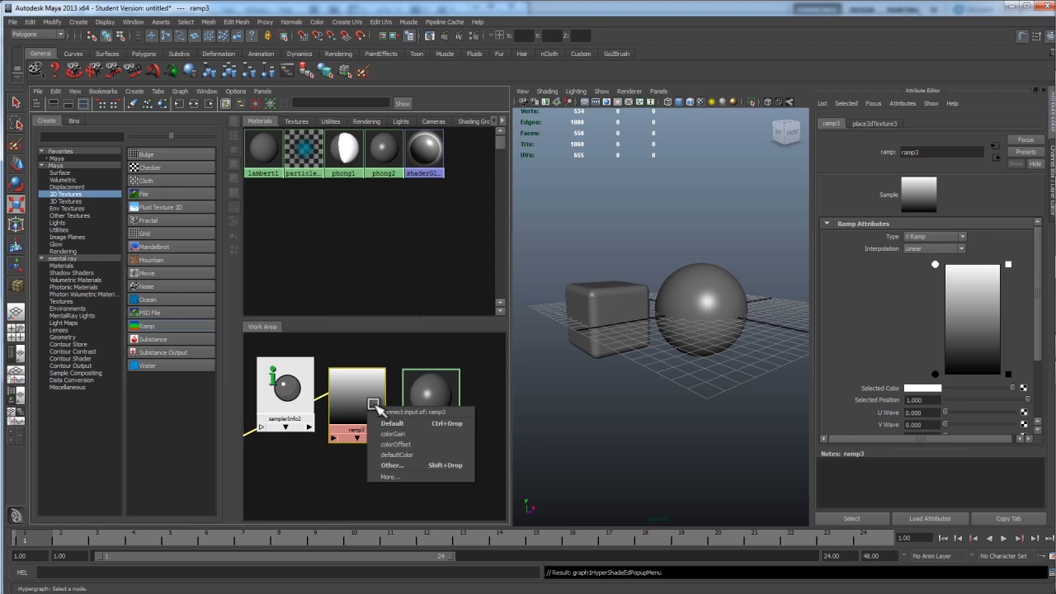
mouse_move(395, 469)
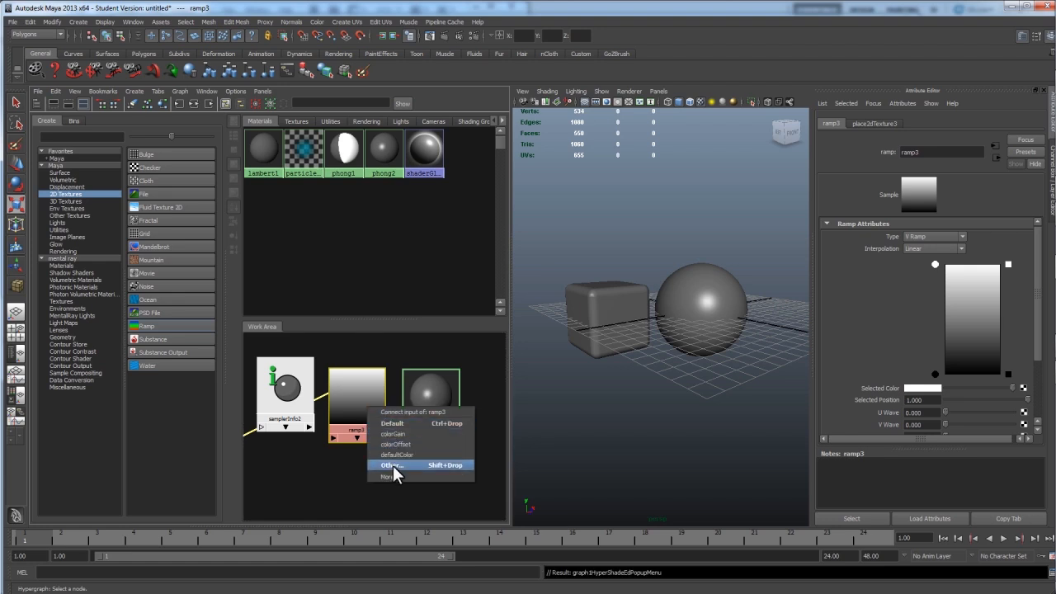
Step: Connect samplerInfo2 facingRatio to ramp3's uvCoord vCoord in the Connection Editor
click(388, 465)
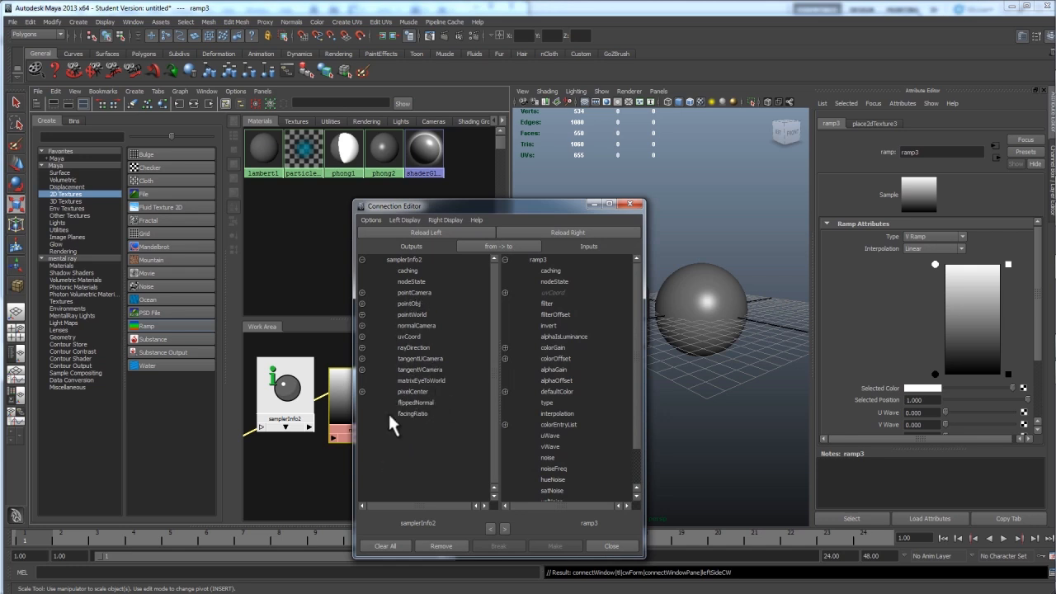
mouse_move(414, 423)
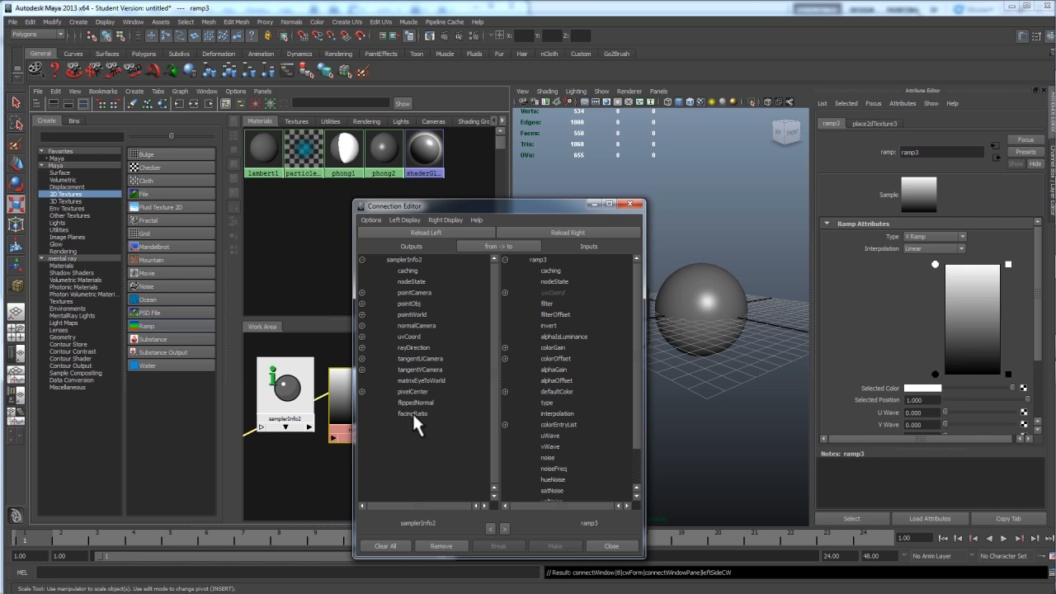
click(414, 414)
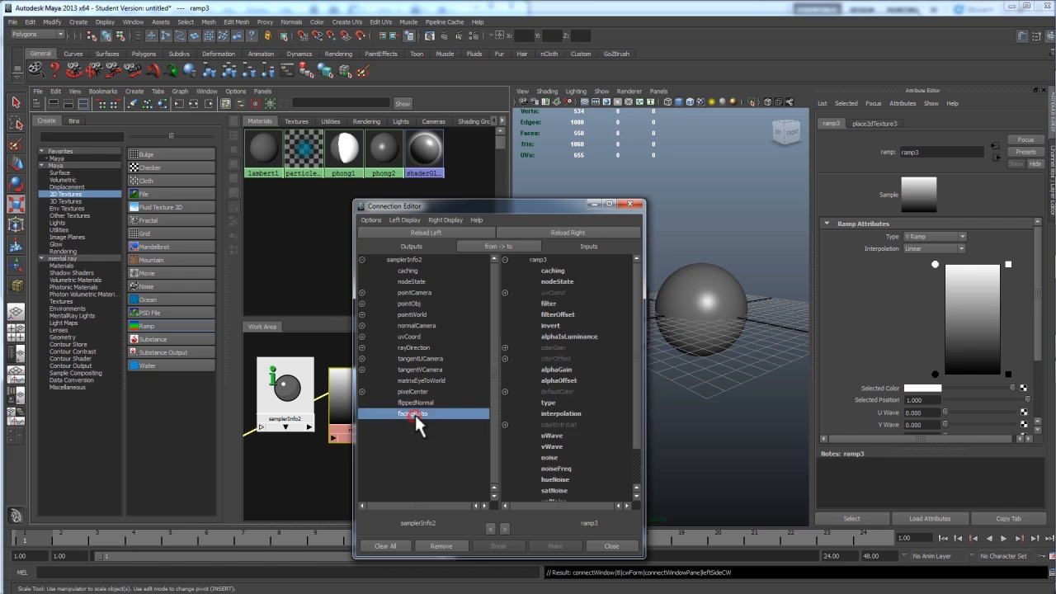
mouse_move(561, 310)
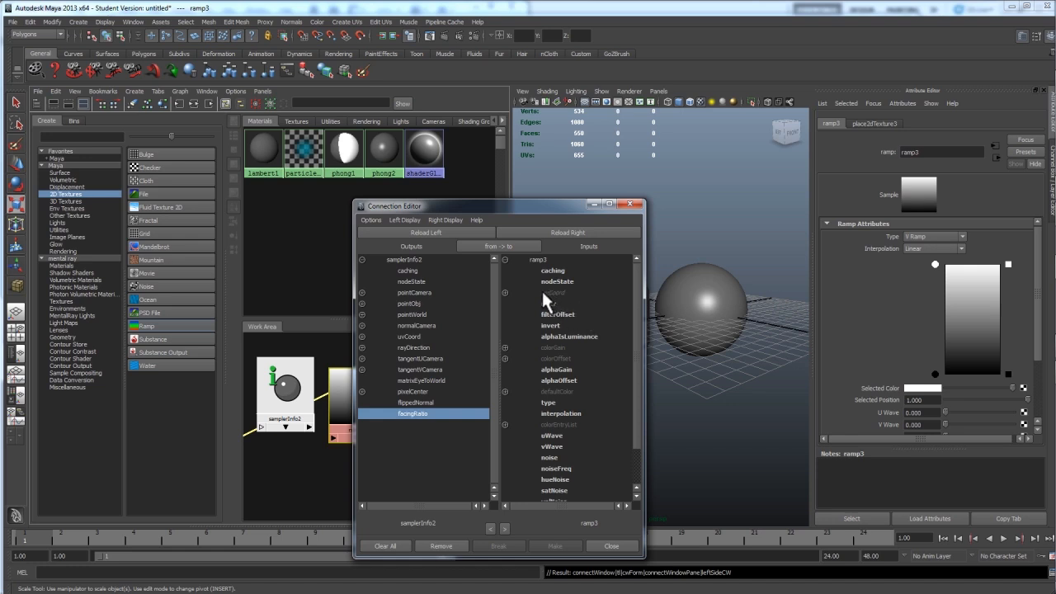
mouse_move(549, 303)
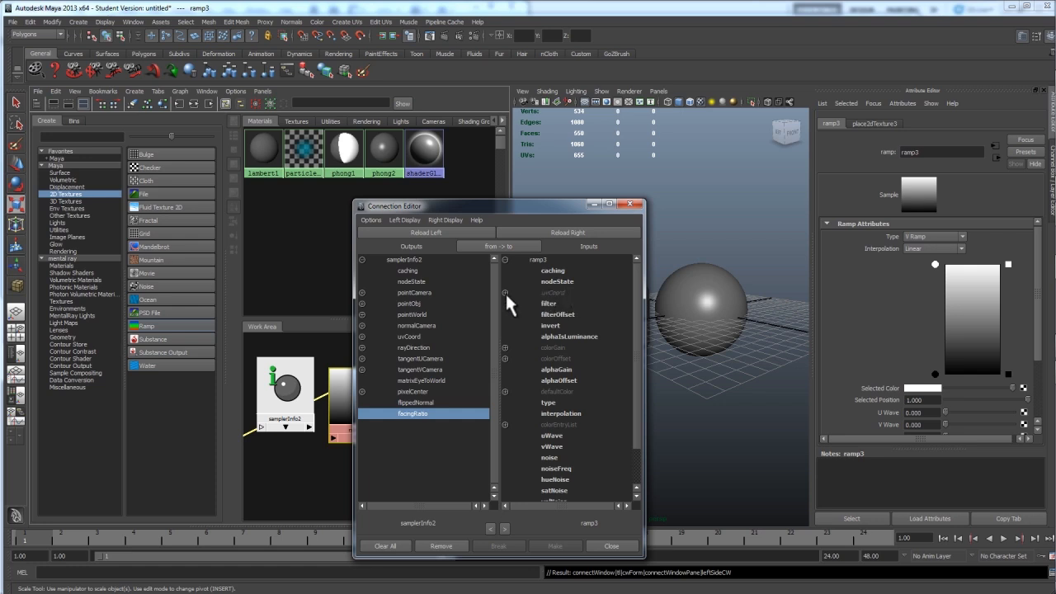
click(505, 293)
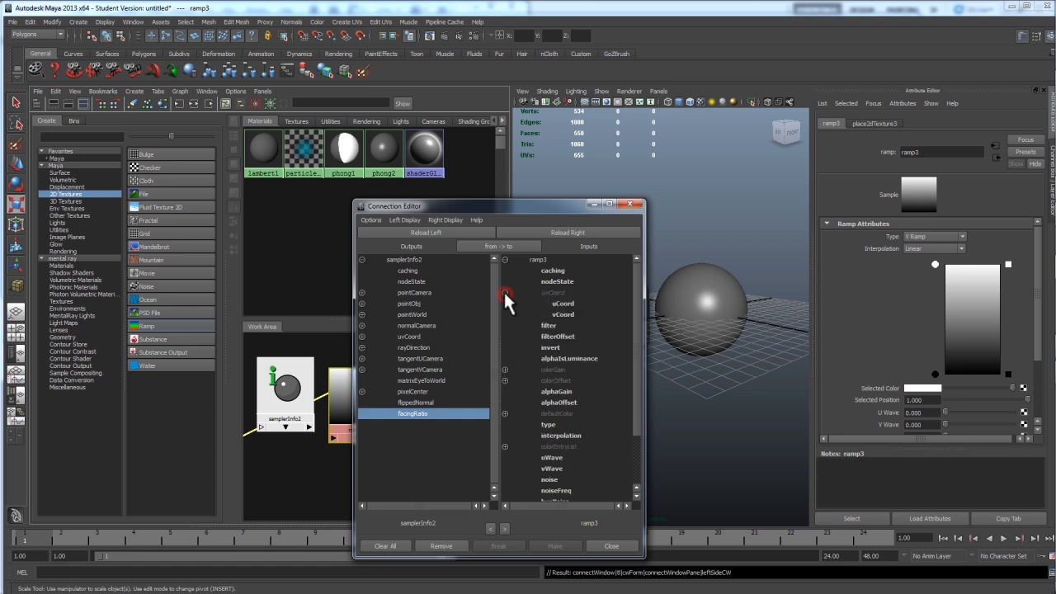
click(563, 314)
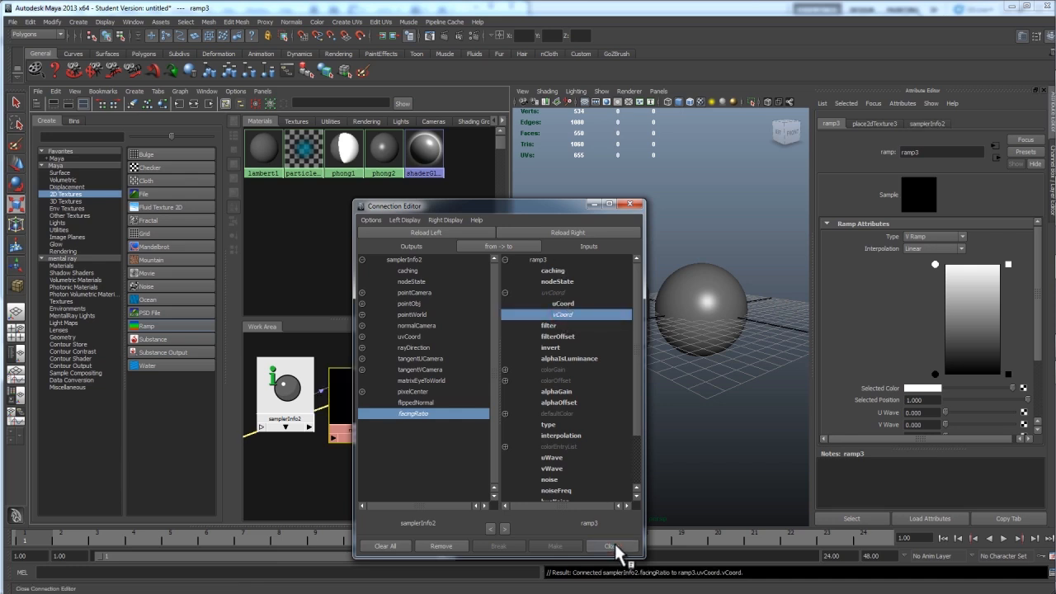
click(615, 546)
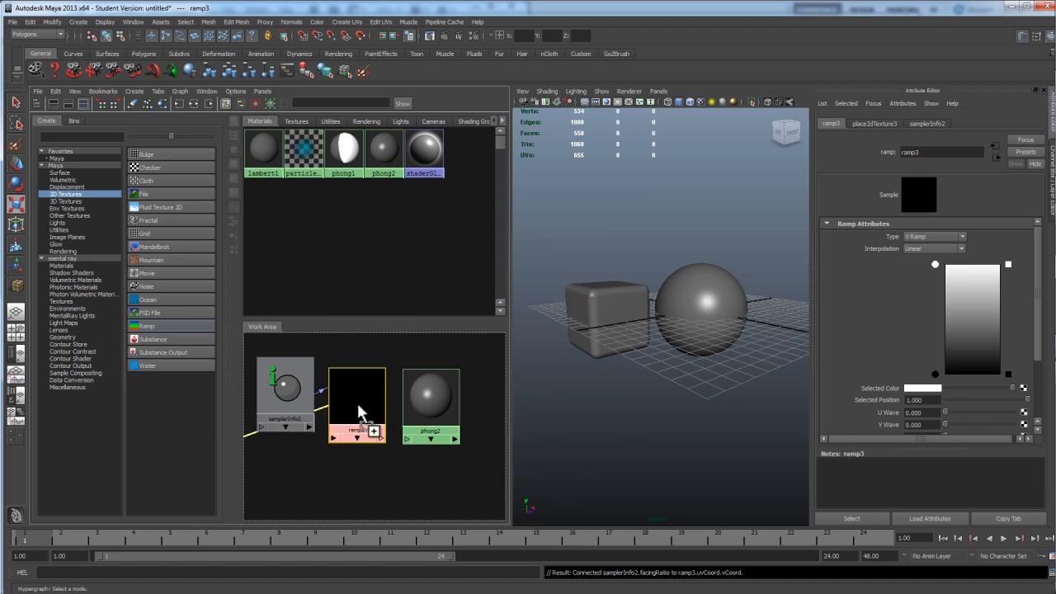
Step: Feed ramp3 into phong2's incandescence and drag phong2 onto the selected cube
click(430, 396)
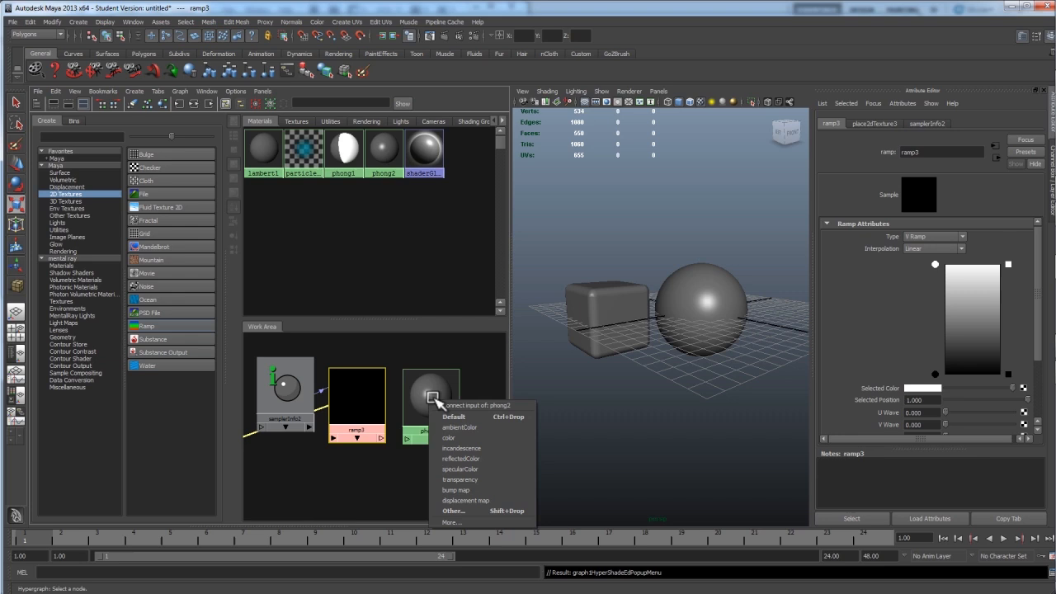
mouse_move(460, 448)
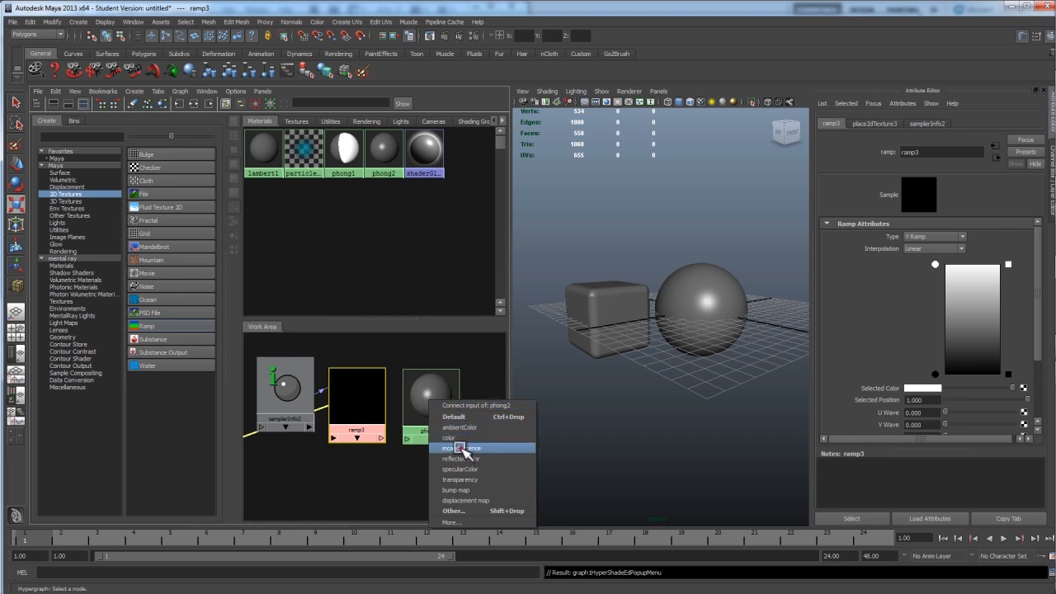
click(460, 448)
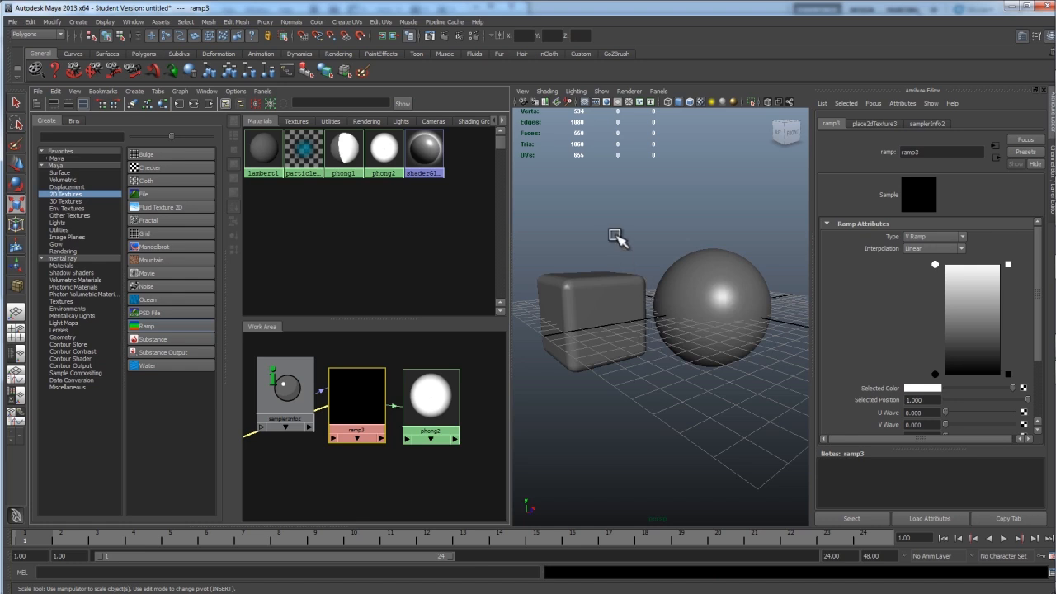
mouse_move(537, 337)
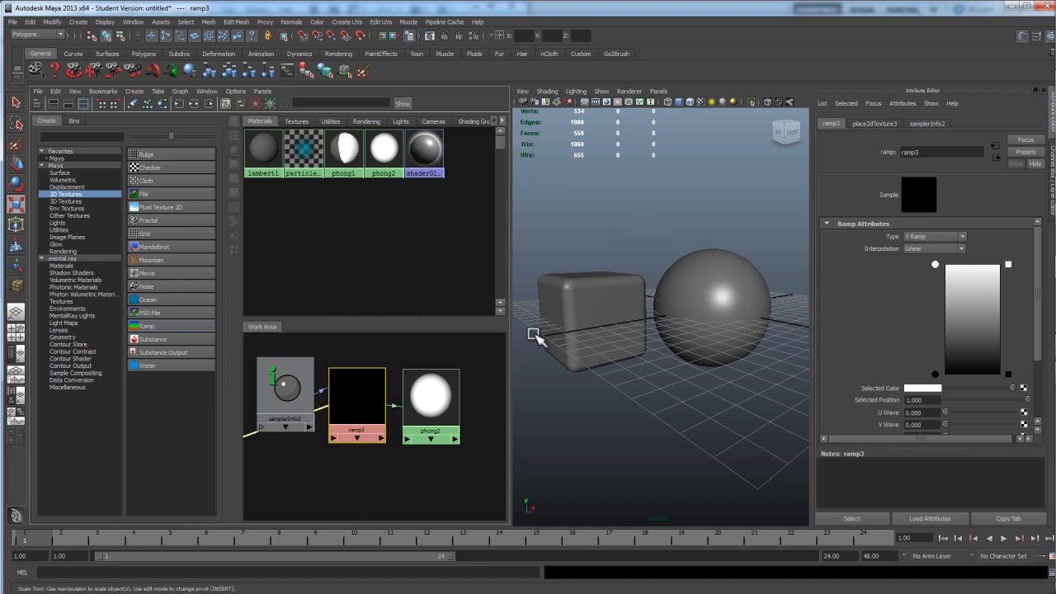
click(711, 310)
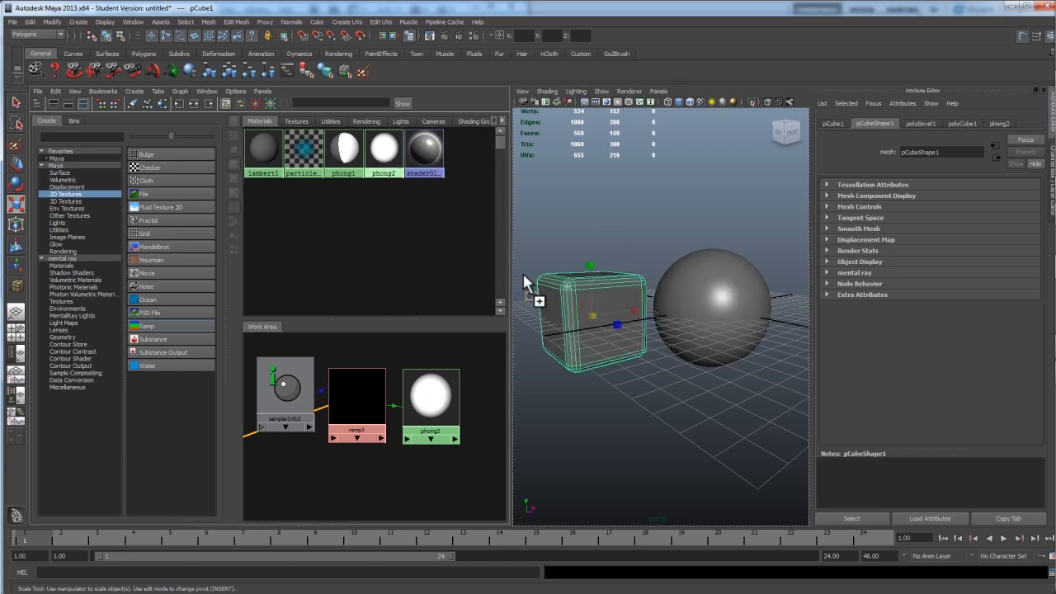
drag(384, 153, 590, 318)
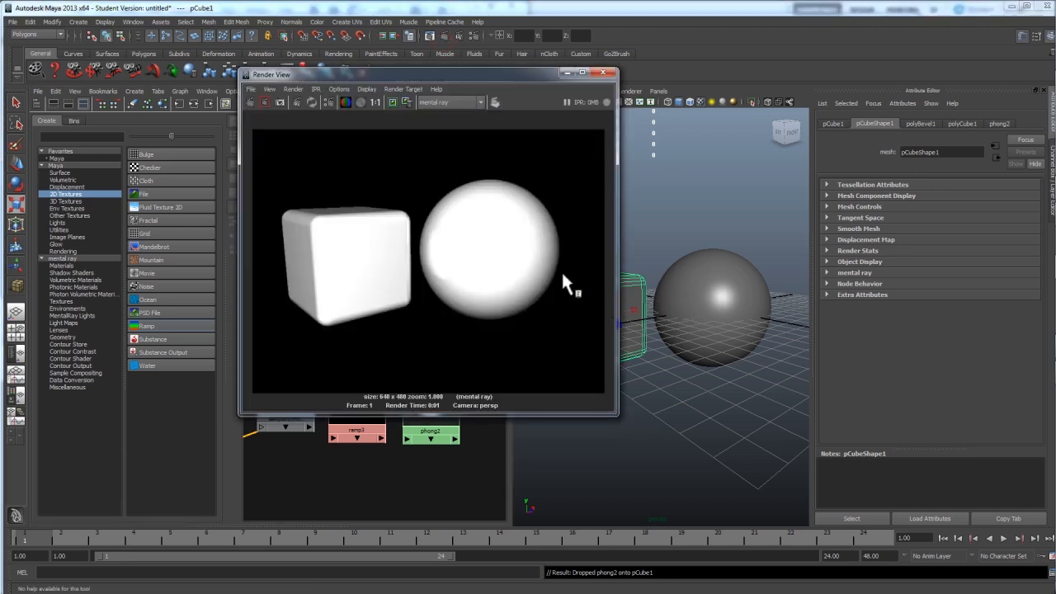
mouse_move(516, 218)
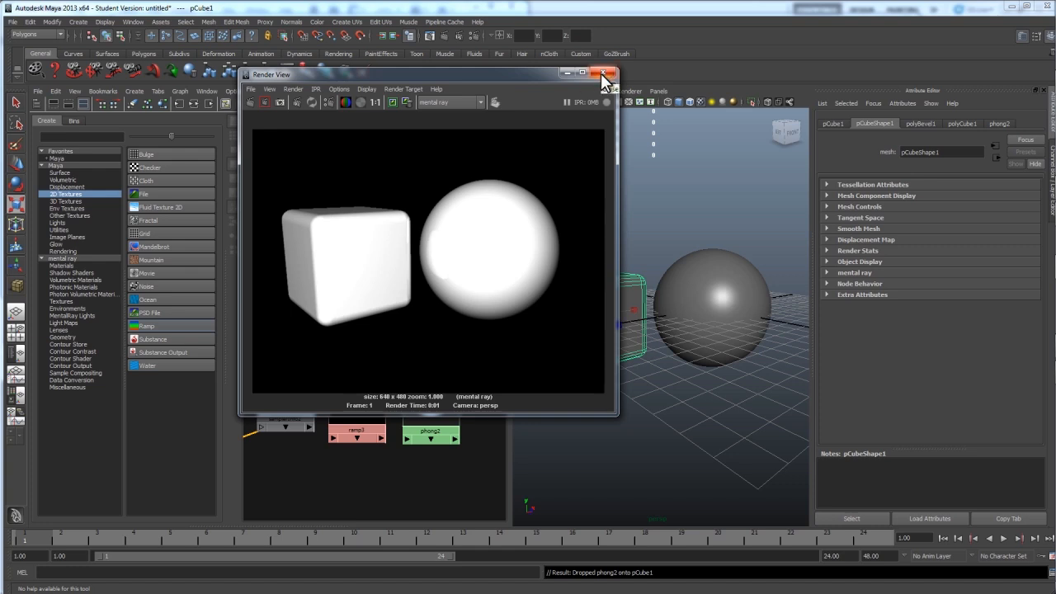
Step: Close the Render View after checking the white-on-black test render
click(603, 74)
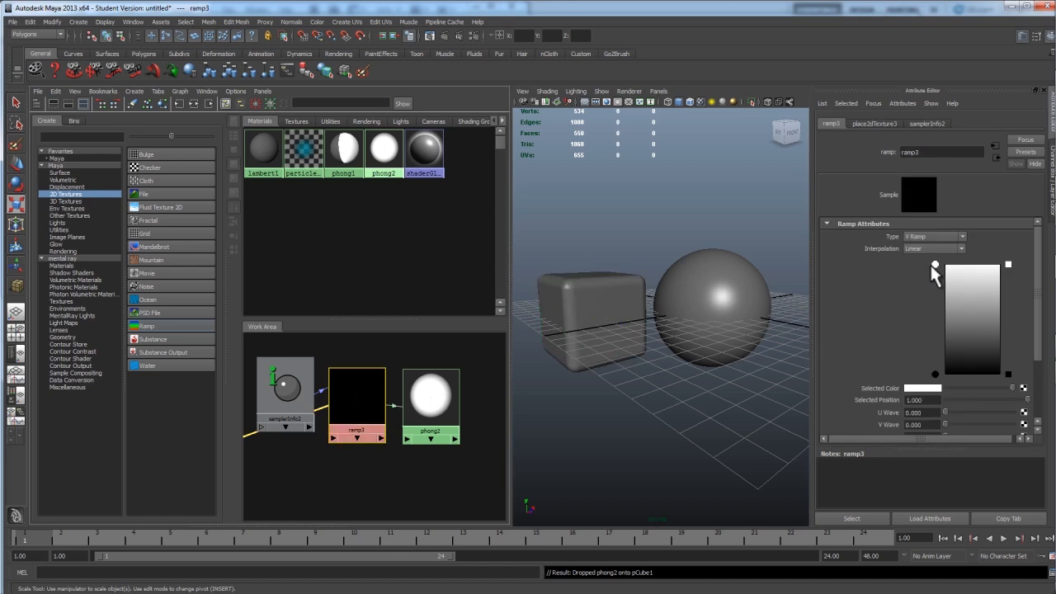
Step: Drag ramp3's white colour handle to the bottom so the gradient runs black to white
drag(935, 267, 935, 377)
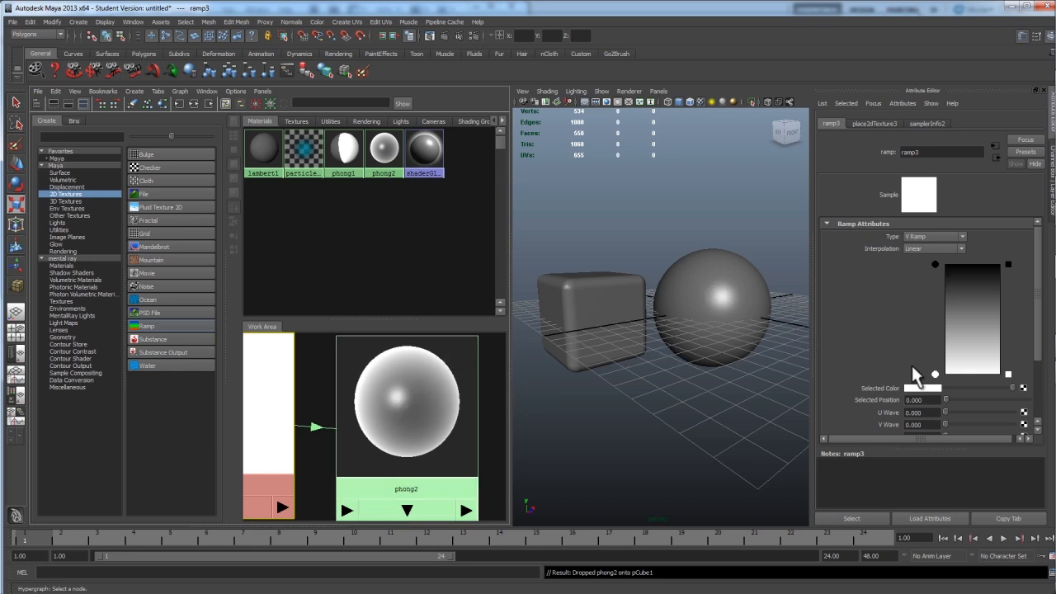
mouse_move(940, 272)
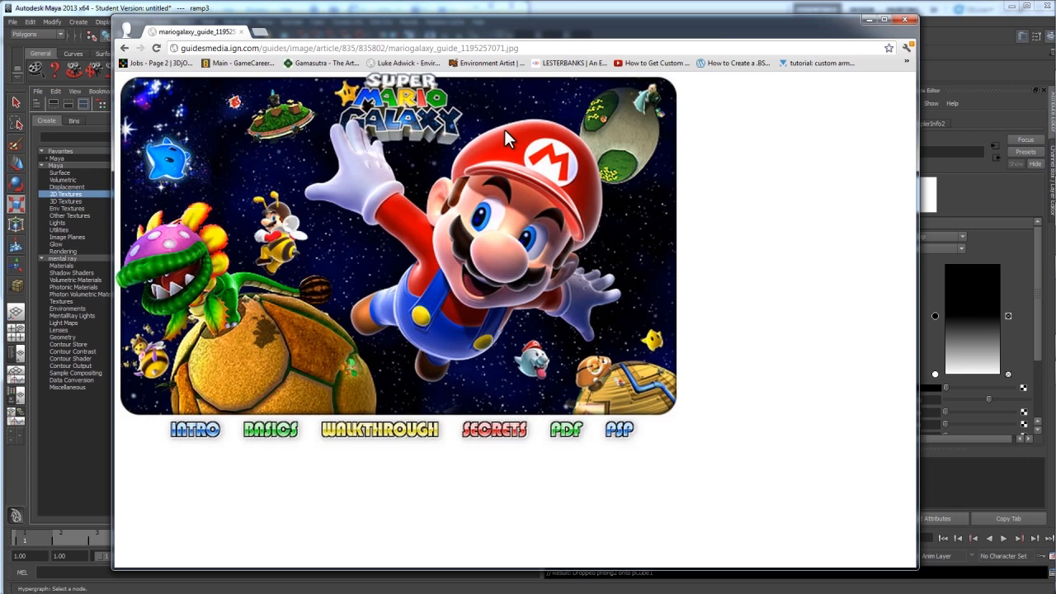
mouse_move(978, 195)
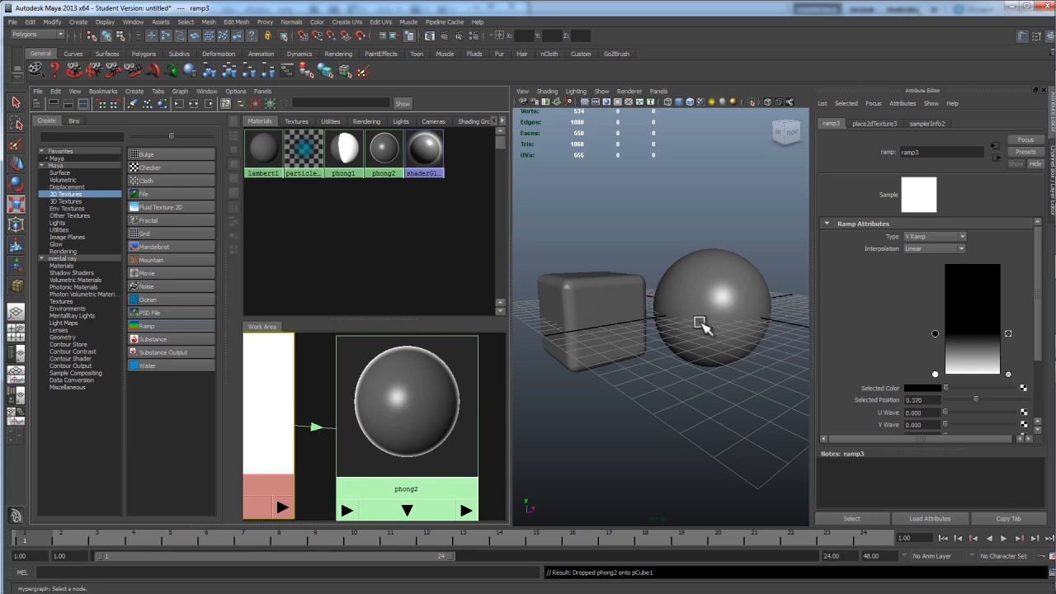
Step: Select the sphere and start changing the phong2 Color swatch to red
click(702, 322)
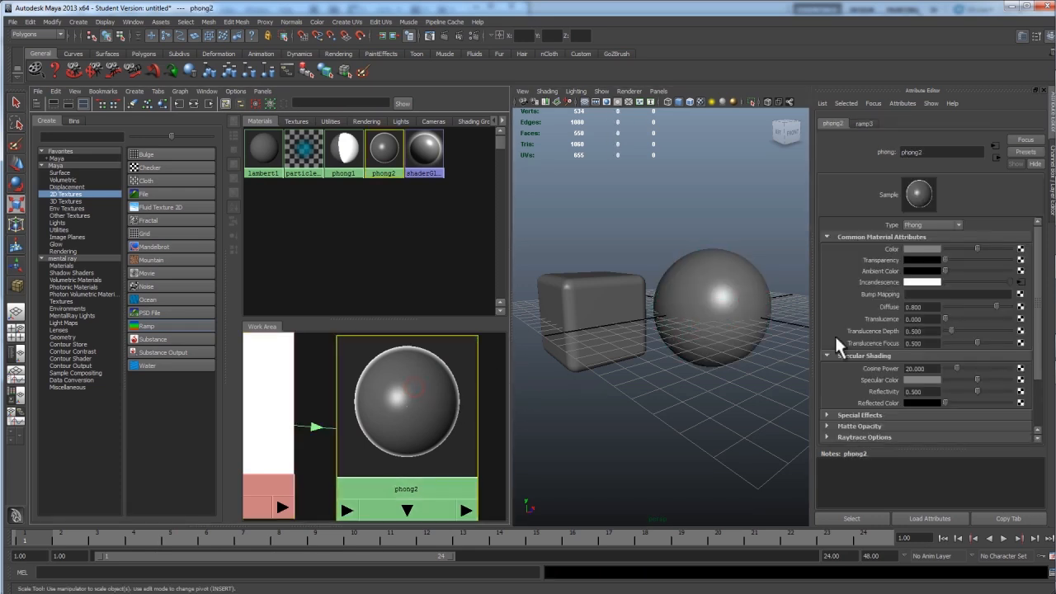
click(922, 248)
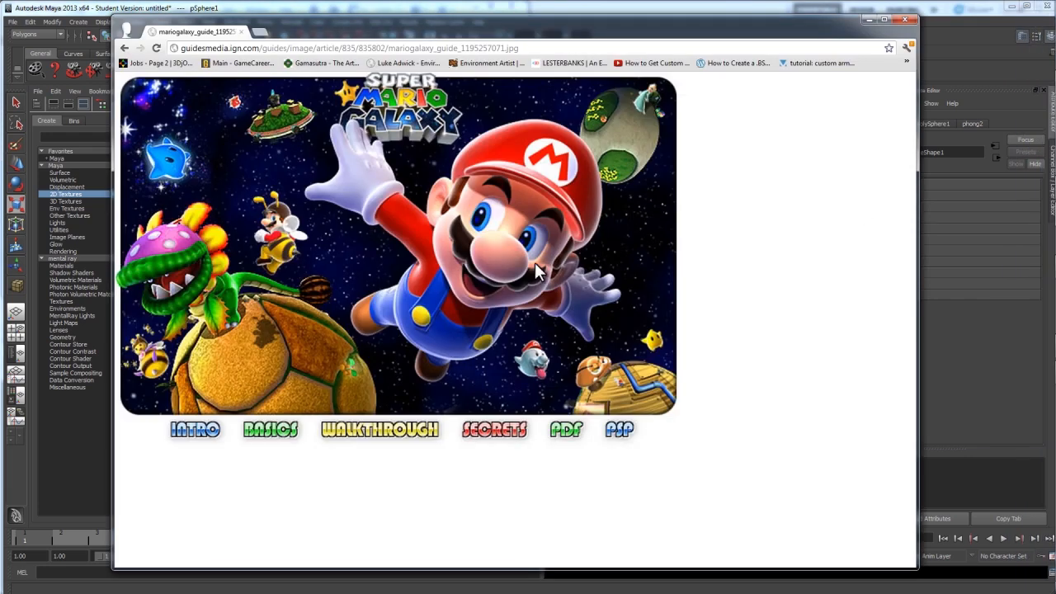
mouse_move(536, 271)
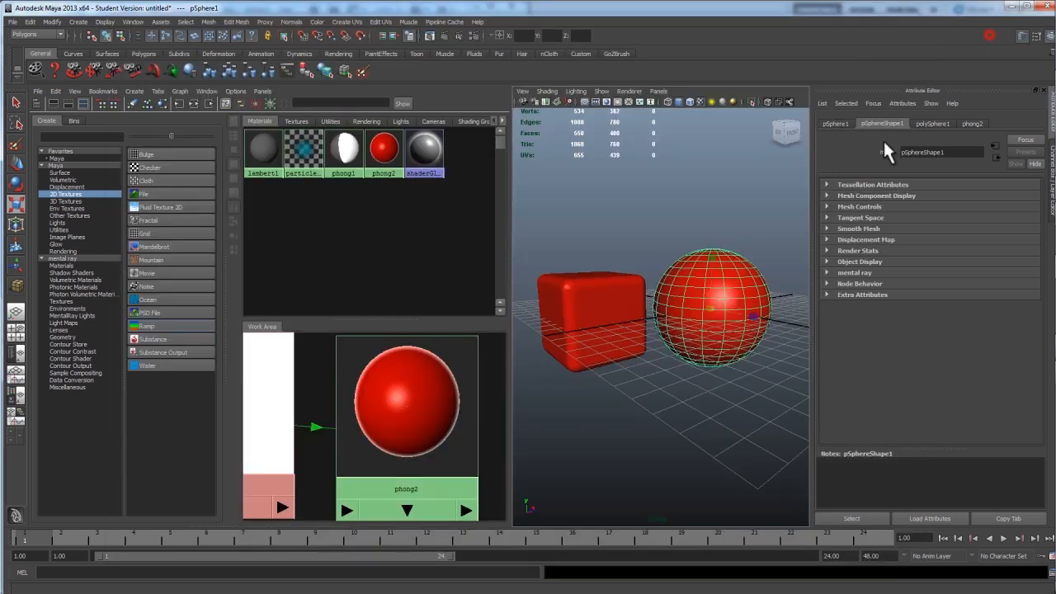
right_click(734, 309)
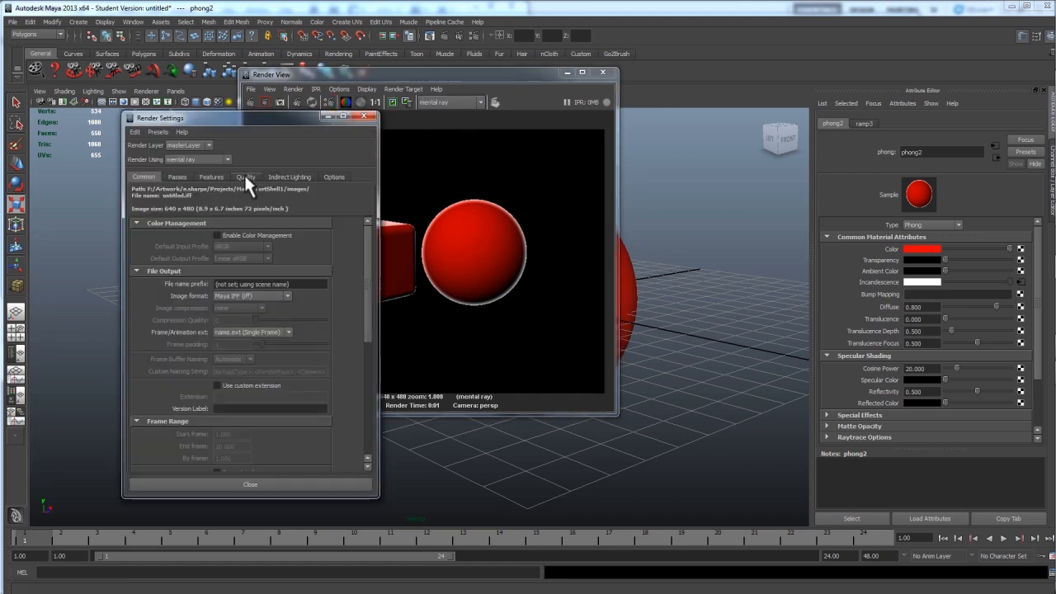
Step: Set render quality to Production: Fine Trace and re-render the red cube and sphere
click(245, 177)
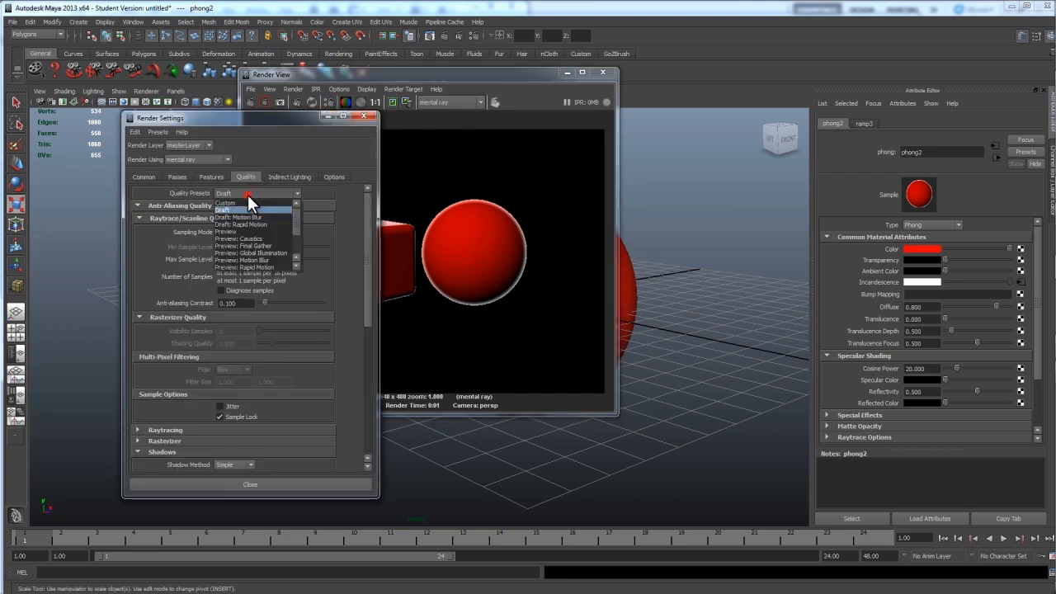
click(256, 192)
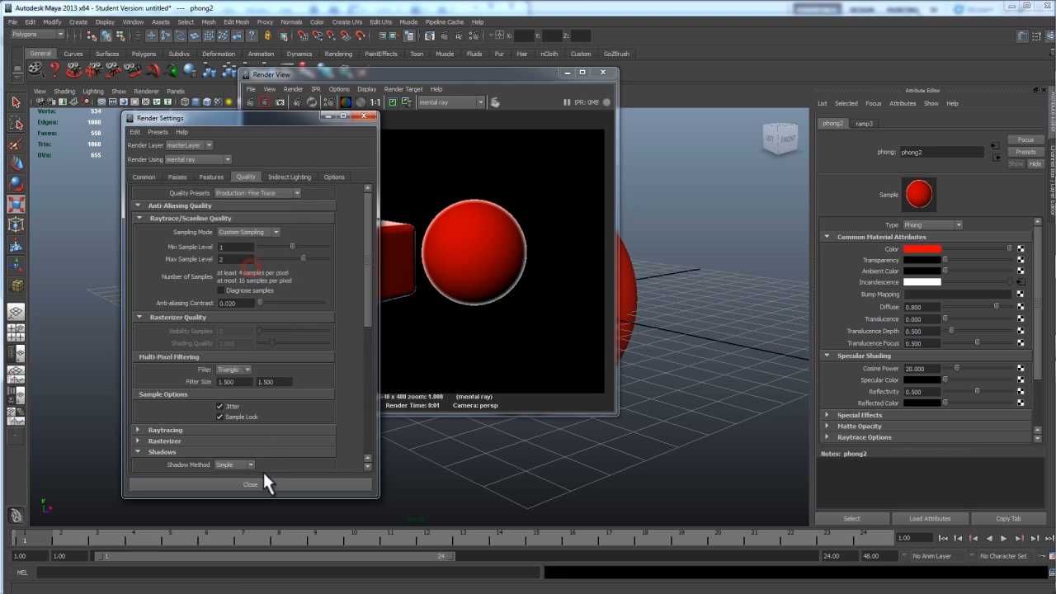
click(250, 484)
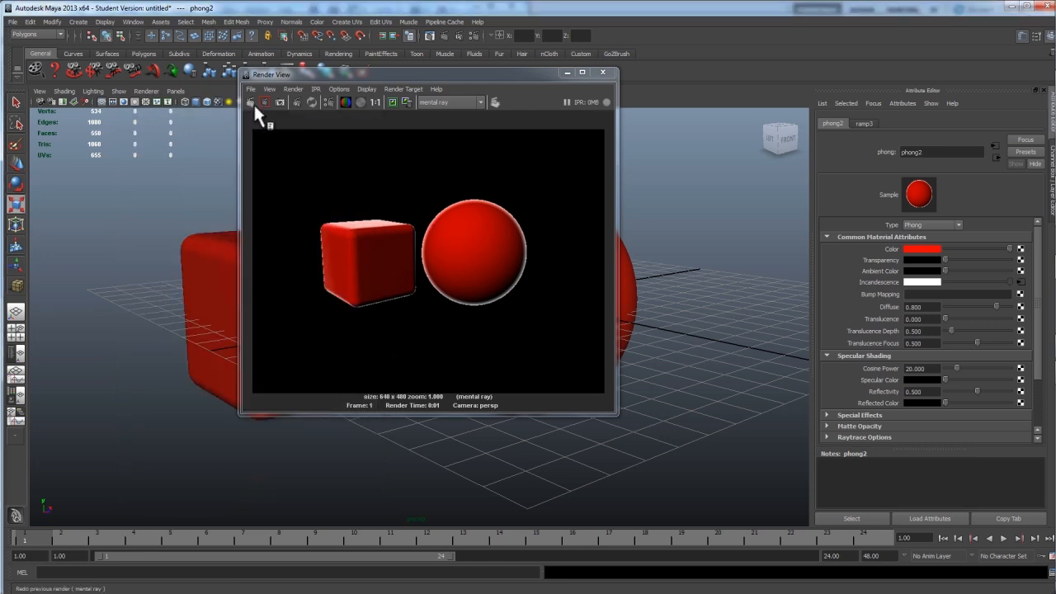
click(250, 101)
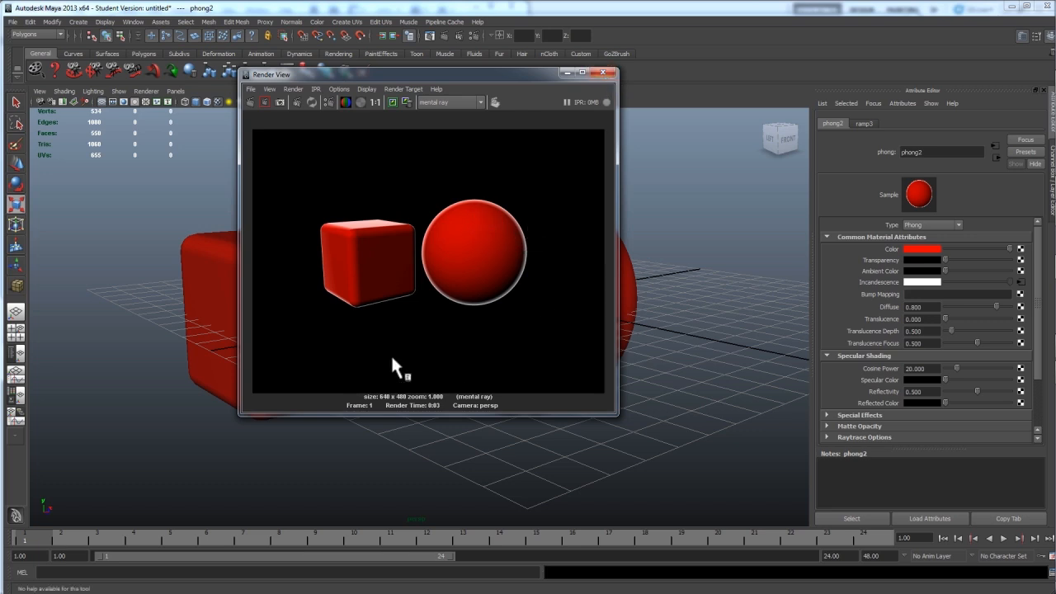
mouse_move(516, 239)
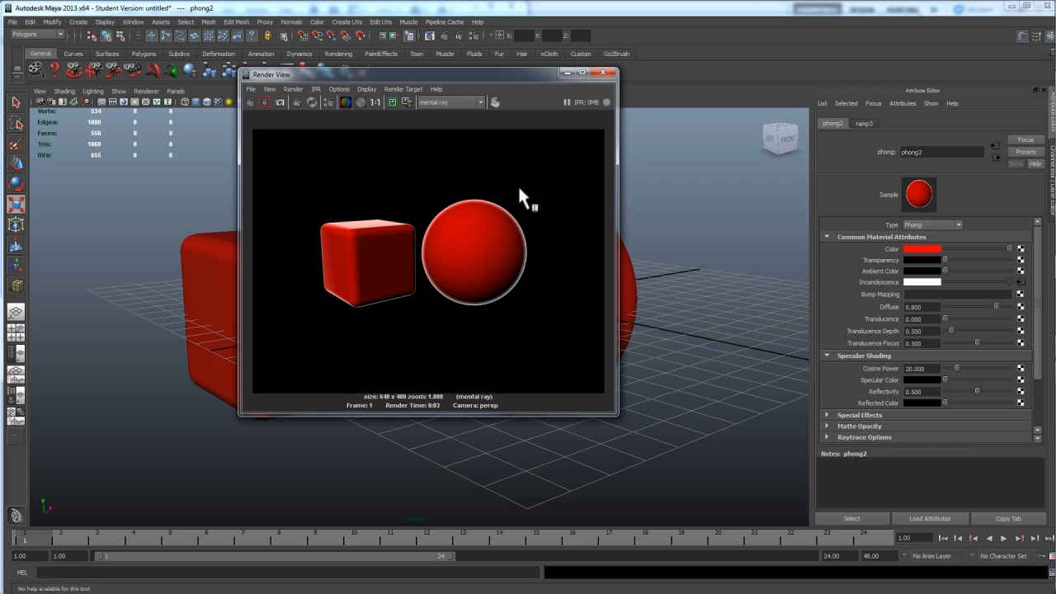
click(603, 73)
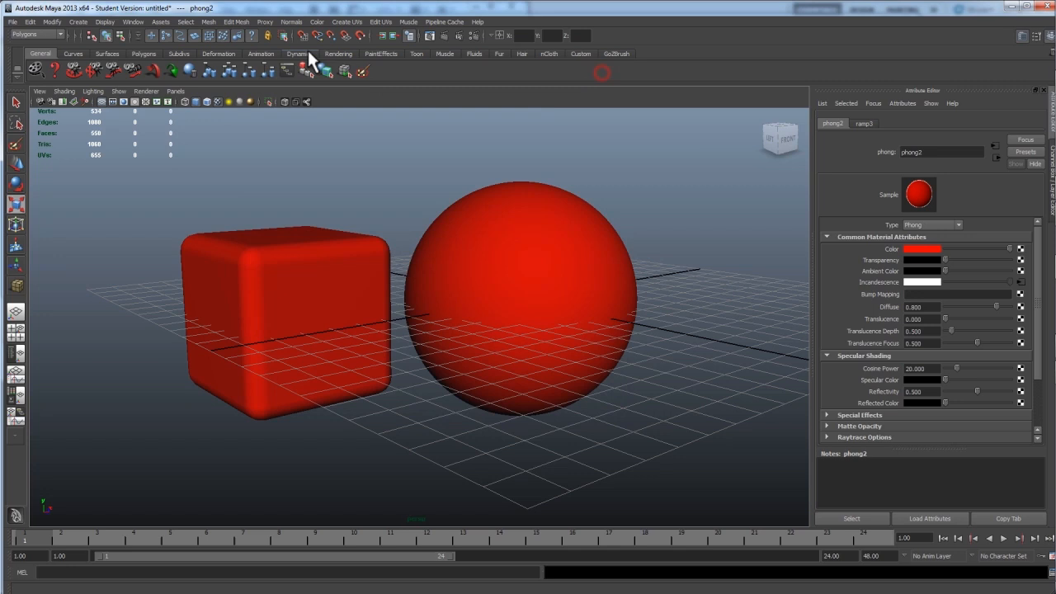
Step: Create a second polygon sphere, pSphere2, beside the red sphere
click(78, 21)
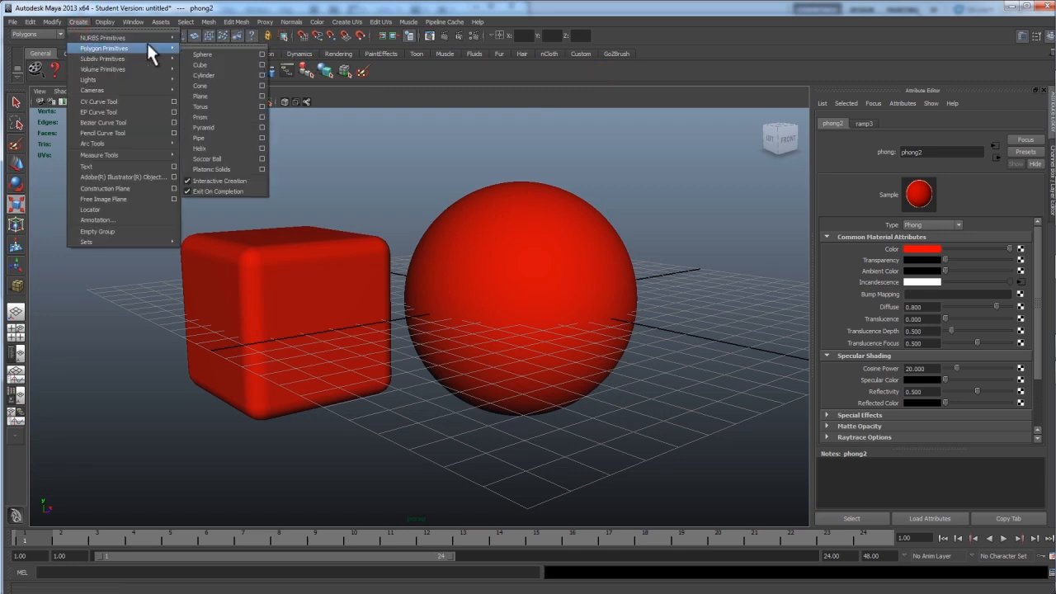
mouse_move(201, 65)
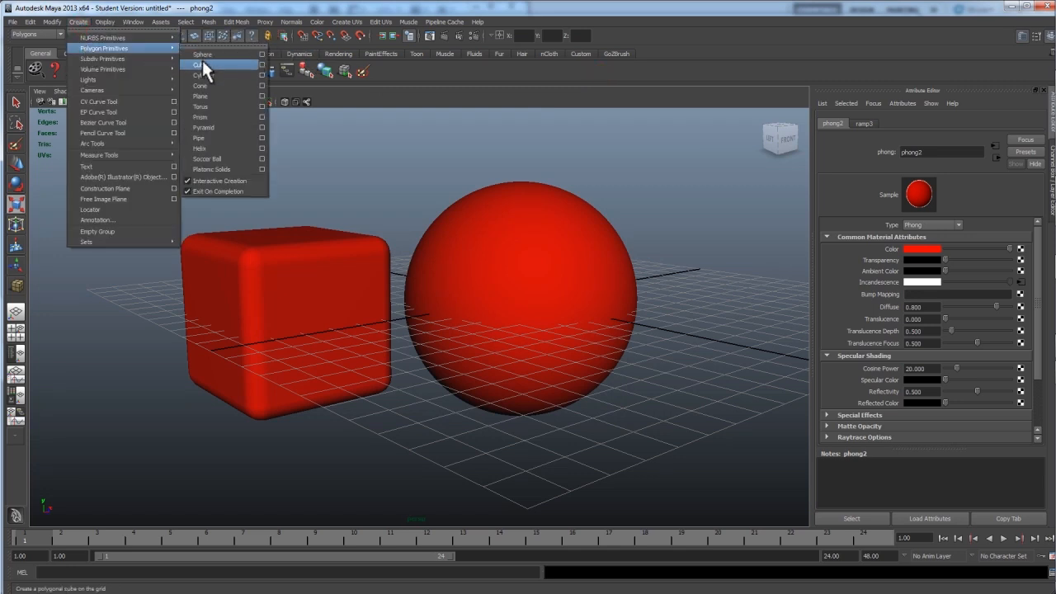
click(202, 54)
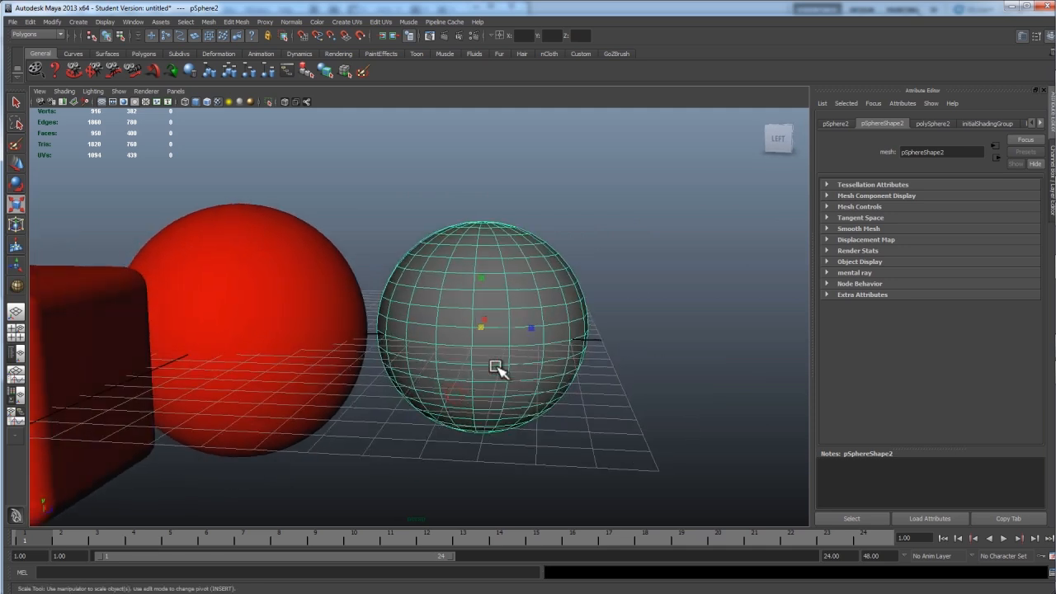
mouse_move(537, 339)
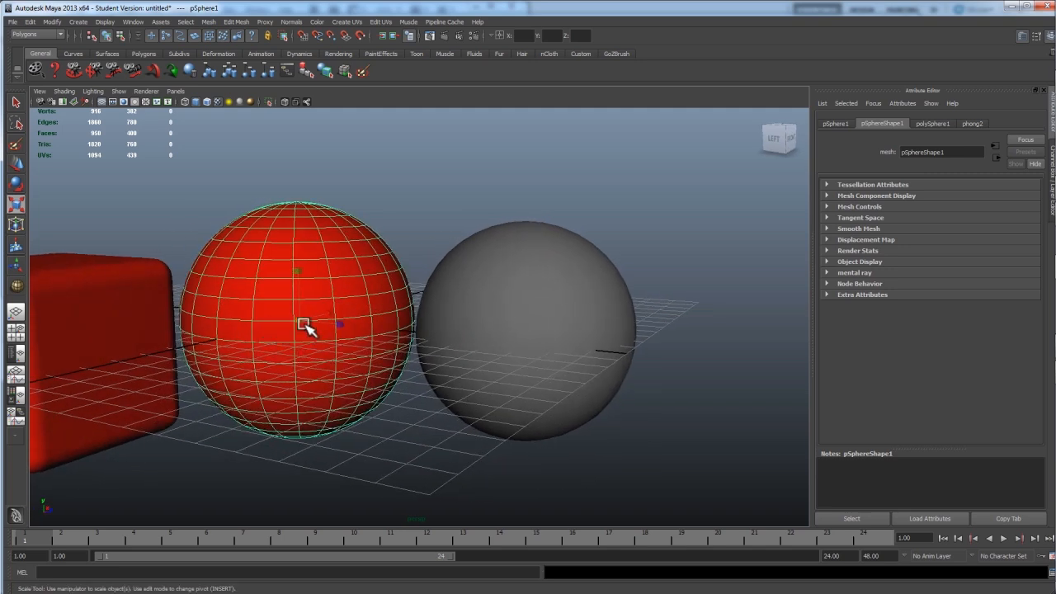
mouse_move(310, 362)
text(goog)
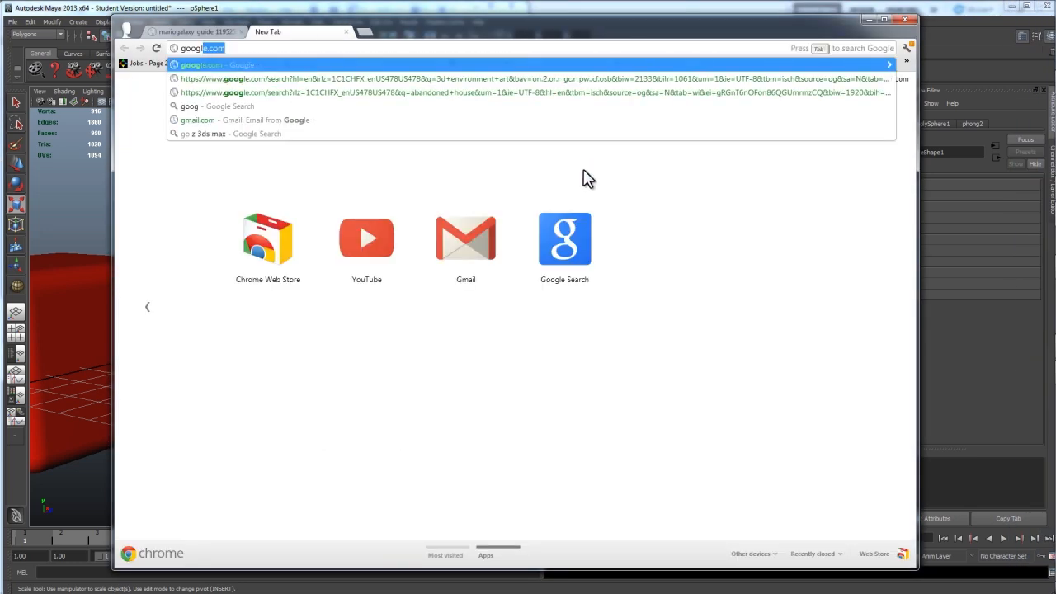
Step: Search Google Images for 'fresnel reflection' and view a glossy sphere reference at full size
text(frese)
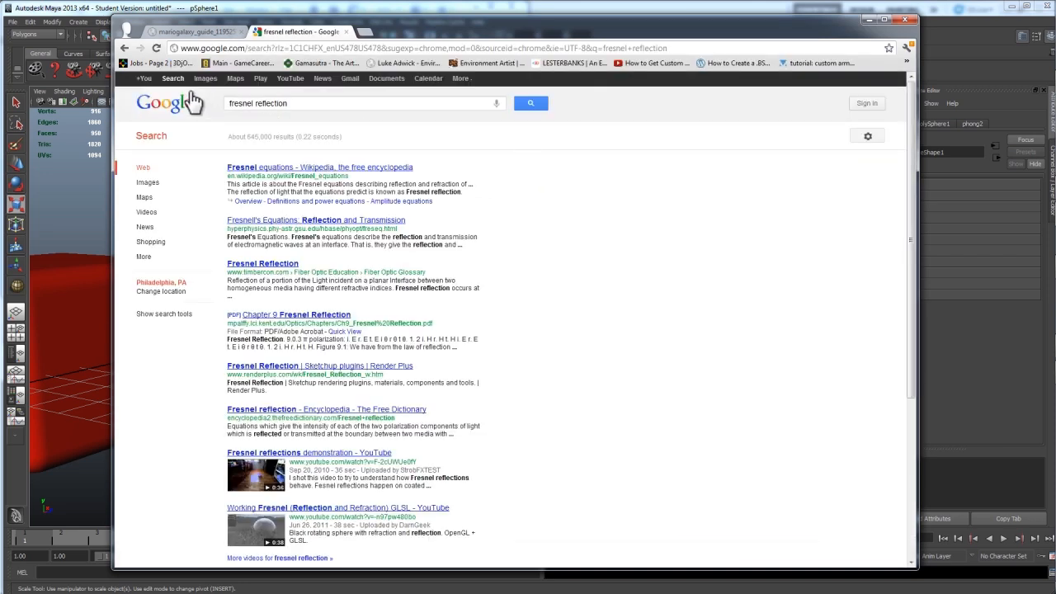
click(204, 78)
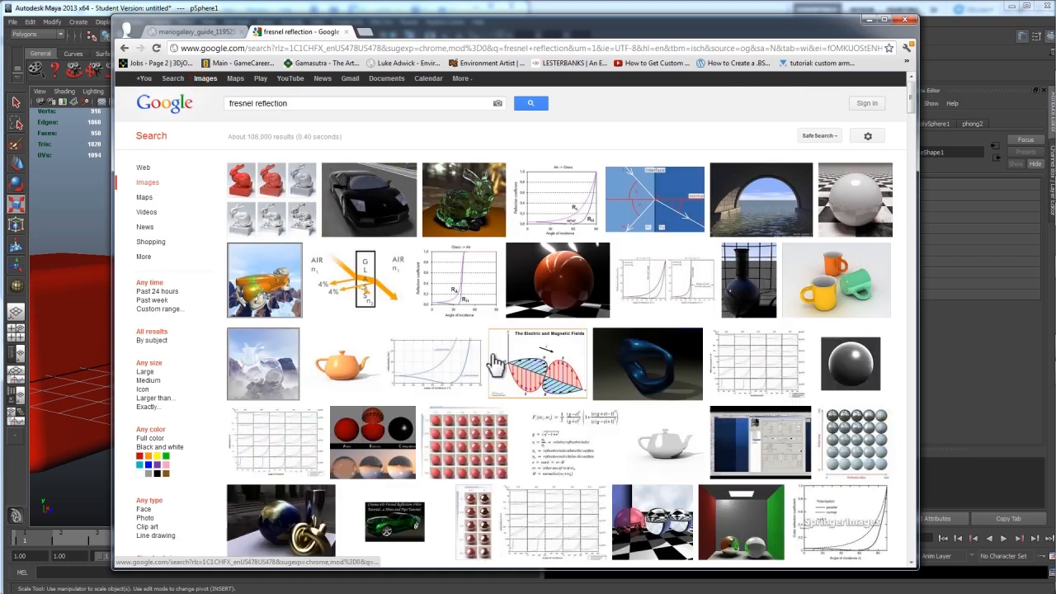
click(536, 363)
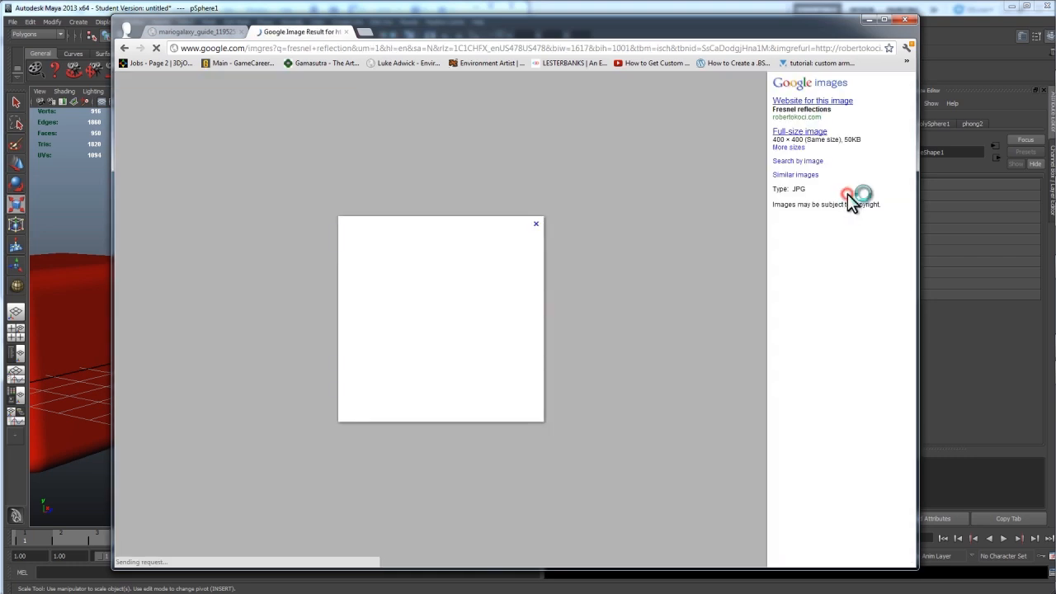
click(799, 131)
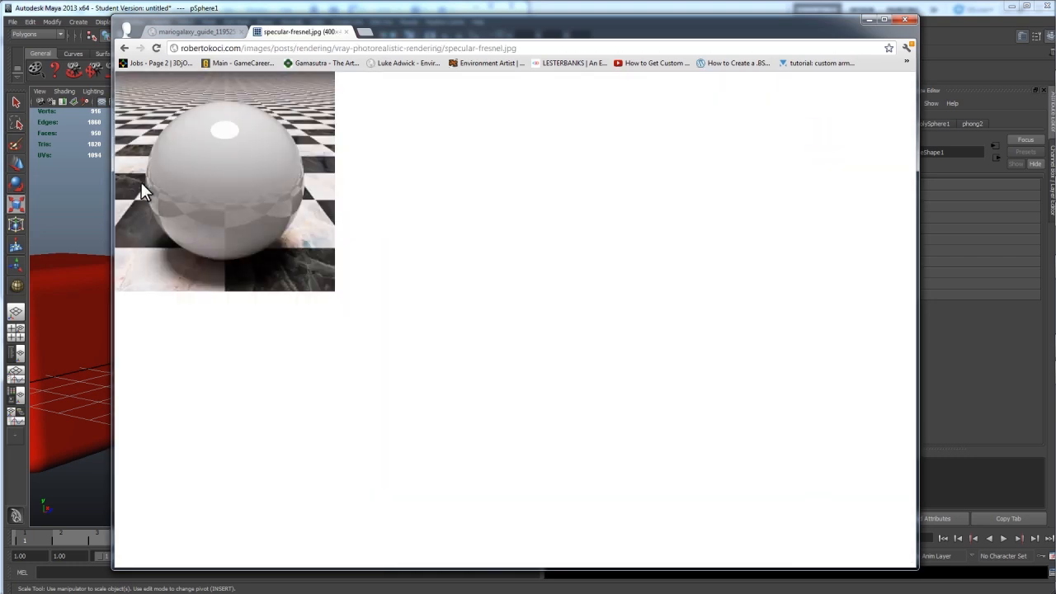
mouse_move(222, 161)
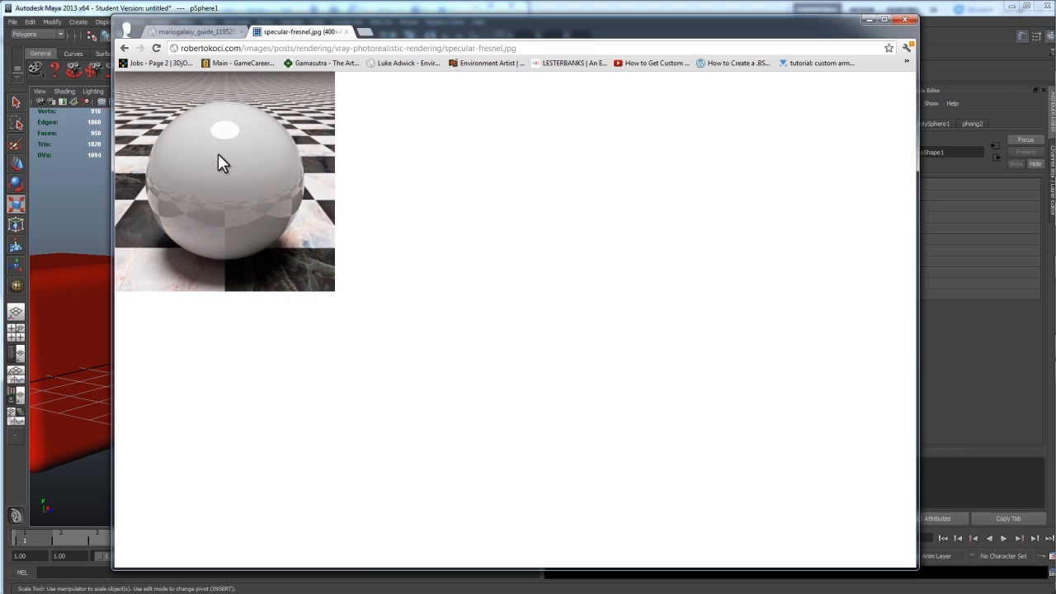
mouse_move(170, 238)
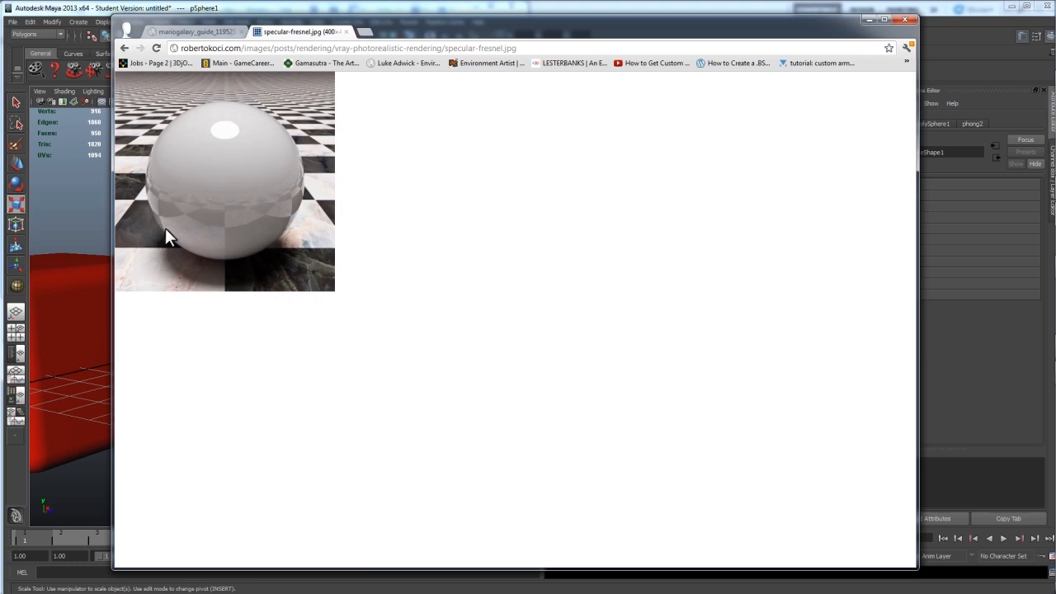
mouse_move(316, 184)
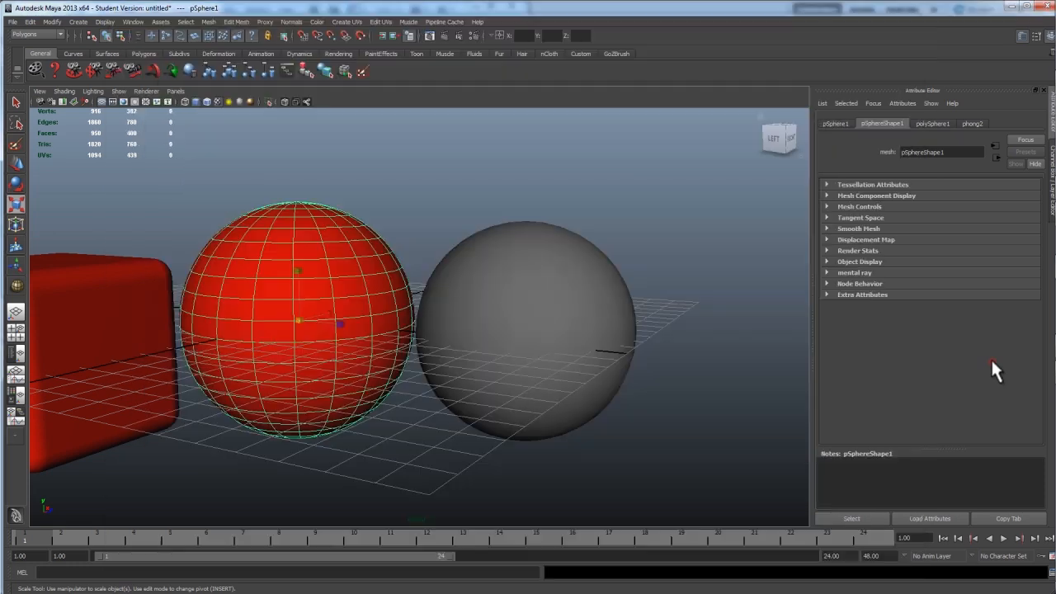
Step: Add a large polygon plane and lower it beneath the cube and spheres as a floor
click(78, 21)
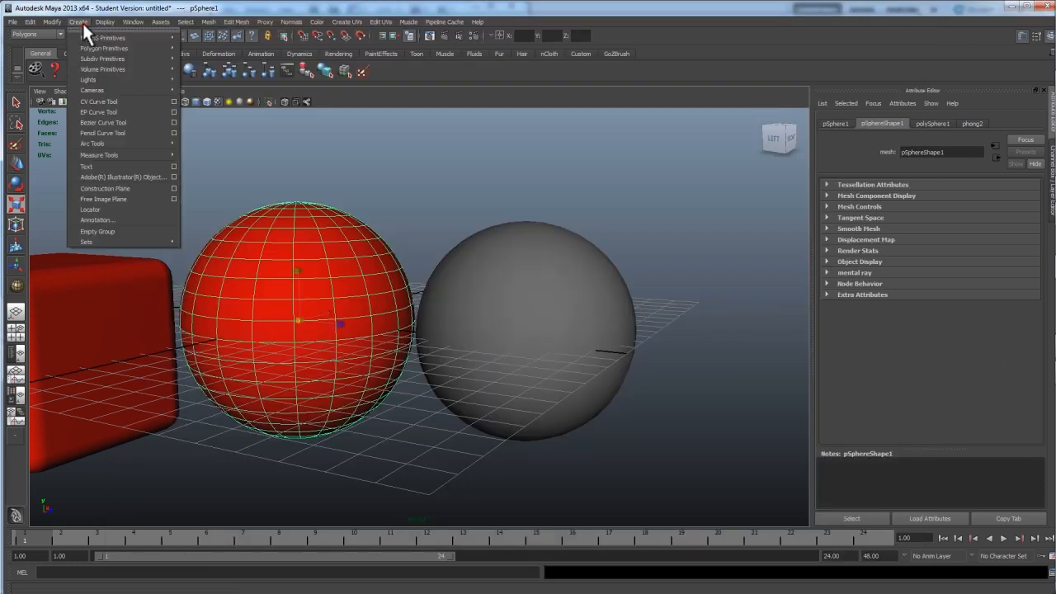
mouse_move(105, 48)
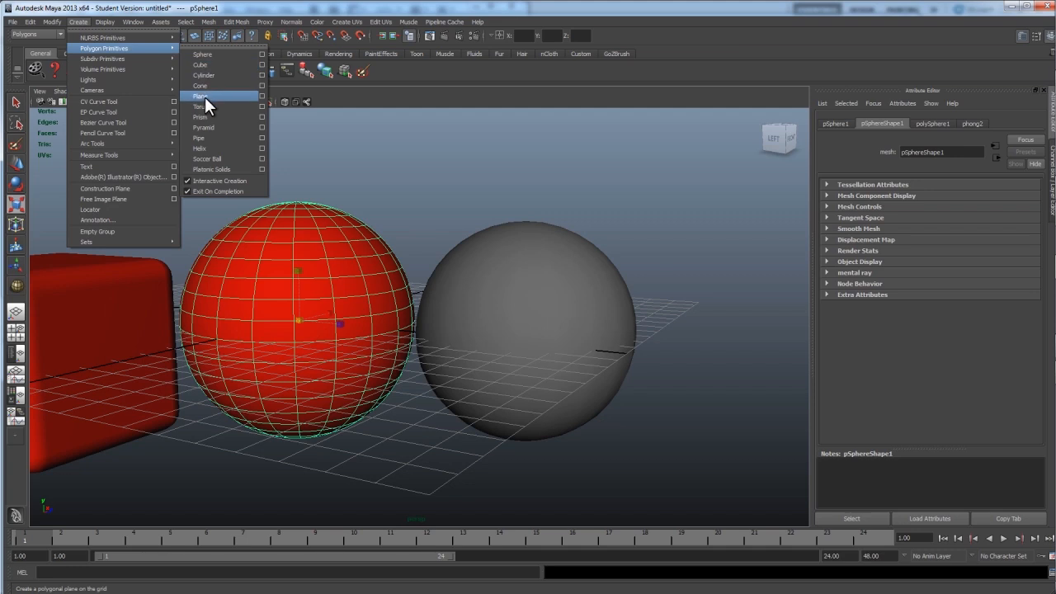
click(200, 106)
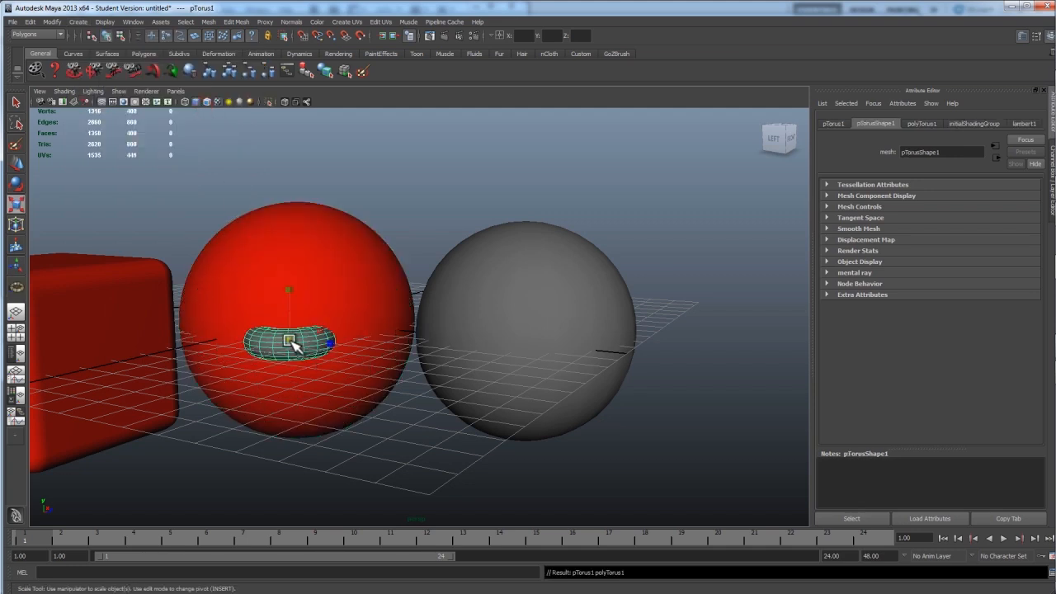
click(78, 22)
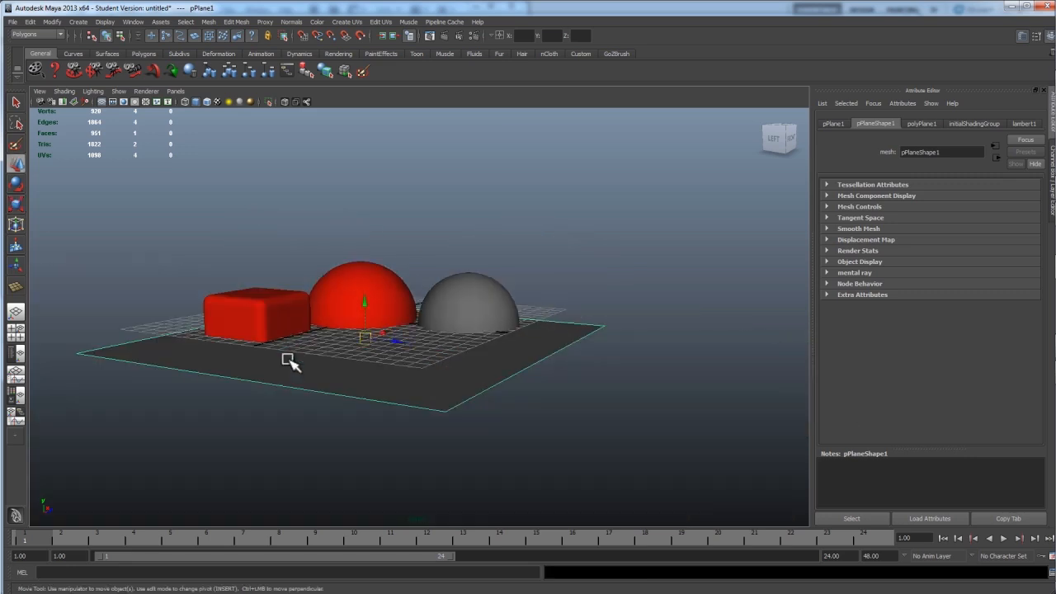
drag(365, 351, 365, 351)
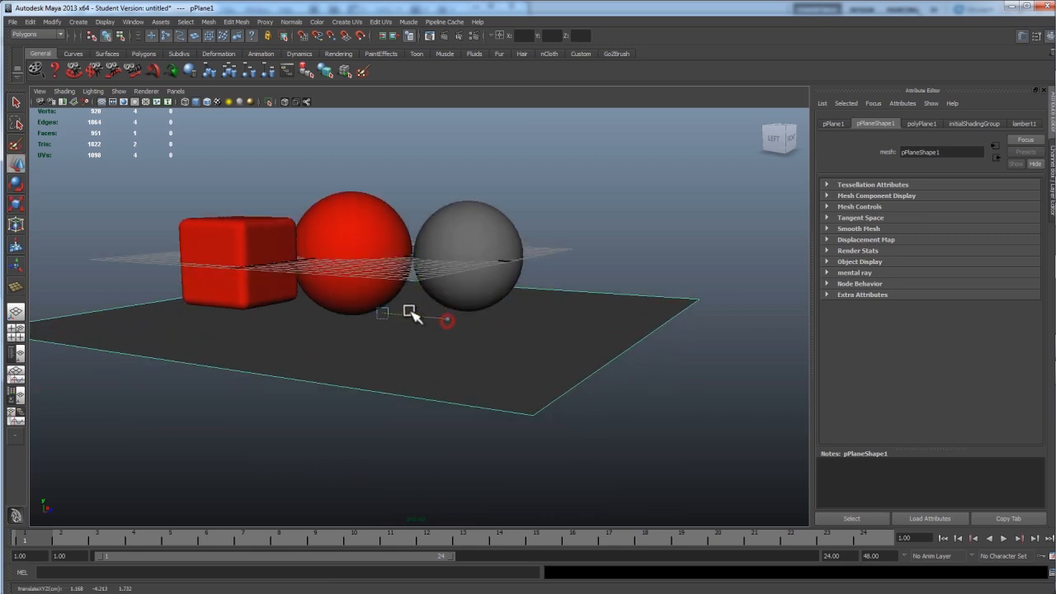
right_click(411, 314)
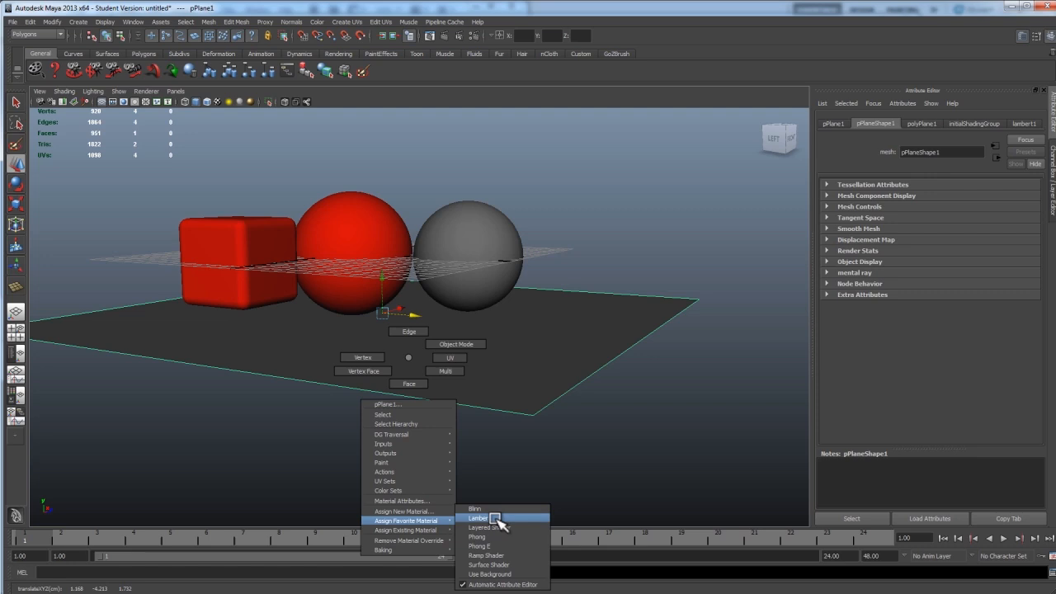
Step: Give the floor a Lambert material with a Checker texture and nudge the grey sphere into place
click(479, 518)
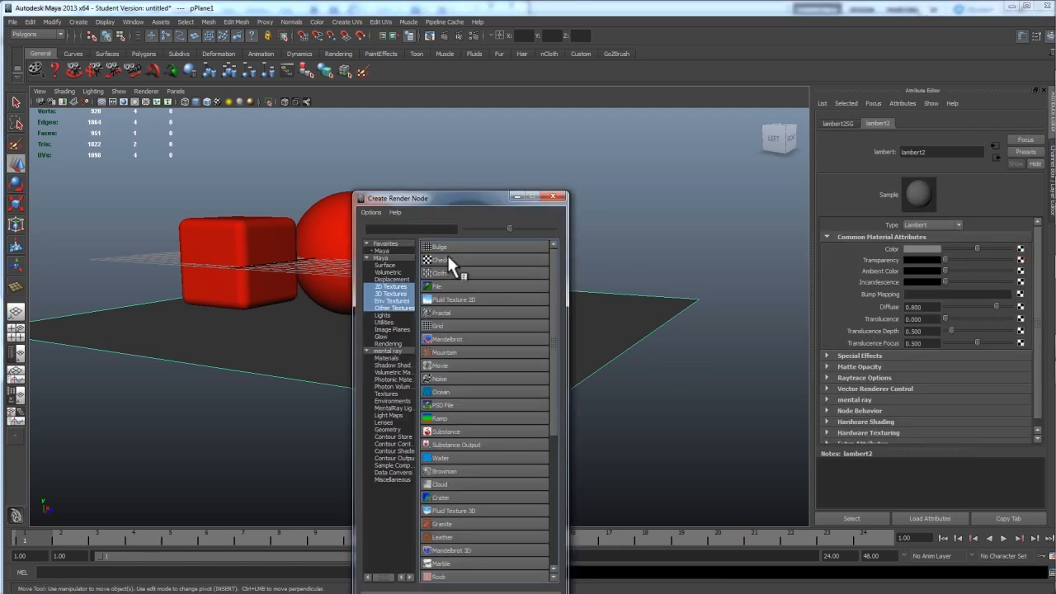
click(439, 259)
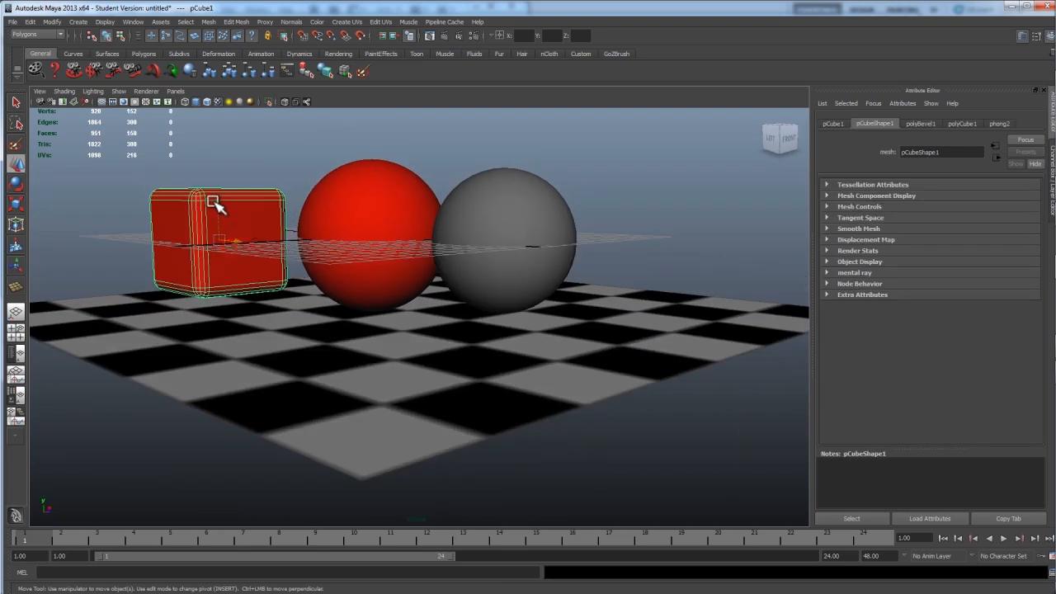
drag(214, 204, 220, 240)
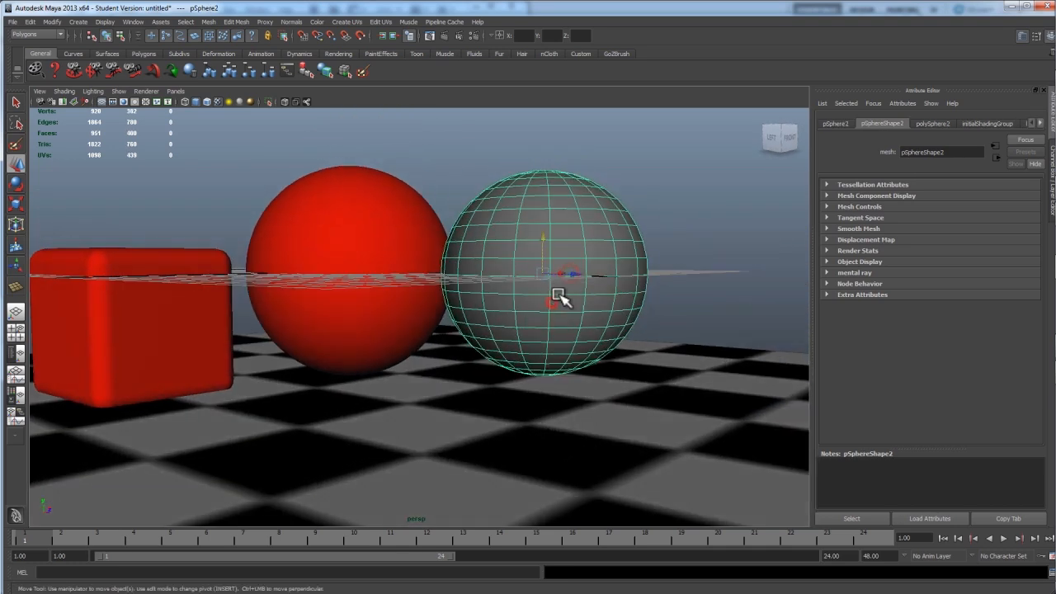
drag(559, 297, 552, 254)
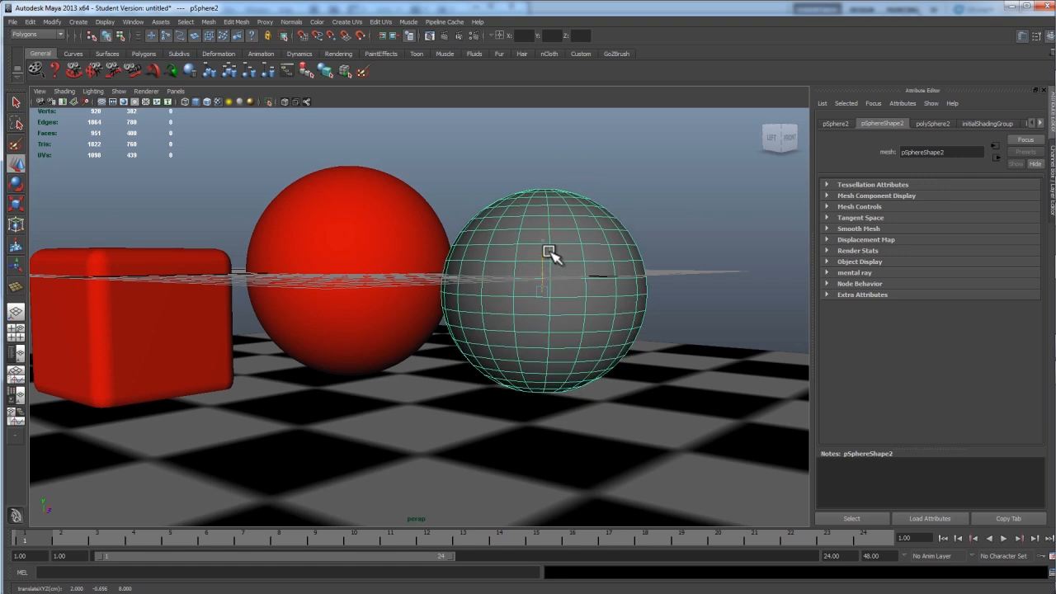
Step: Assign a shiny Phong material to the grey sphere and do a test render
right_click(548, 252)
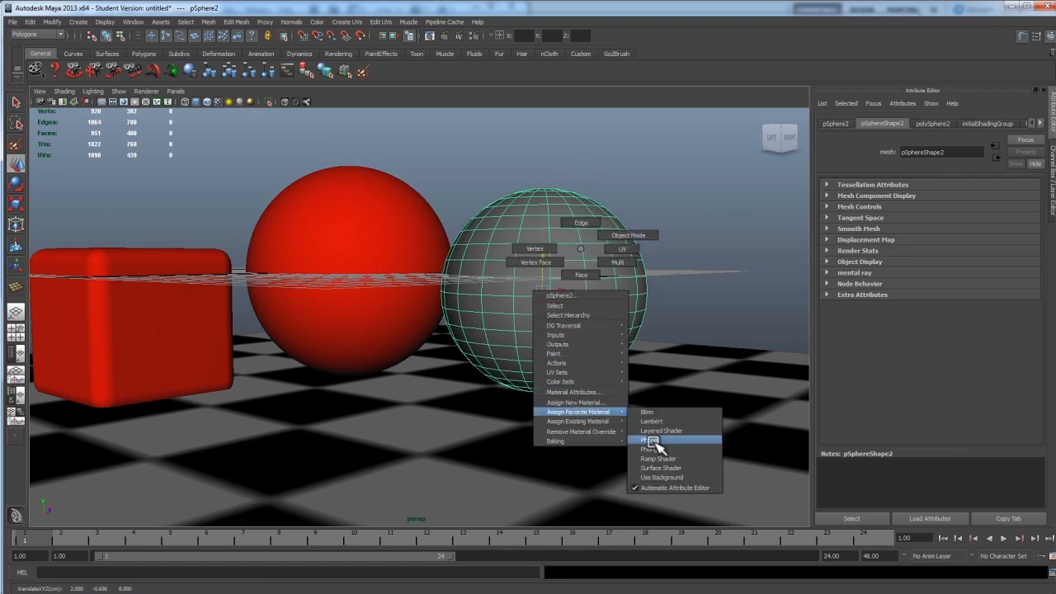
click(653, 440)
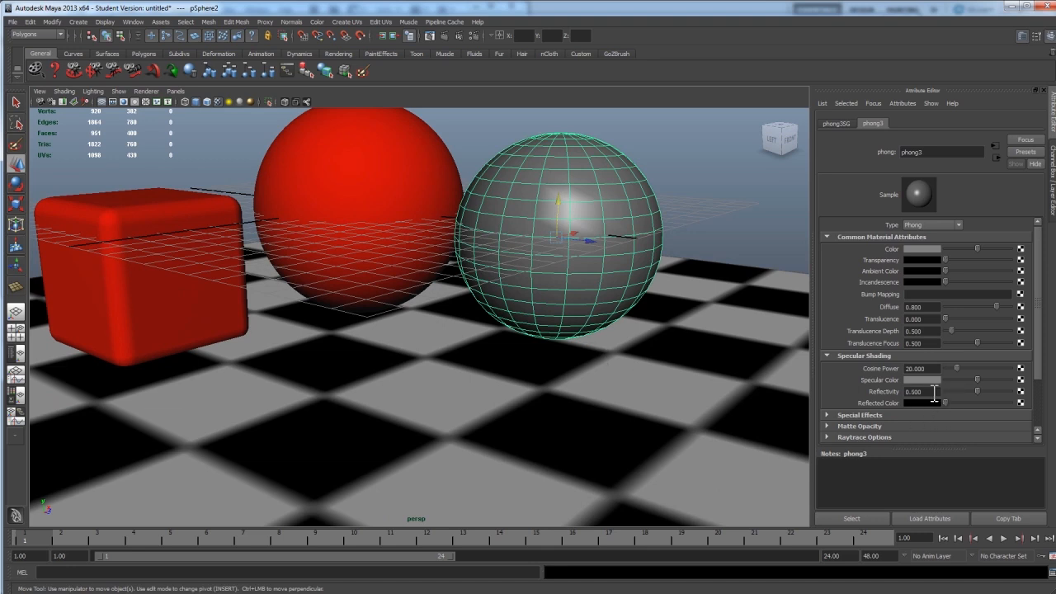
mouse_move(441, 51)
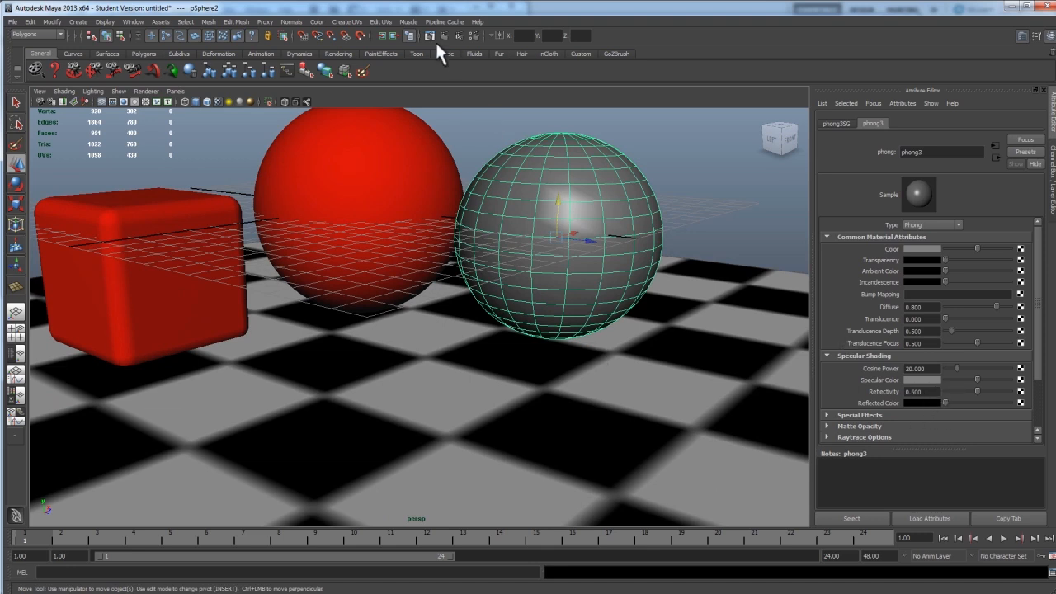
click(429, 36)
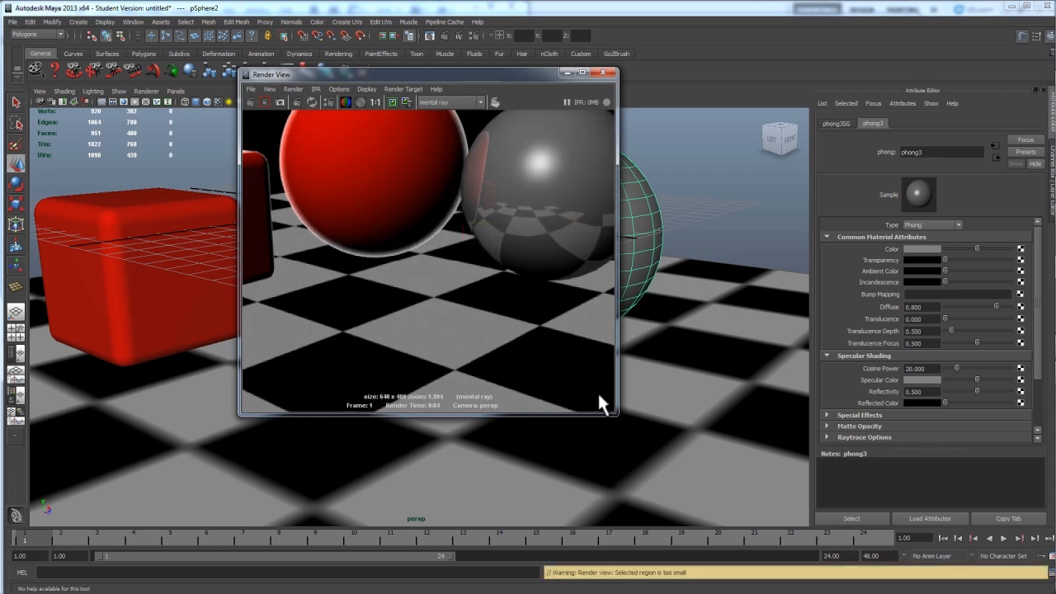
drag(615, 414, 734, 479)
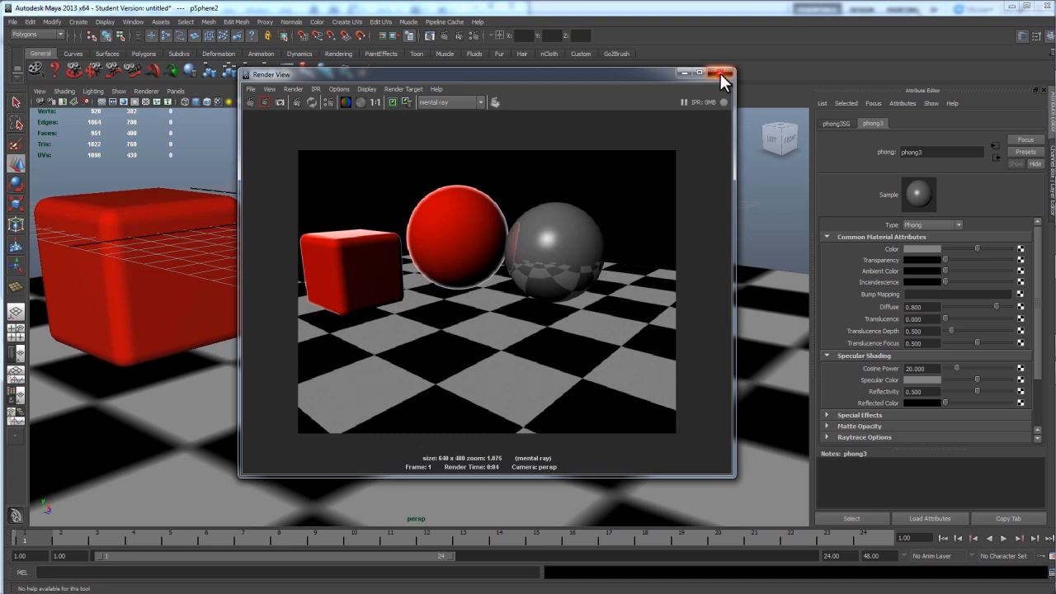
click(720, 73)
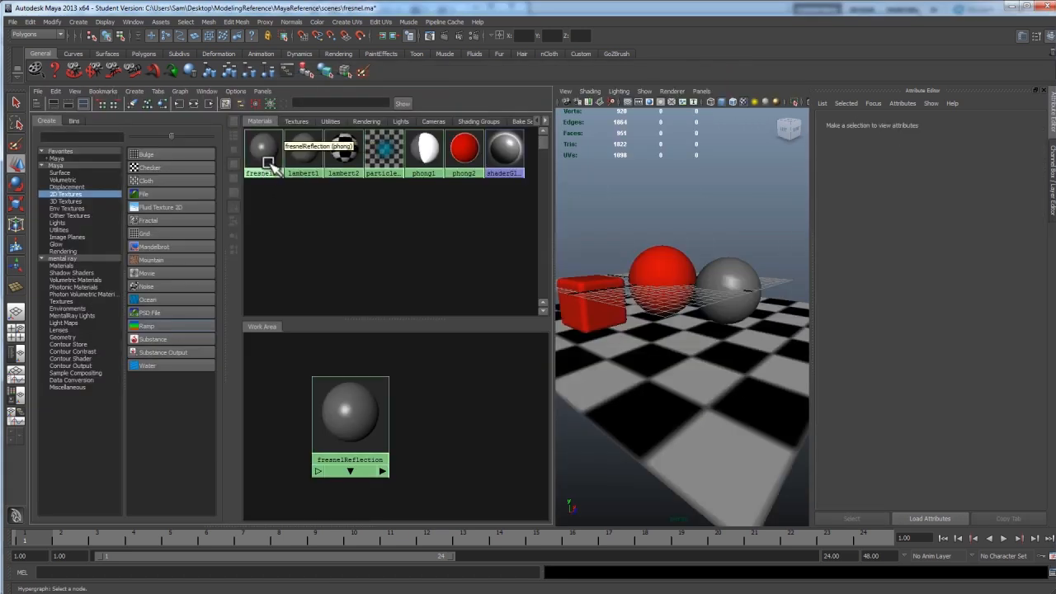
Step: Add a samplerInfo node and a black-to-white ramp beside fresnelReflection in Hypershade
right_click(265, 155)
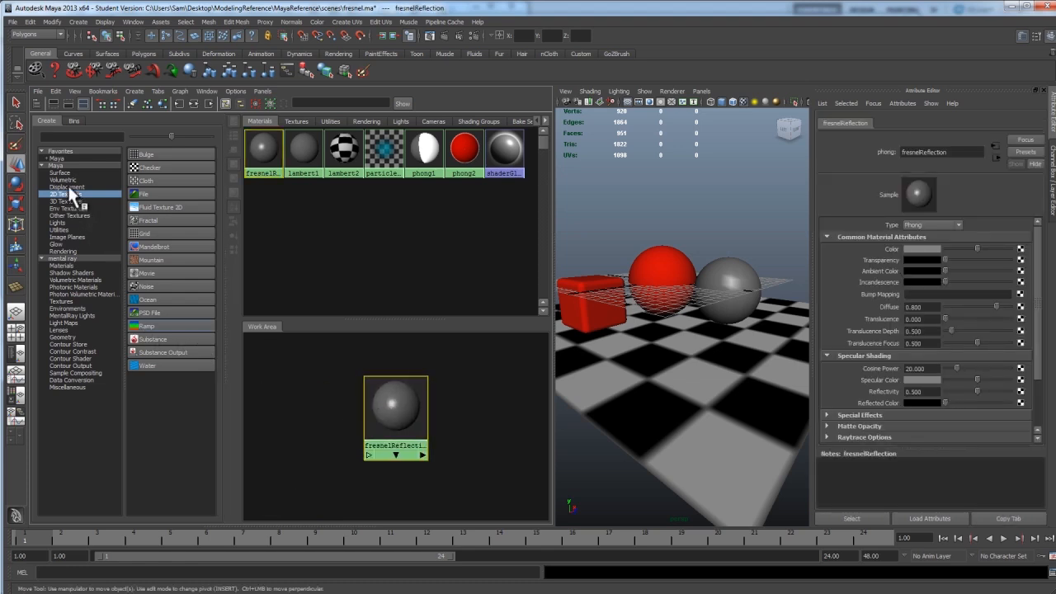
click(61, 230)
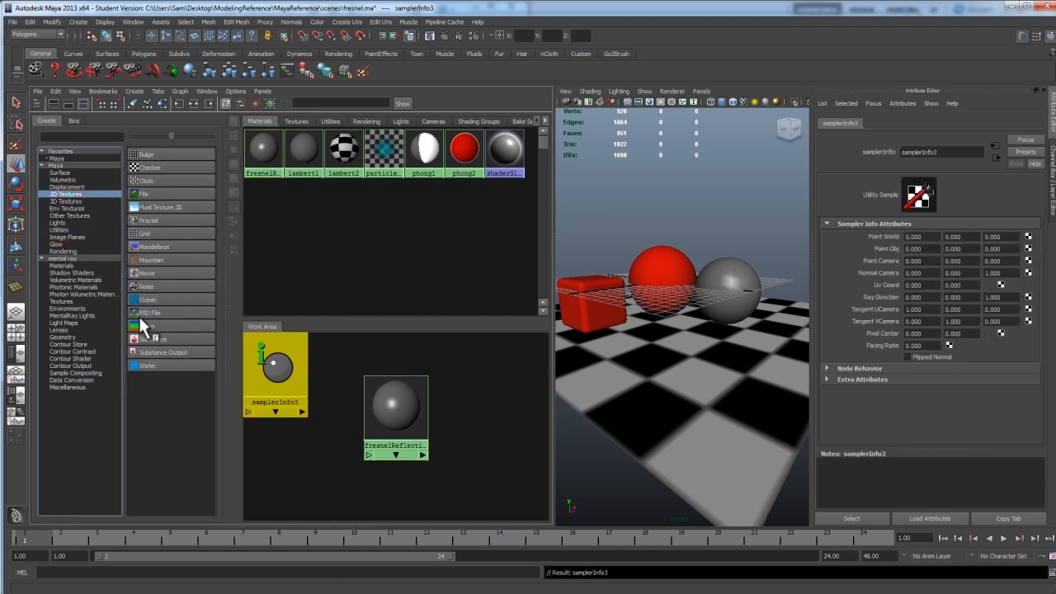
click(146, 326)
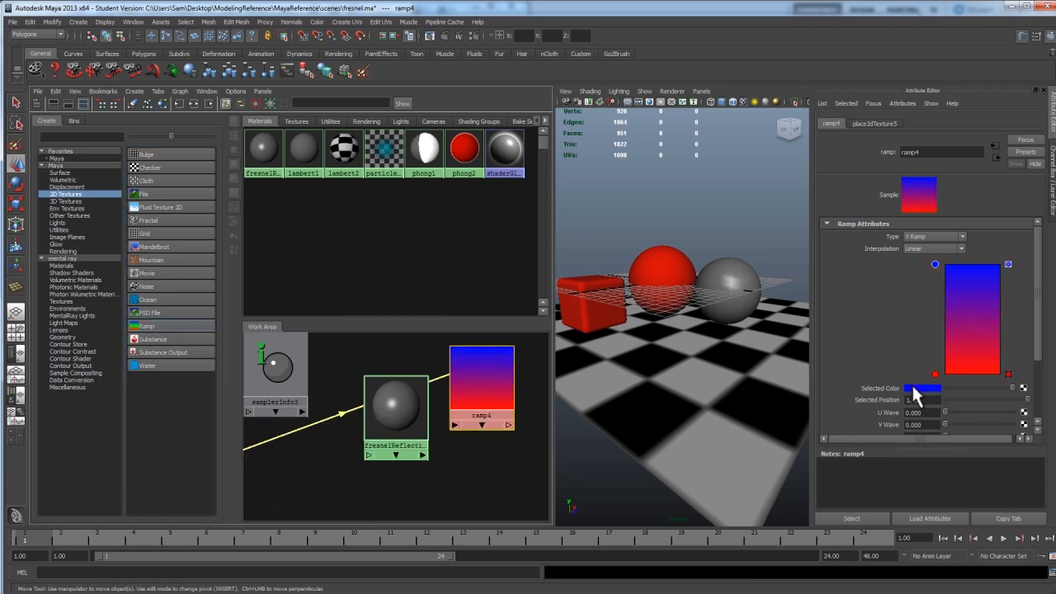
click(923, 388)
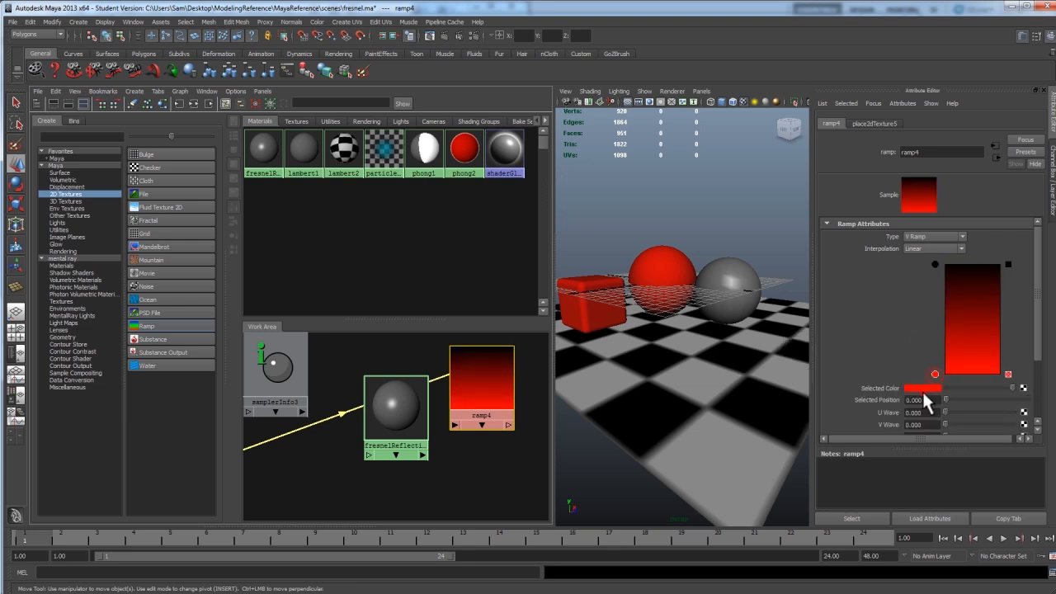
click(922, 388)
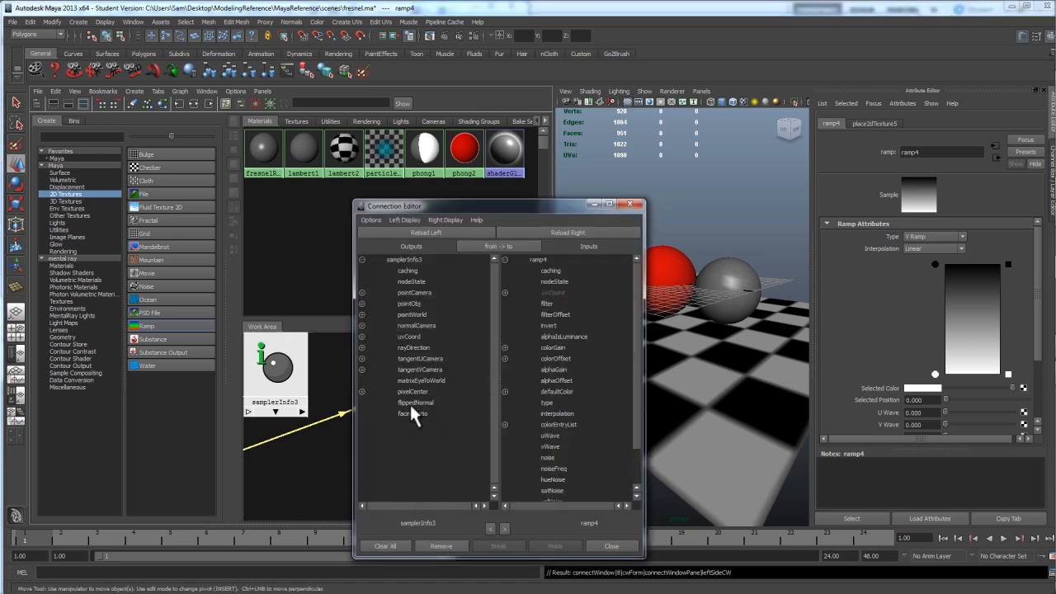
Step: Wire facingRatio to ramp vCoord, ramp outAlpha to reflectivity, and make the Phong colour black
click(413, 413)
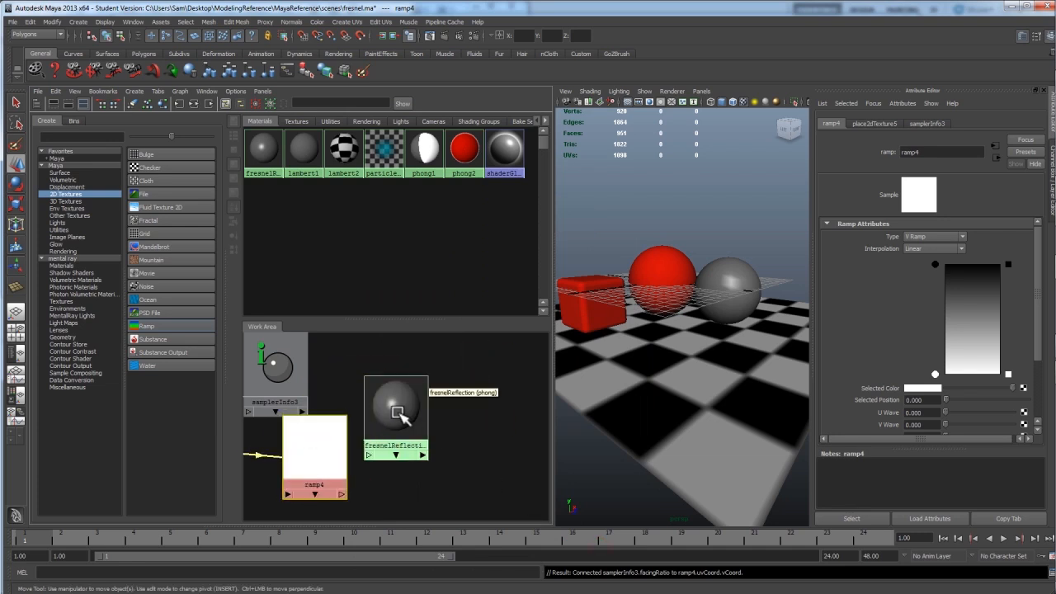
click(396, 406)
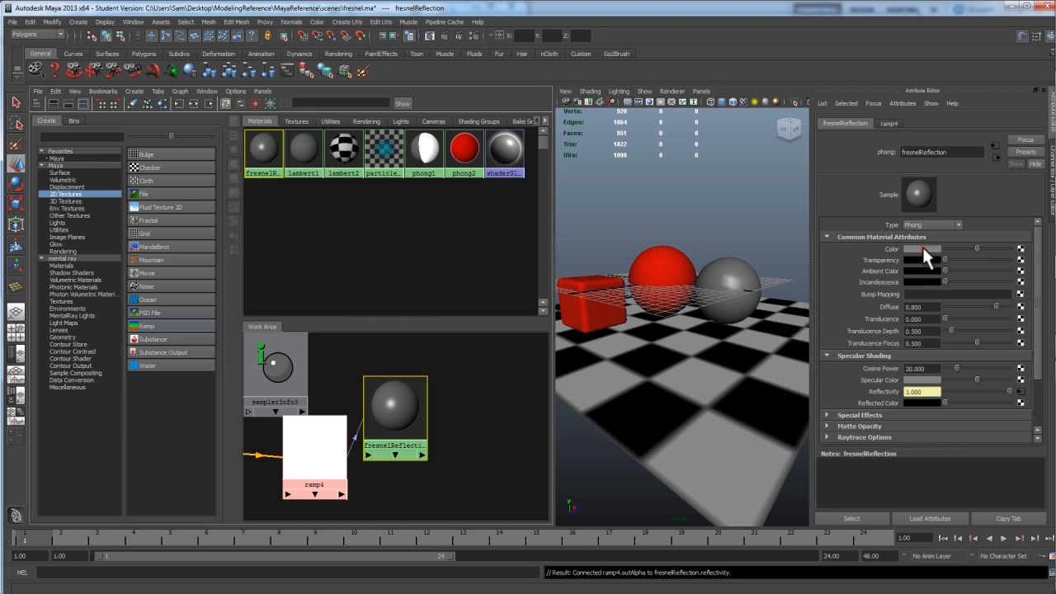
click(924, 249)
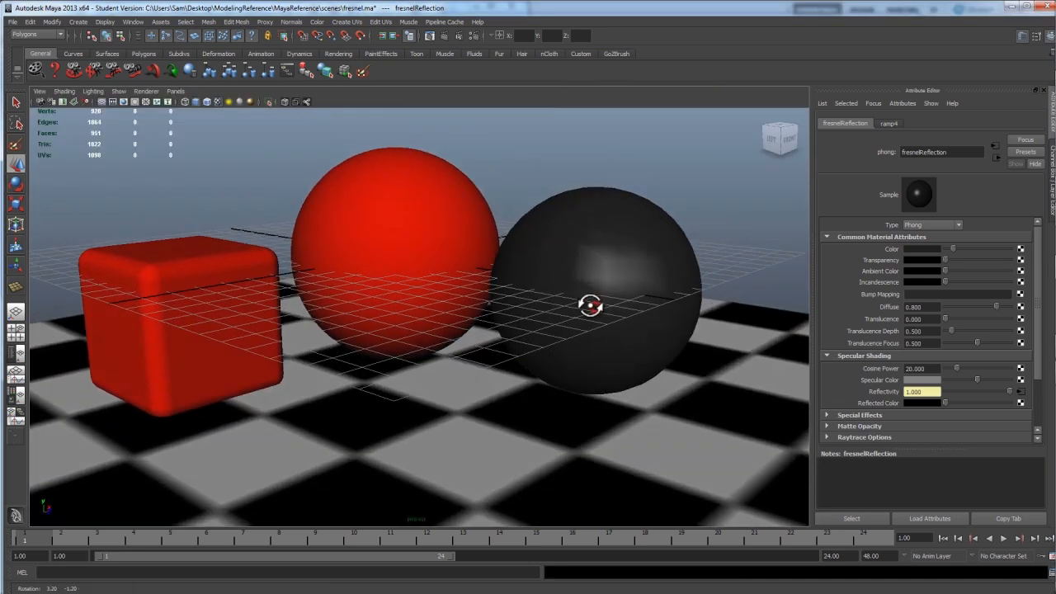
Step: Render the dark Fresnel-reflective sphere and zoom into the result
click(266, 35)
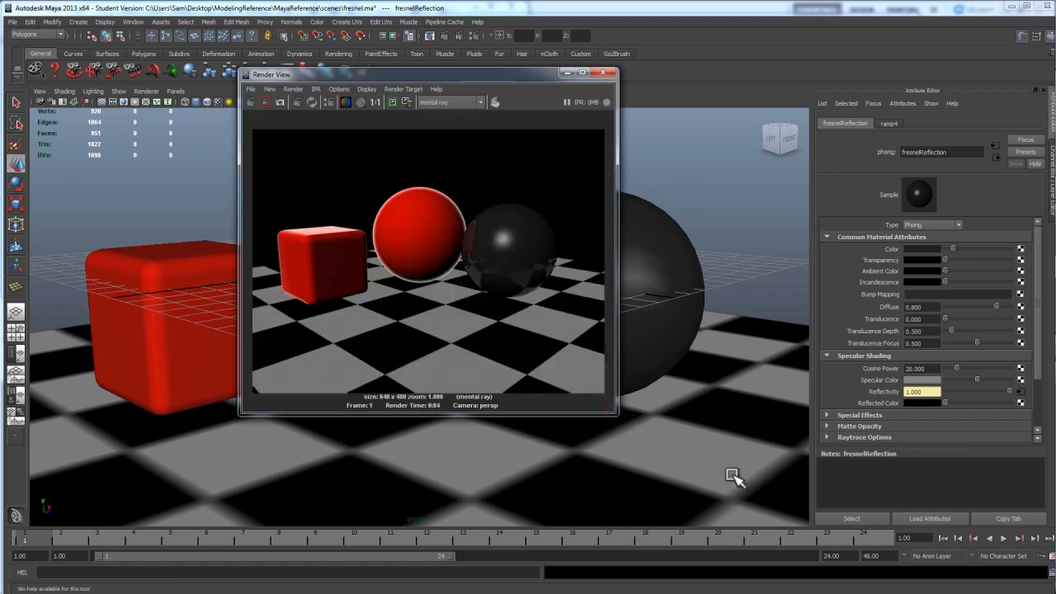
scroll(up, 3)
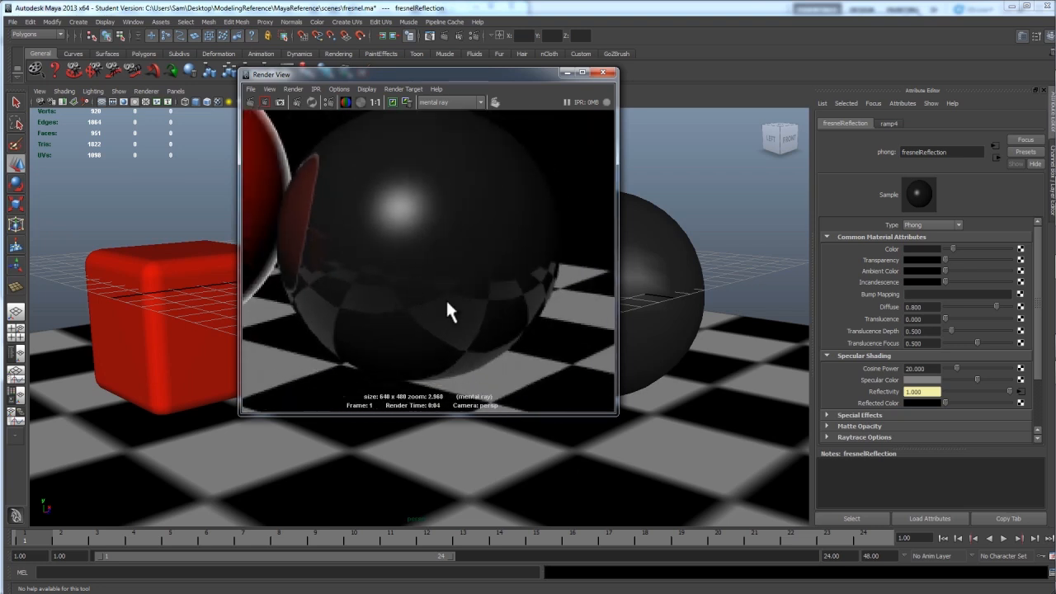
mouse_move(528, 342)
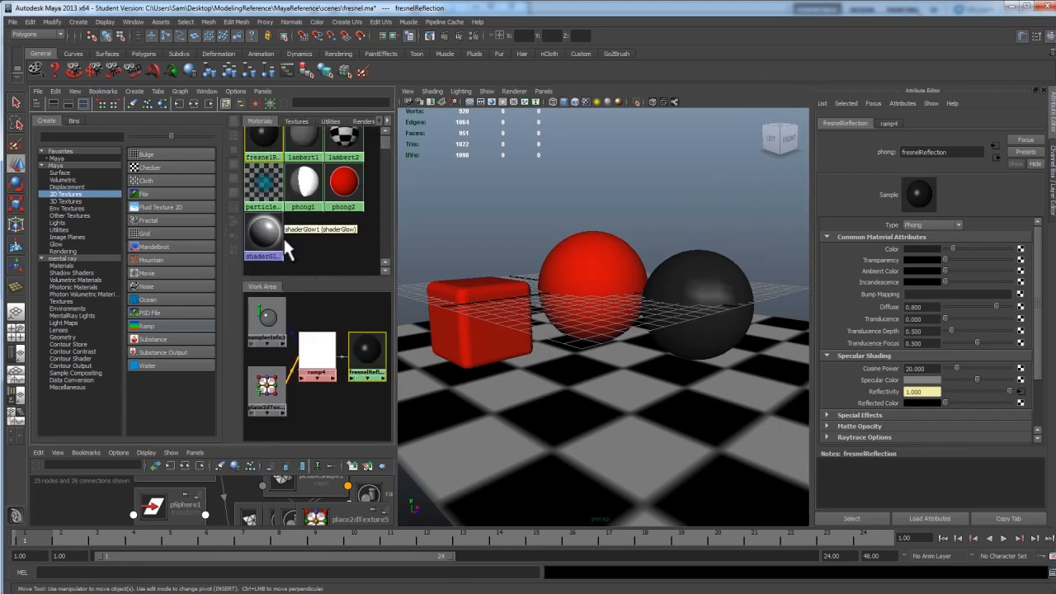
Step: Select ramp4 and set its white colour handle to light grey to soften reflectivity
click(317, 353)
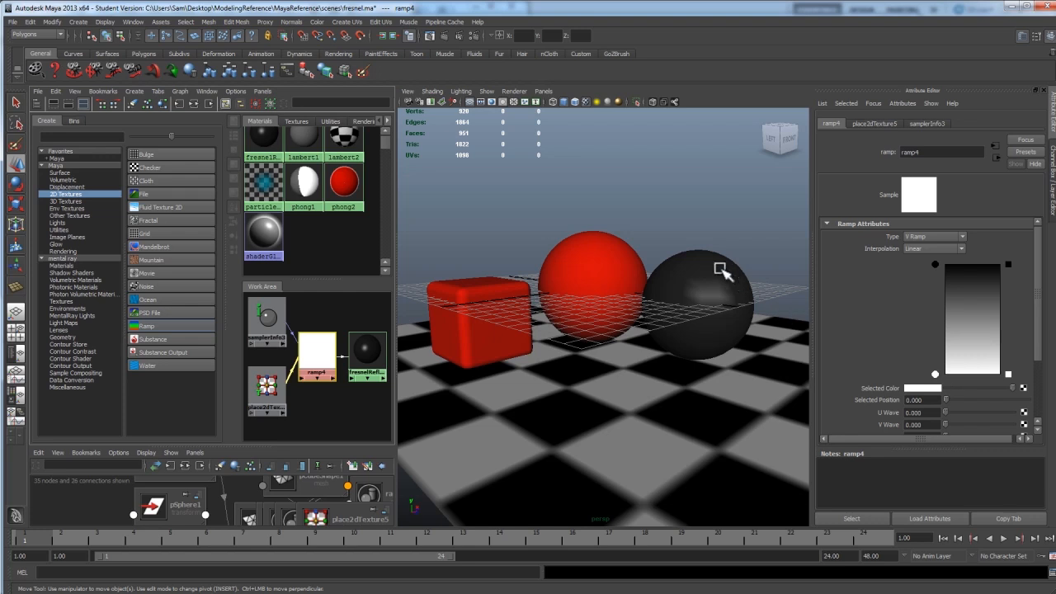
mouse_move(929, 285)
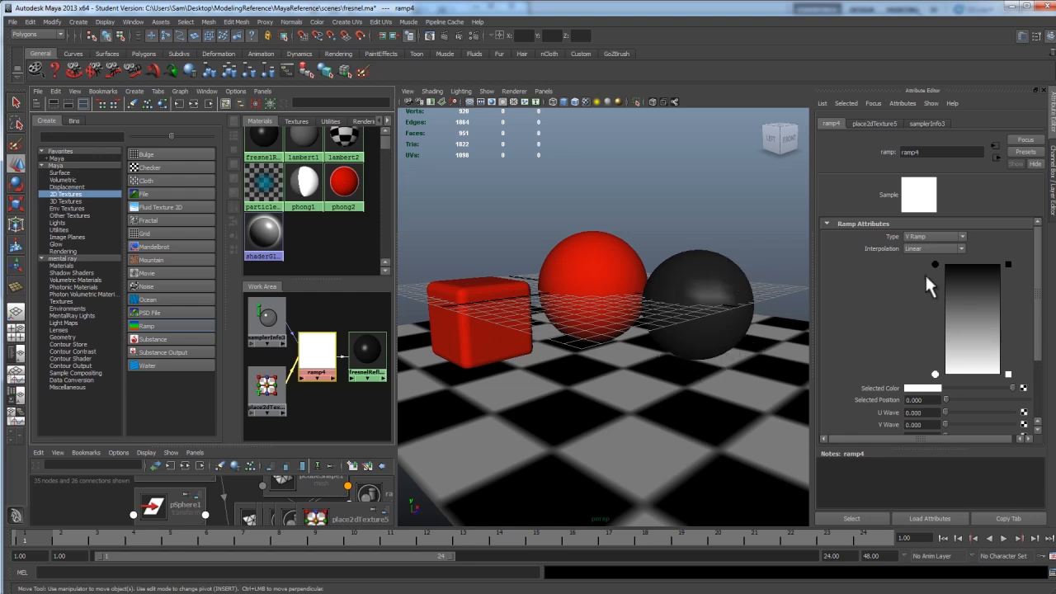
click(922, 389)
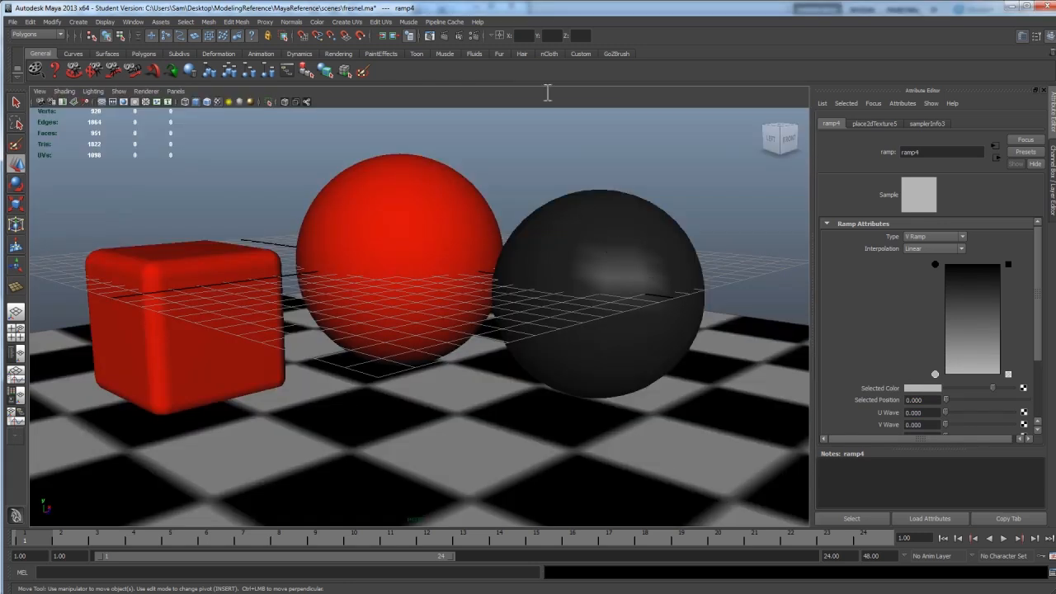
Step: Render the current frame to preview the subtler dark-sphere reflections
click(429, 35)
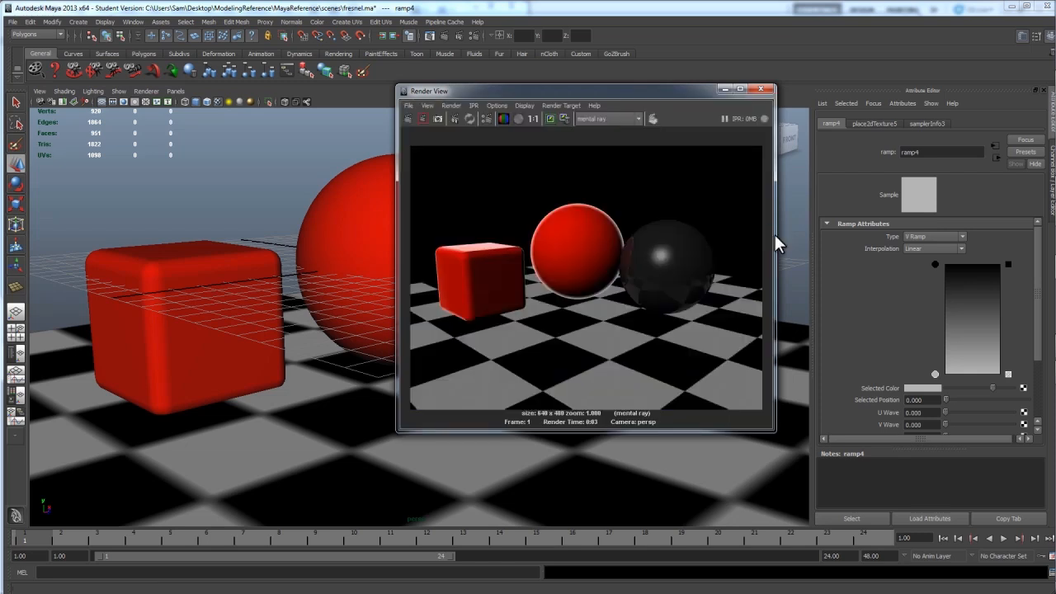
mouse_move(775, 233)
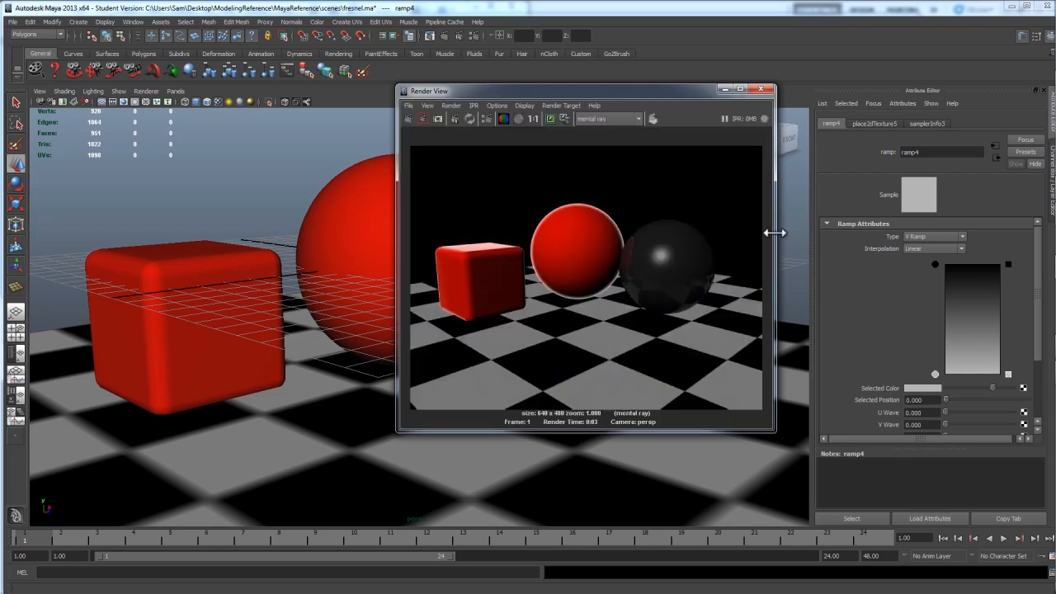